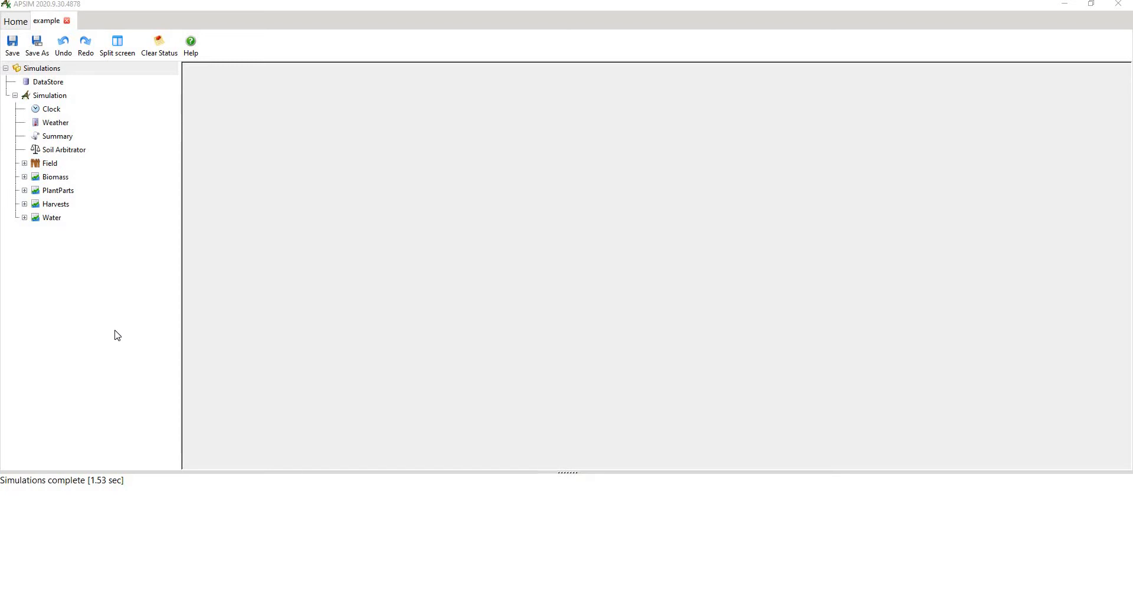
{"action": "mouse_move", "coordinate": [80, 100]}
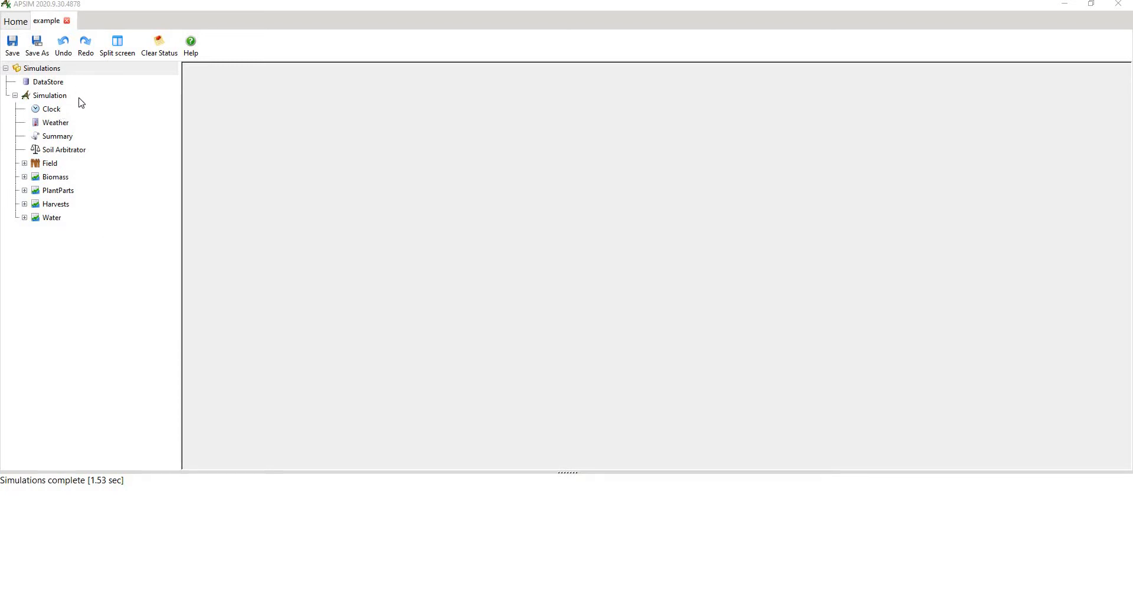
{"action": "mouse_move", "coordinate": [58, 82]}
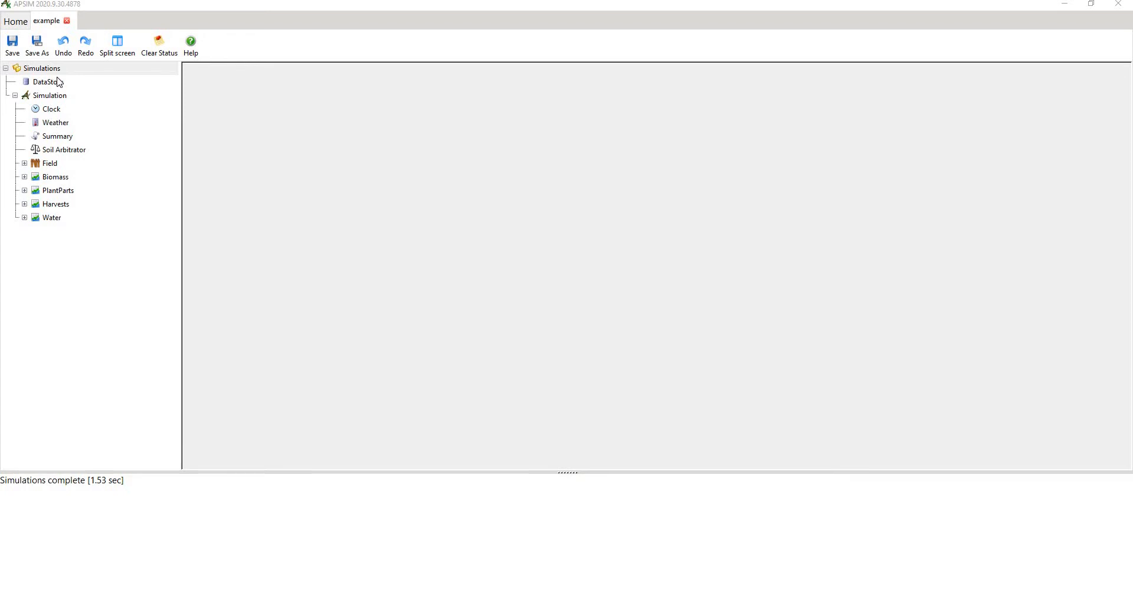
{"action": "mouse_move", "coordinate": [65, 118]}
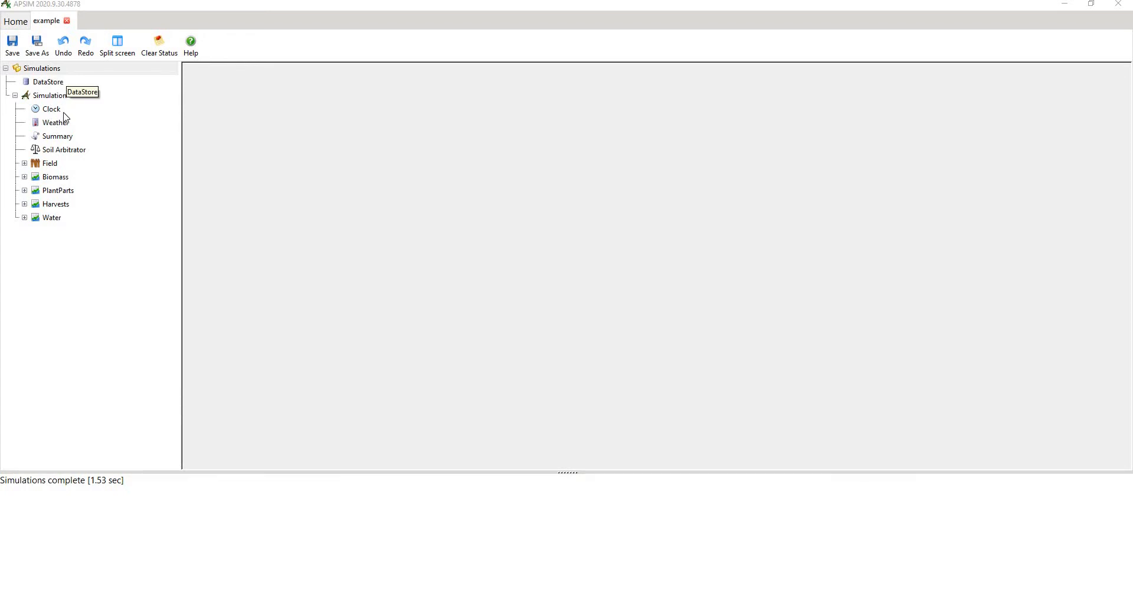
{"action": "mouse_move", "coordinate": [61, 126]}
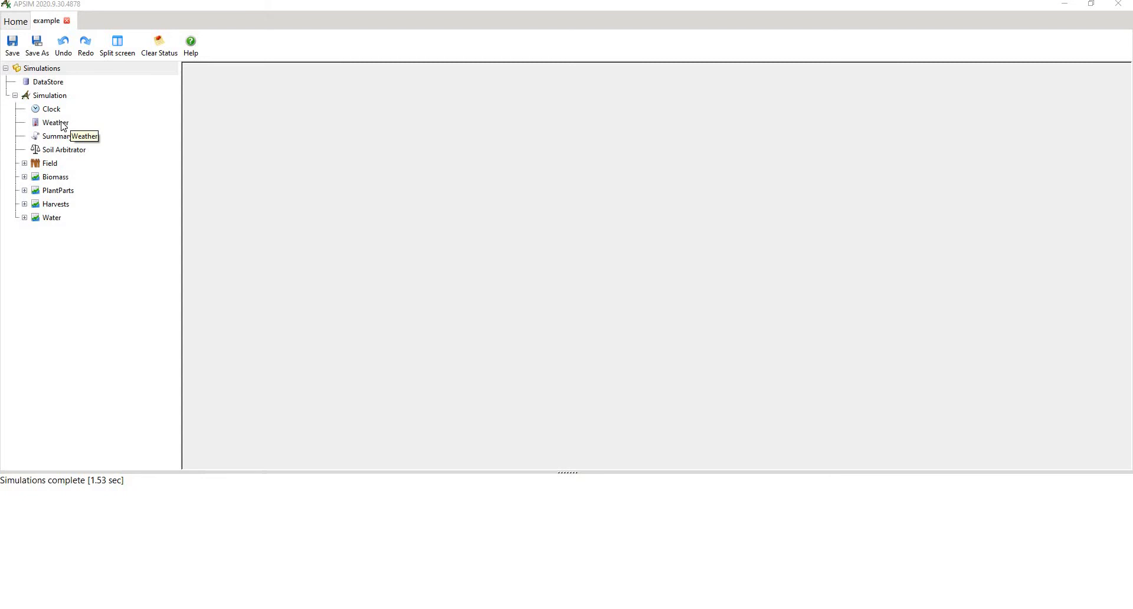
{"action": "mouse_move", "coordinate": [58, 152]}
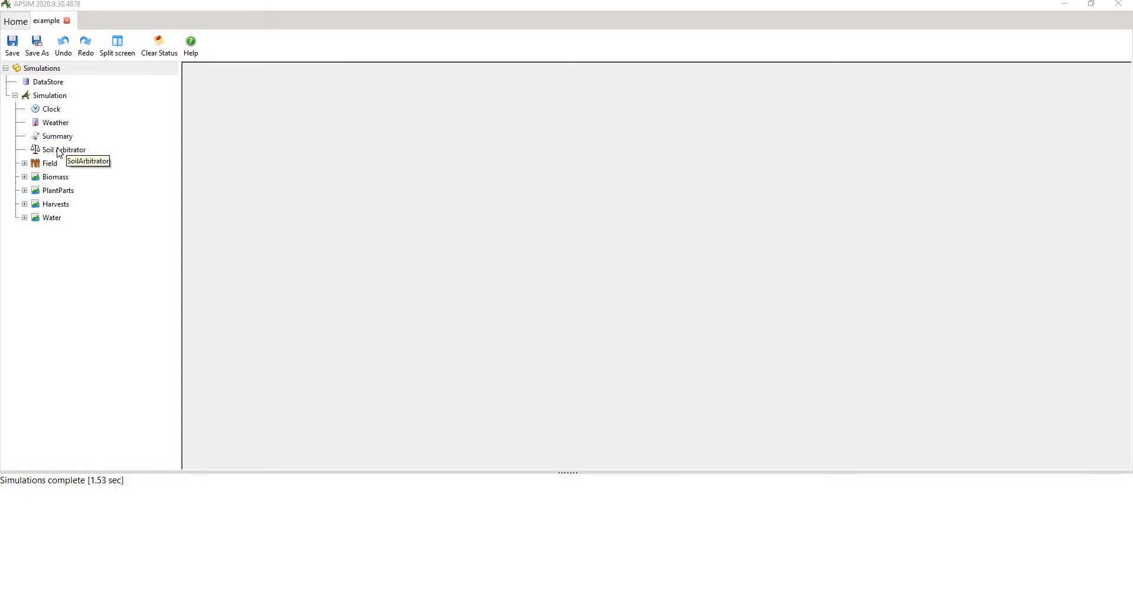
{"action": "mouse_move", "coordinate": [57, 149]}
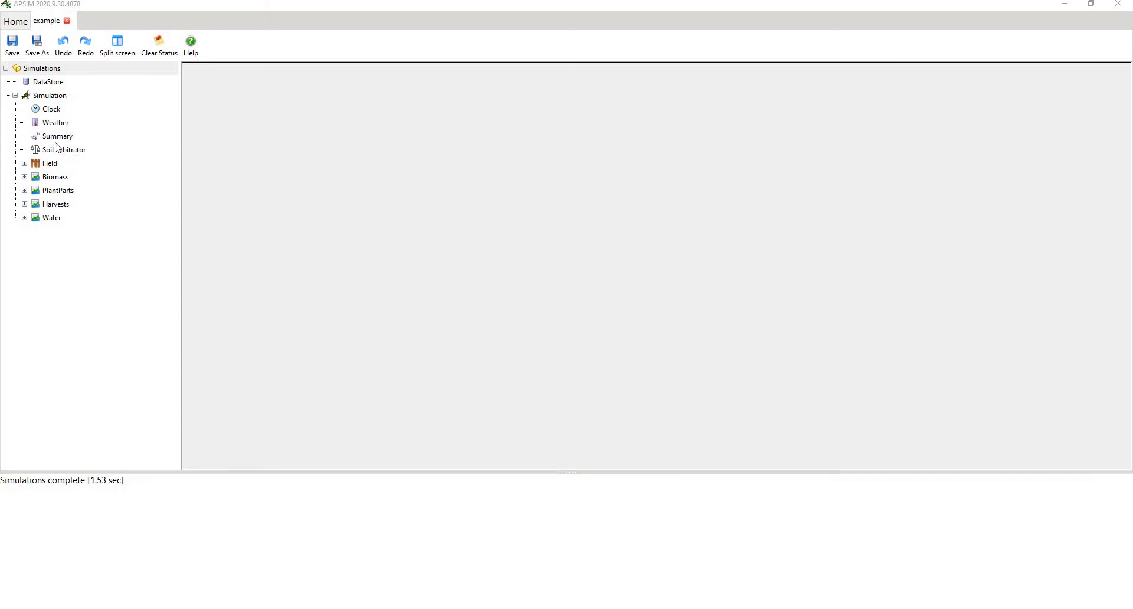
{"action": "mouse_move", "coordinate": [57, 141]}
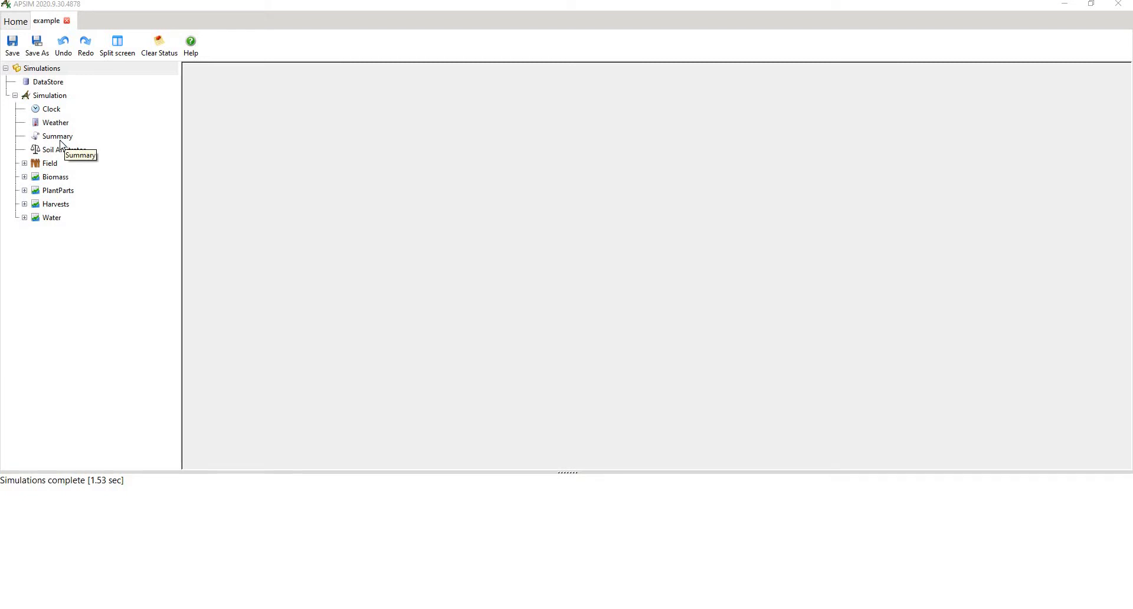
{"action": "mouse_move", "coordinate": [64, 150]}
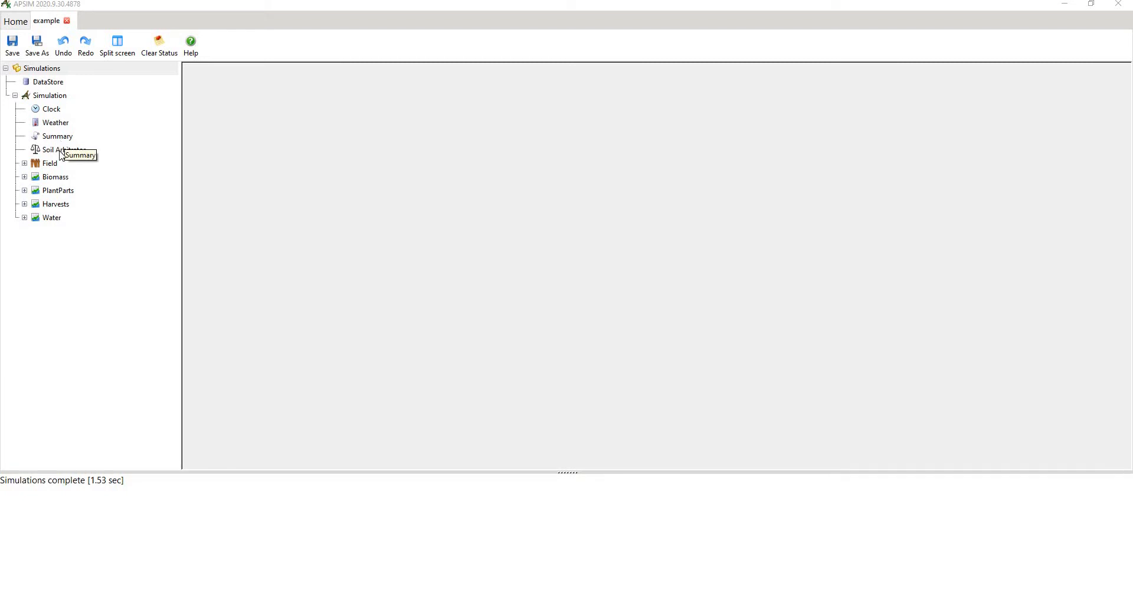
{"action": "mouse_move", "coordinate": [57, 126]}
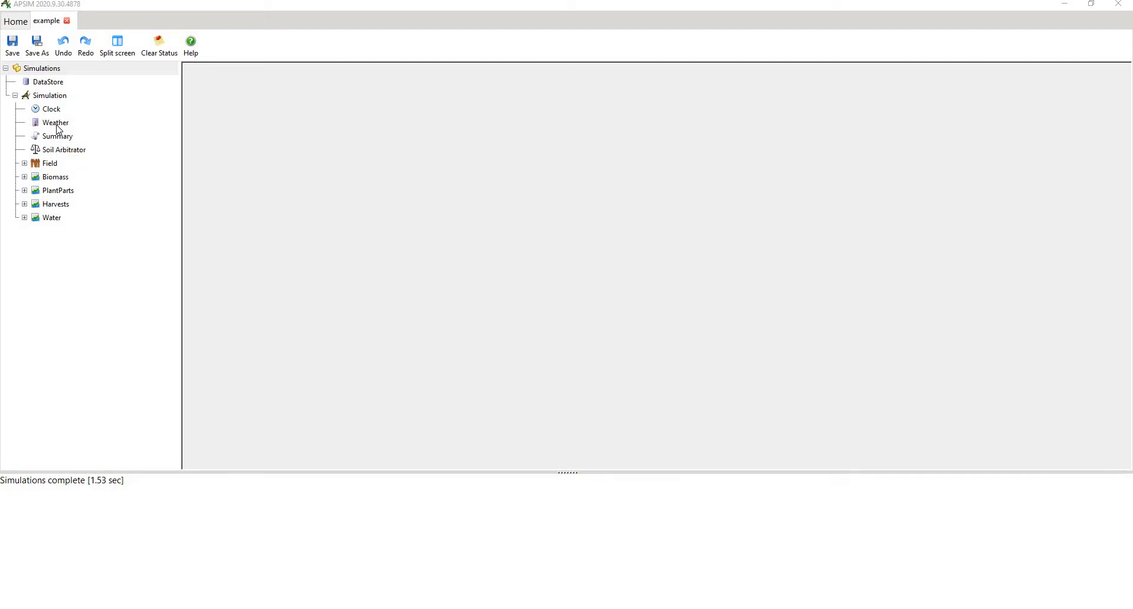
{"action": "mouse_move", "coordinate": [55, 122]}
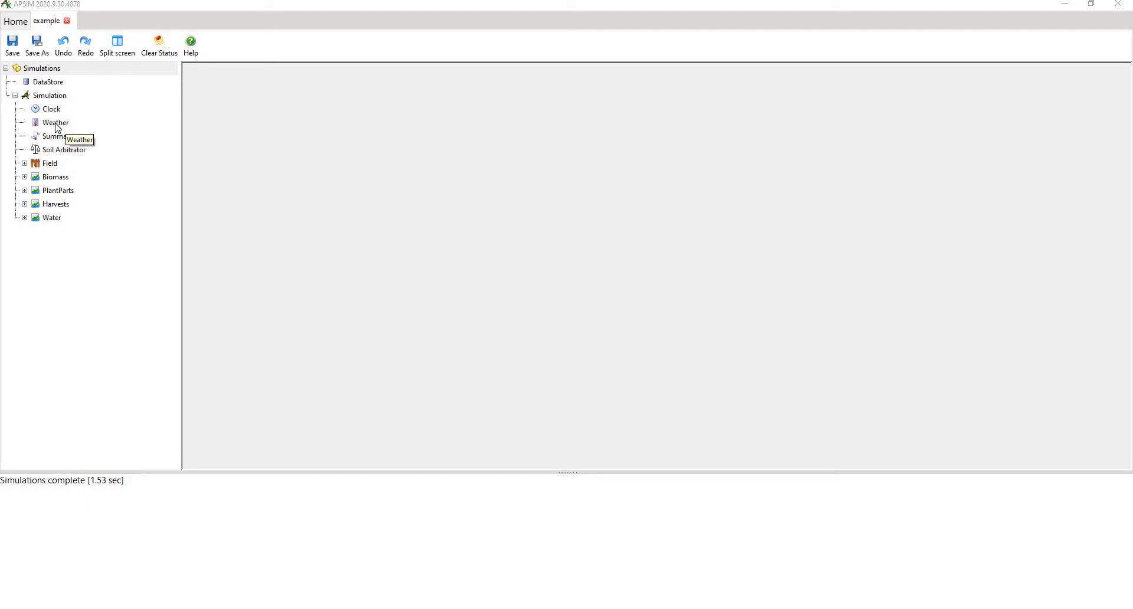
{"action": "mouse_move", "coordinate": [38, 25]}
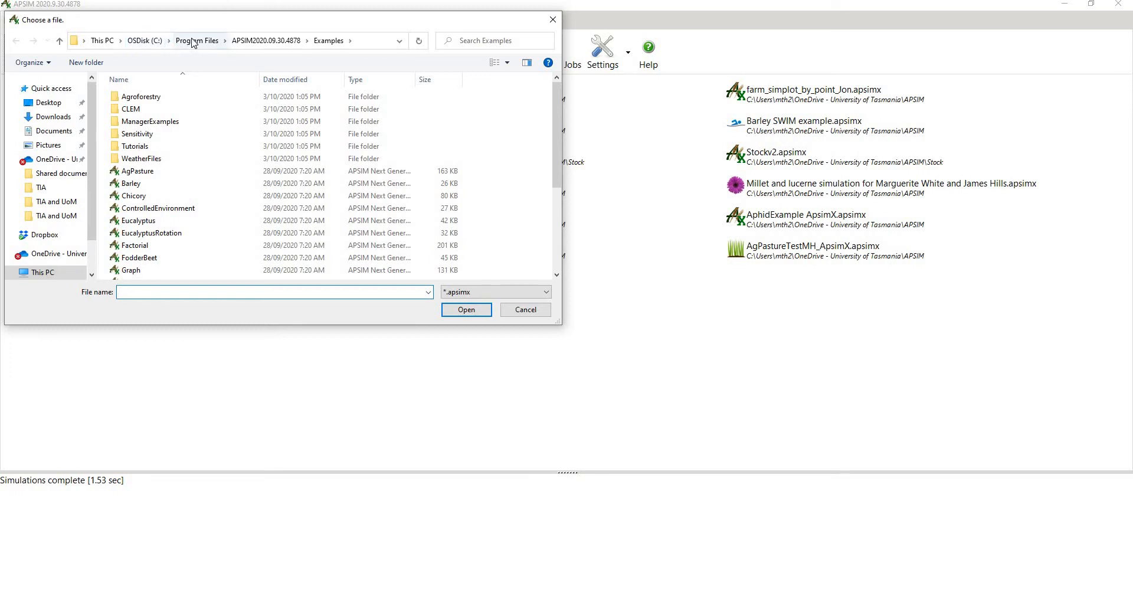
{"action": "mouse_move", "coordinate": [307, 45]}
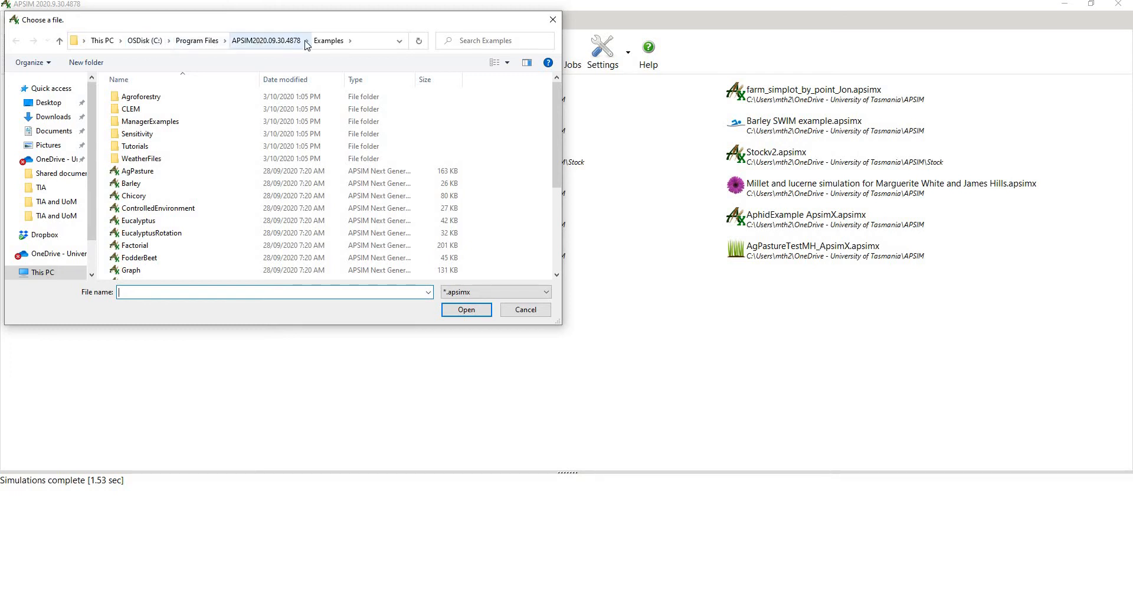
{"action": "mouse_move", "coordinate": [138, 261]}
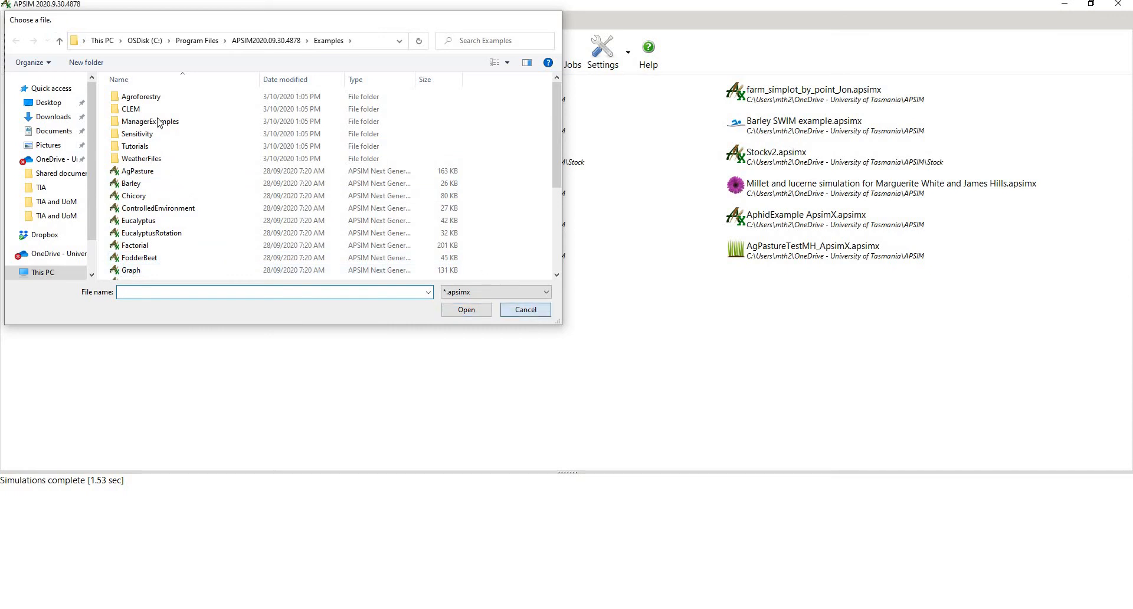
- Dismiss the file chooser and show lincoln.met's long-term rainfall and temperature summary
{"action": "left_click", "coordinate": [466, 309]}
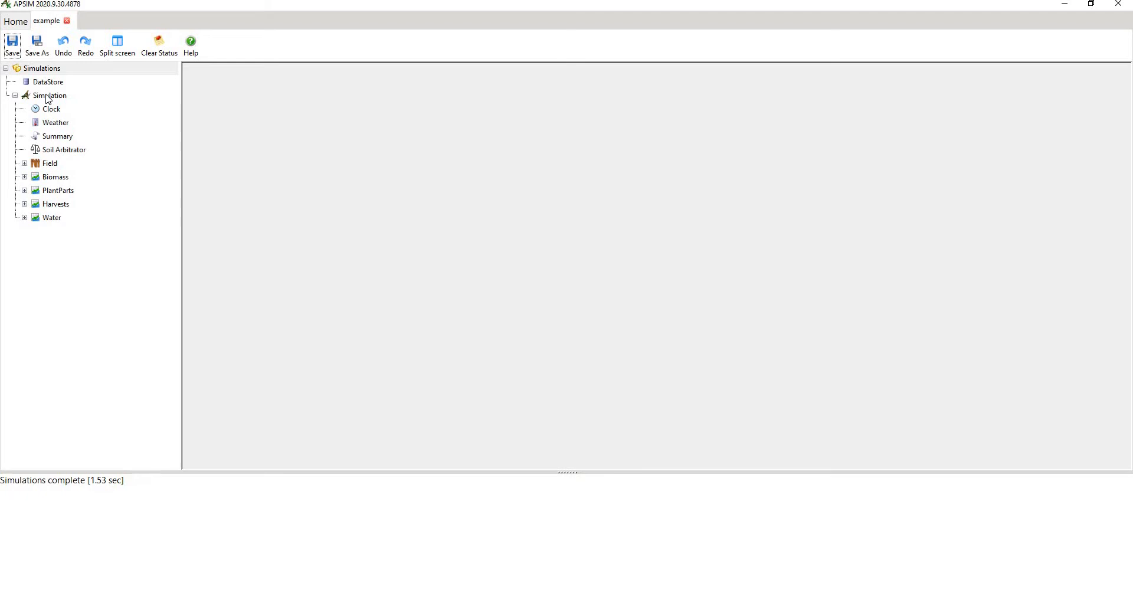
{"action": "mouse_move", "coordinate": [49, 67]}
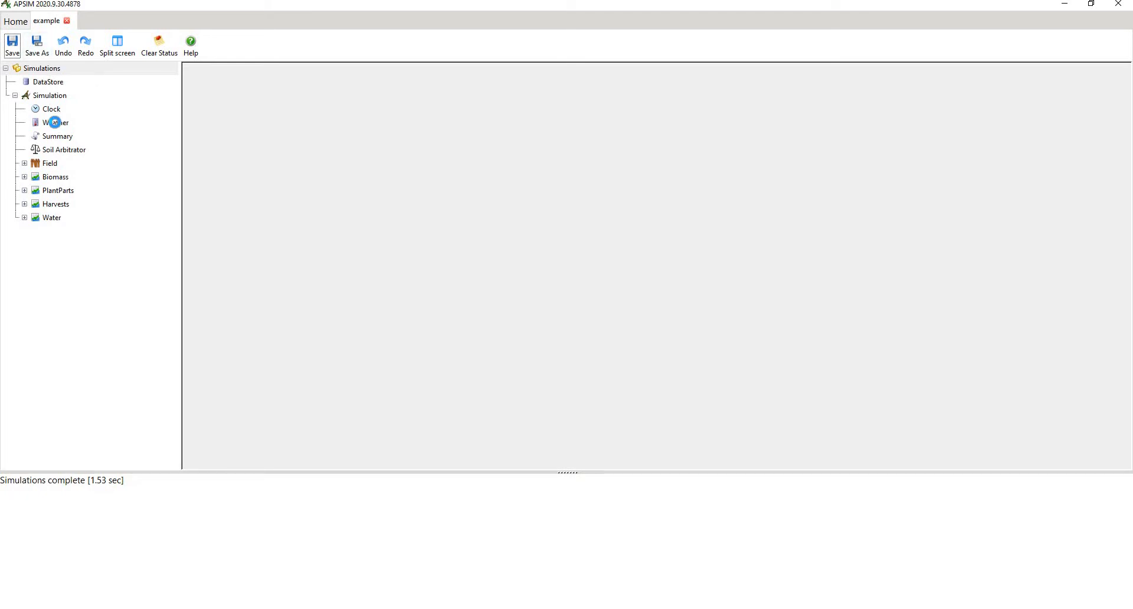
{"action": "left_click", "coordinate": [56, 122]}
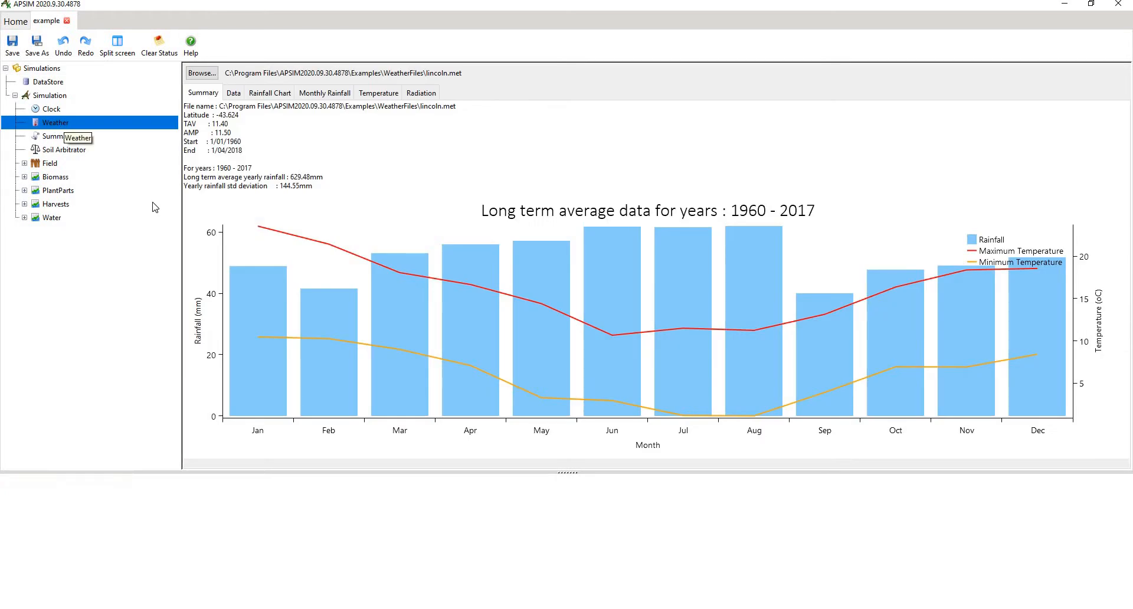
{"action": "mouse_move", "coordinate": [464, 313]}
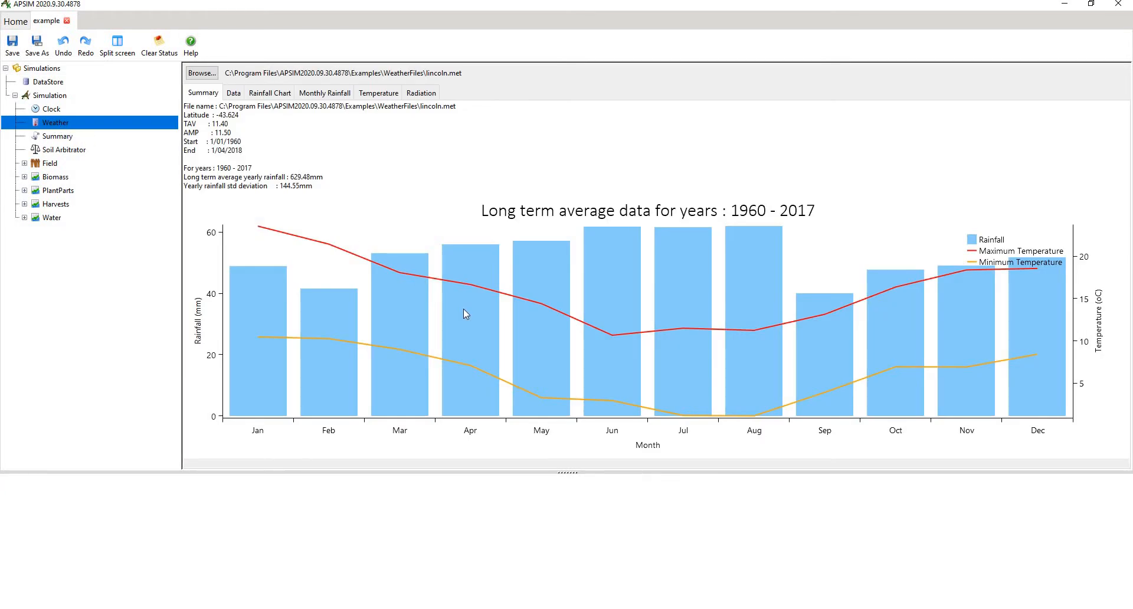
{"action": "mouse_move", "coordinate": [469, 314]}
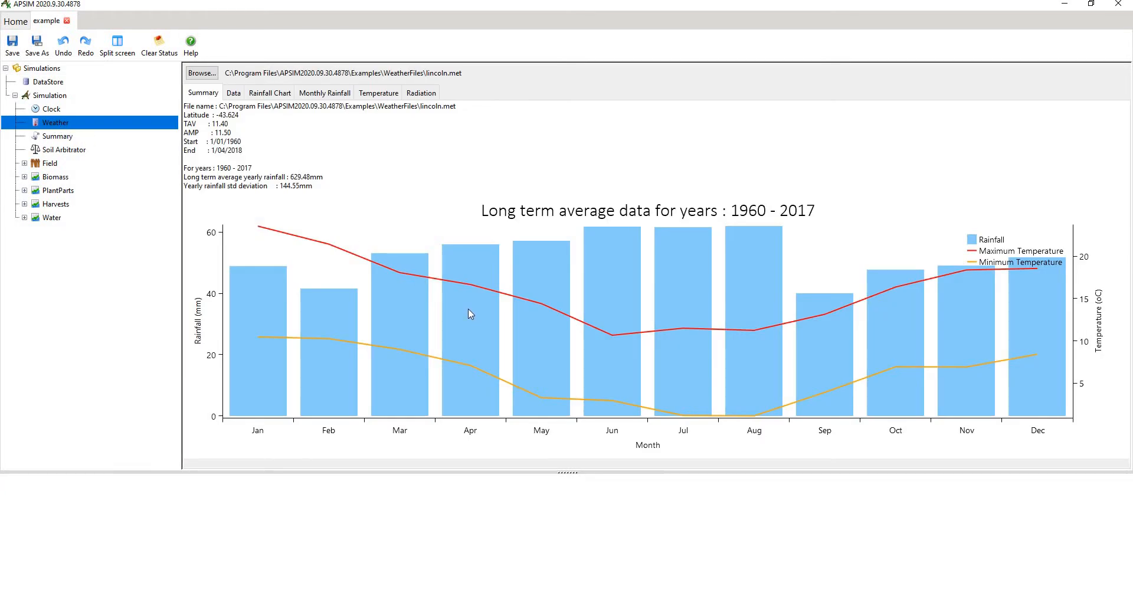
{"action": "mouse_move", "coordinate": [456, 315]}
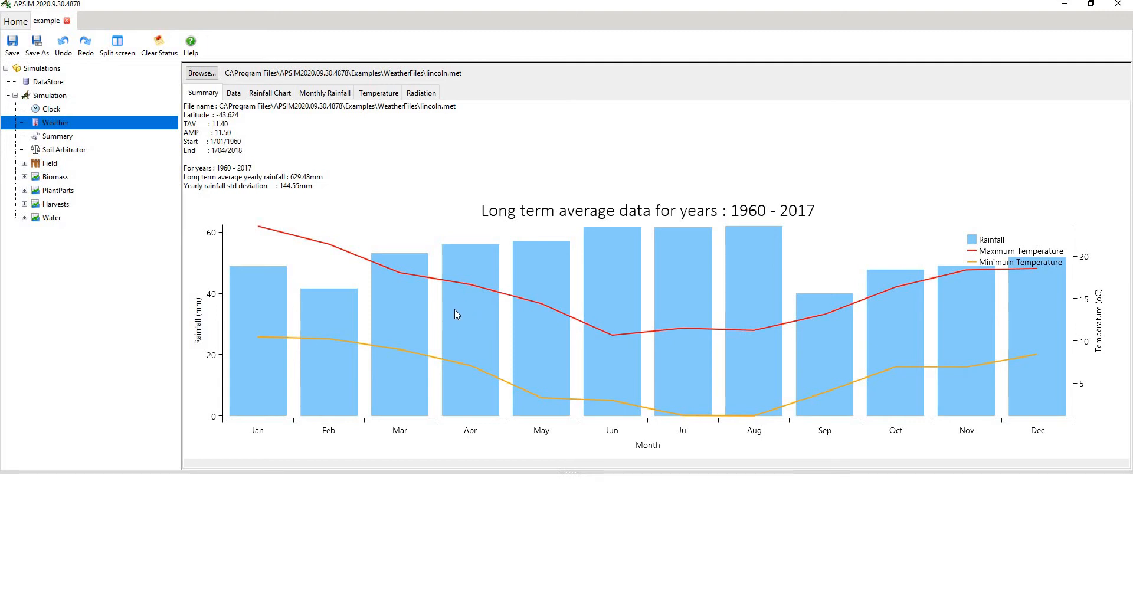
{"action": "mouse_move", "coordinate": [270, 235]}
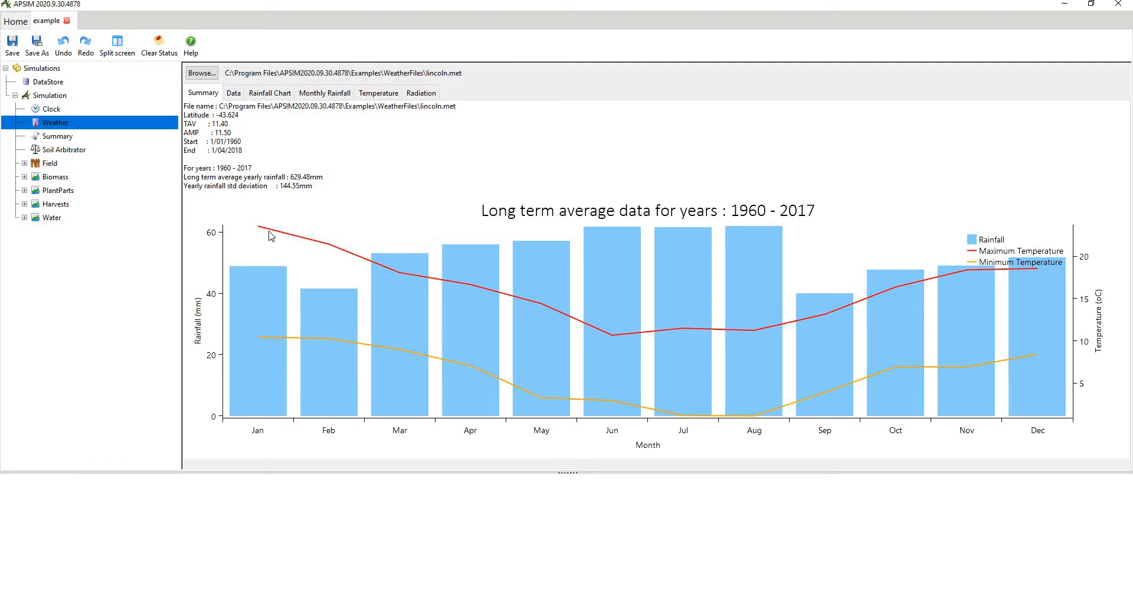
{"action": "mouse_move", "coordinate": [433, 118]}
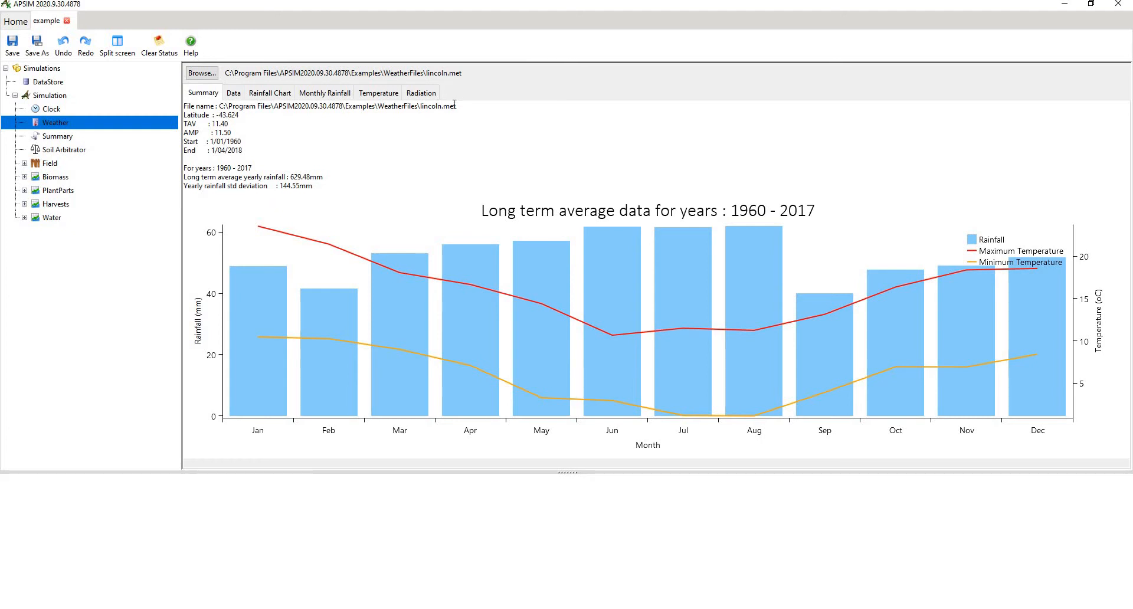
{"action": "mouse_move", "coordinate": [618, 335]}
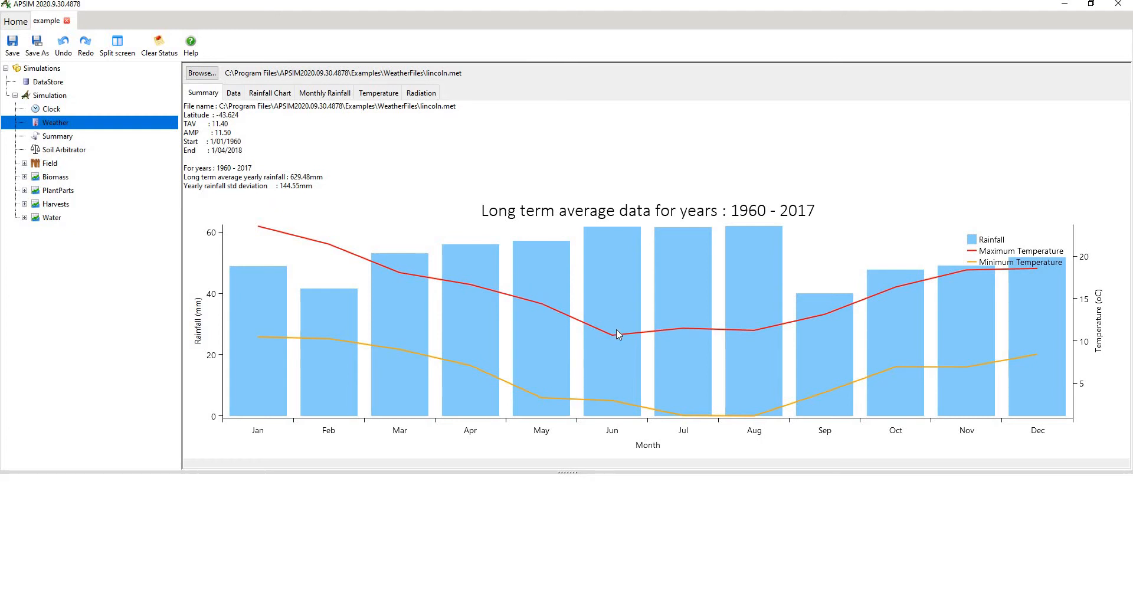
{"action": "mouse_move", "coordinate": [1001, 267]}
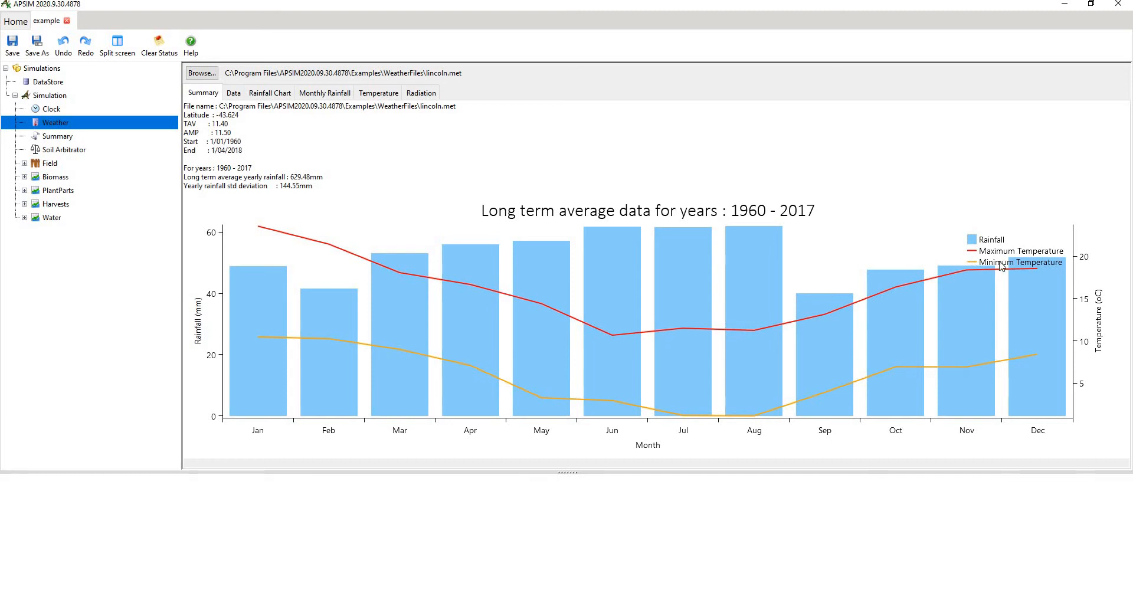
{"action": "mouse_move", "coordinate": [948, 381]}
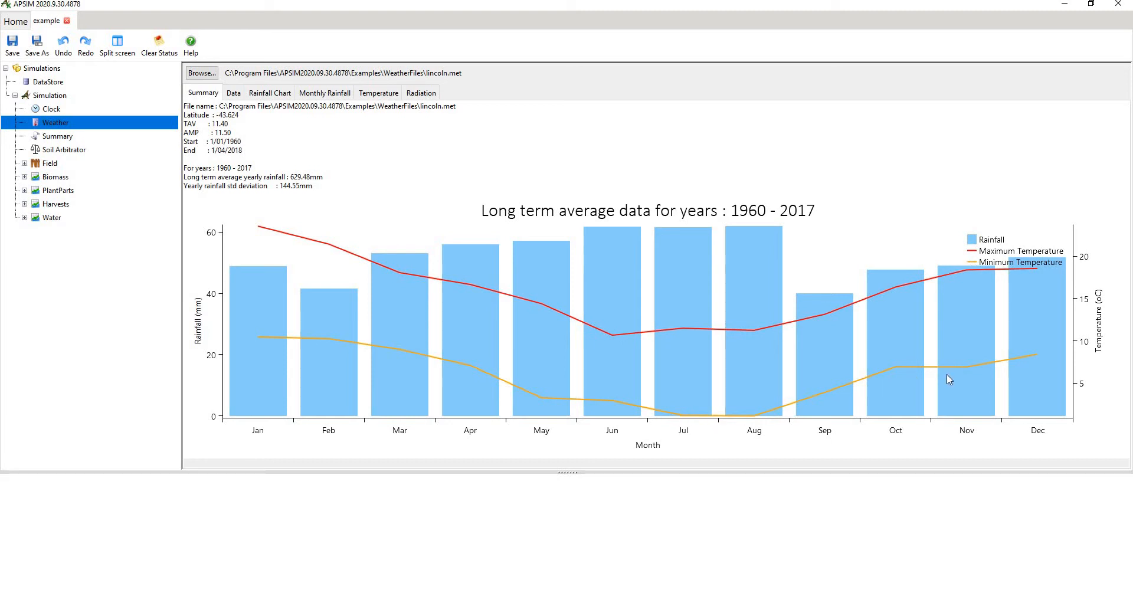
{"action": "mouse_move", "coordinate": [718, 433]}
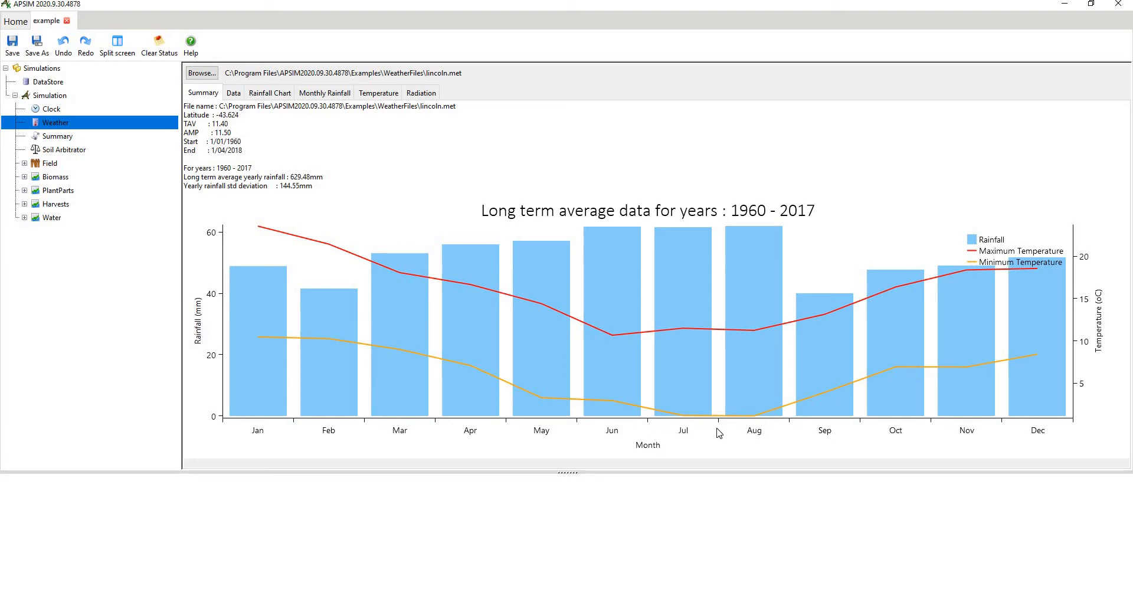
{"action": "mouse_move", "coordinate": [271, 328]}
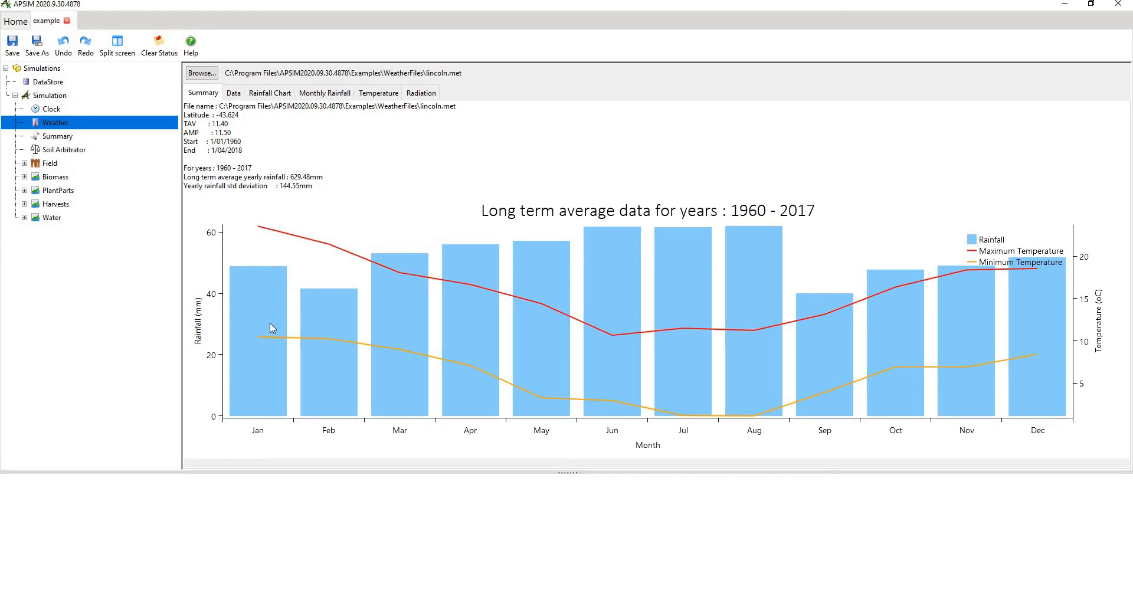
{"action": "mouse_move", "coordinate": [675, 294]}
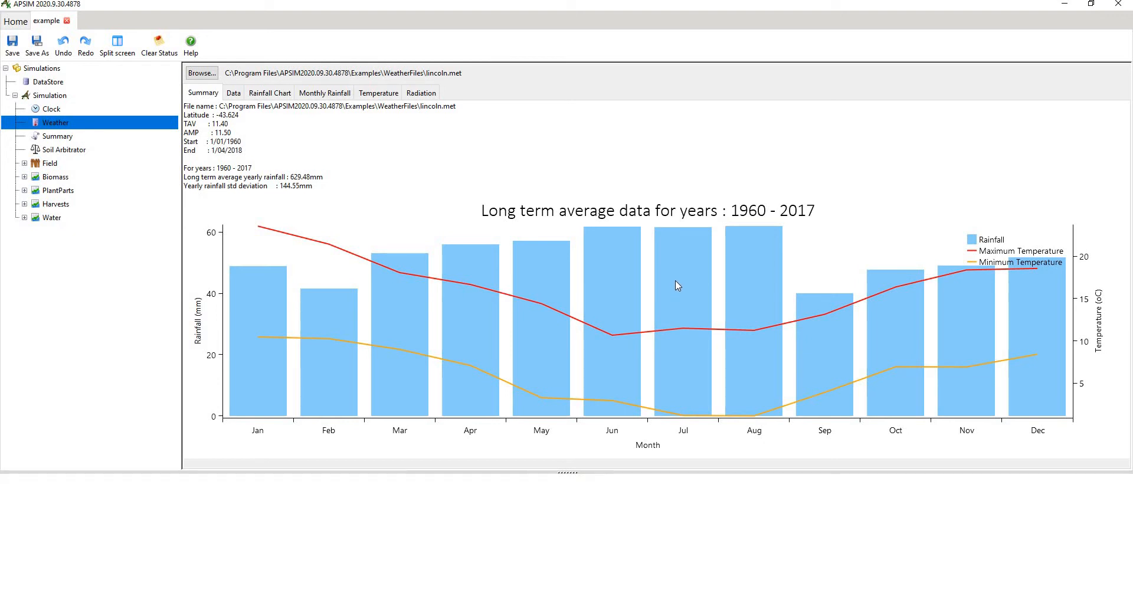
{"action": "mouse_move", "coordinate": [354, 324]}
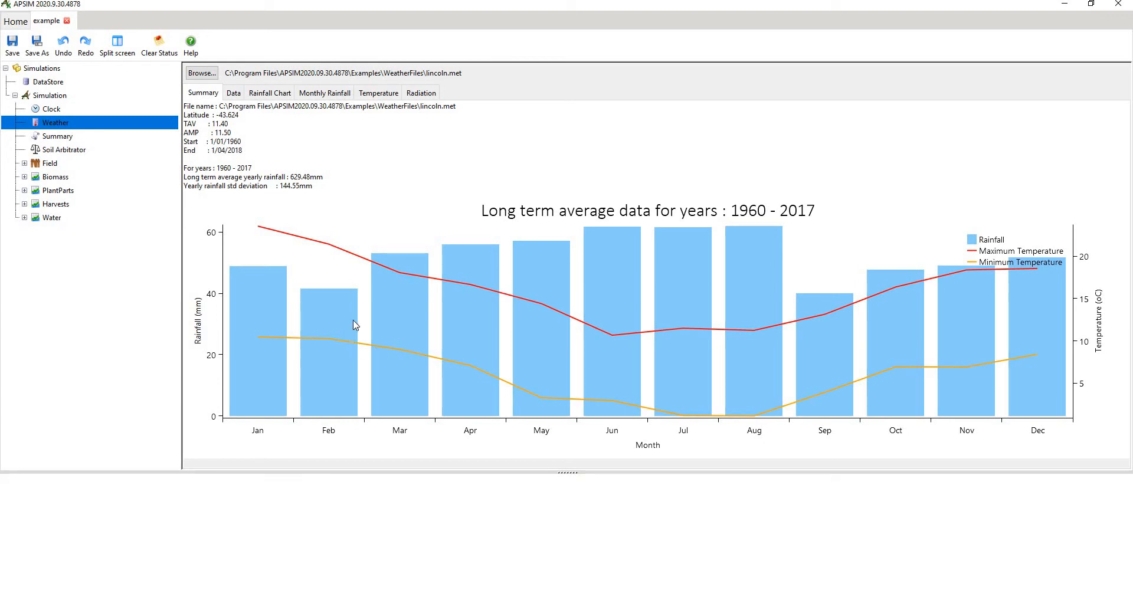
{"action": "mouse_move", "coordinate": [417, 330]}
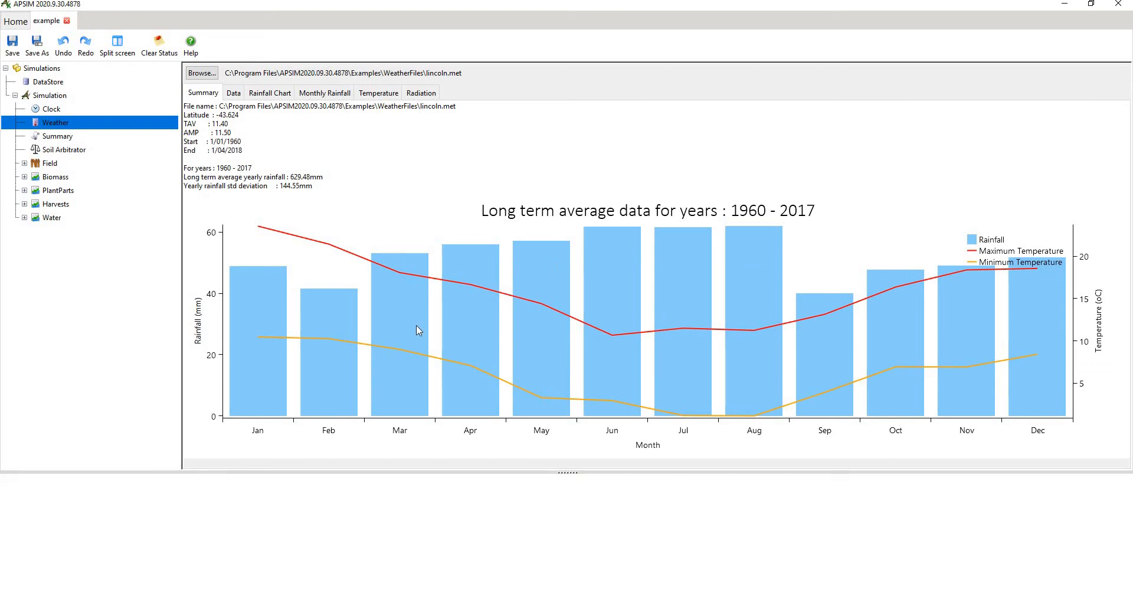
{"action": "mouse_move", "coordinate": [226, 292]}
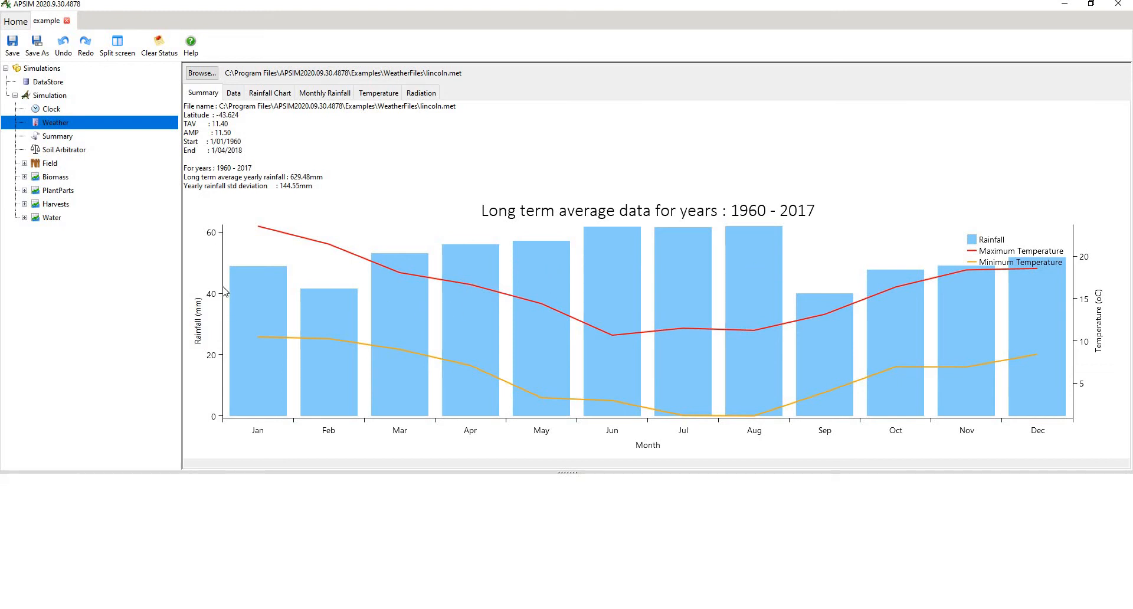
{"action": "mouse_move", "coordinate": [586, 246]}
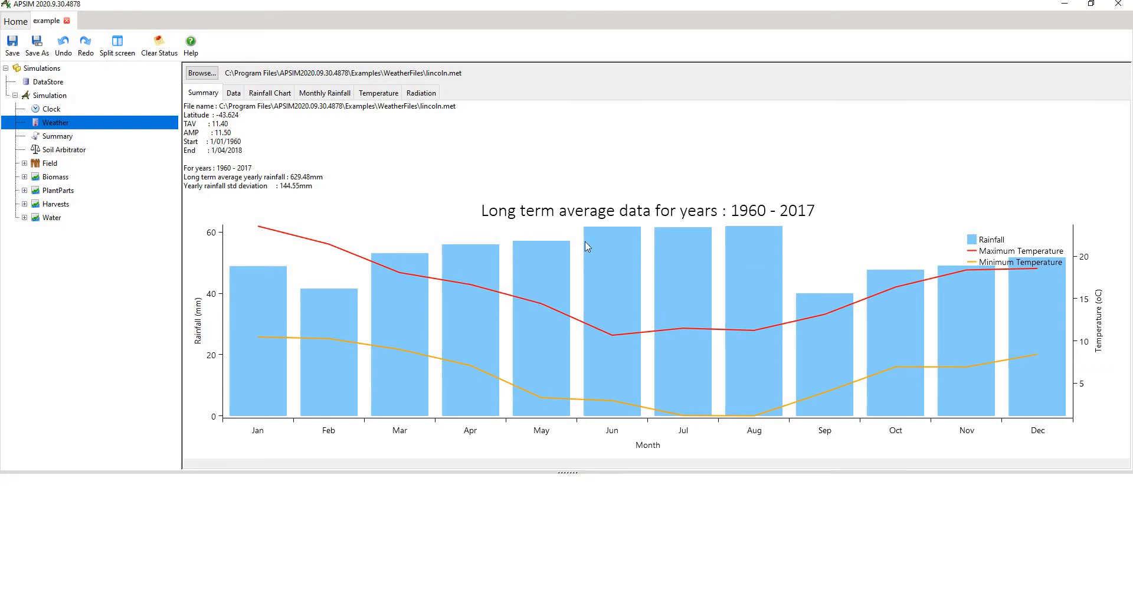
{"action": "mouse_move", "coordinate": [694, 232]}
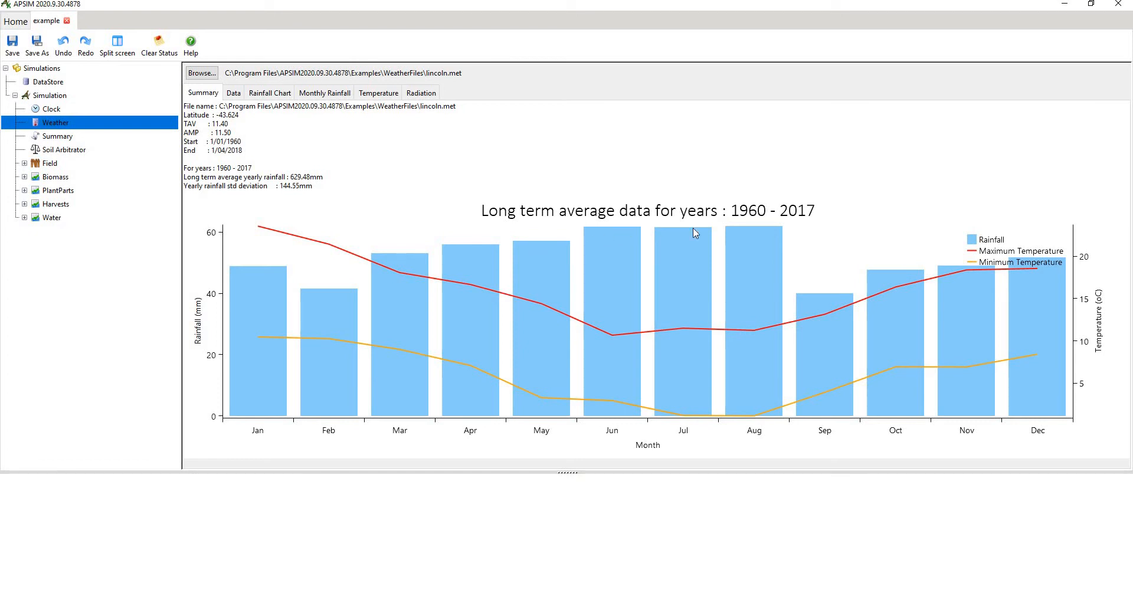
{"action": "mouse_move", "coordinate": [608, 251]}
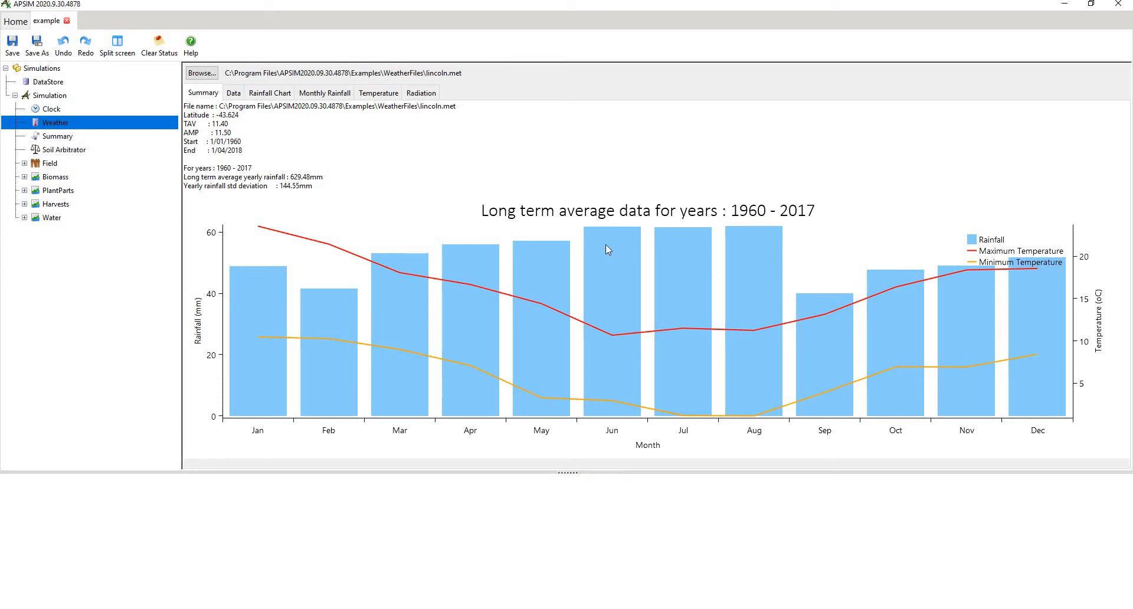
{"action": "mouse_move", "coordinate": [631, 254]}
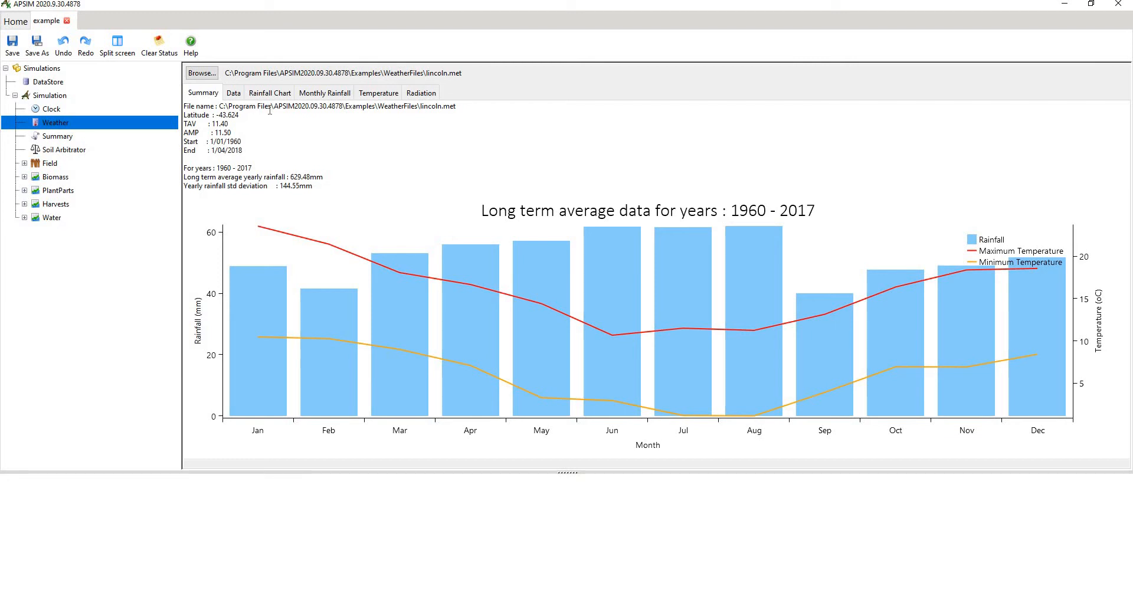
{"action": "mouse_move", "coordinate": [439, 105]}
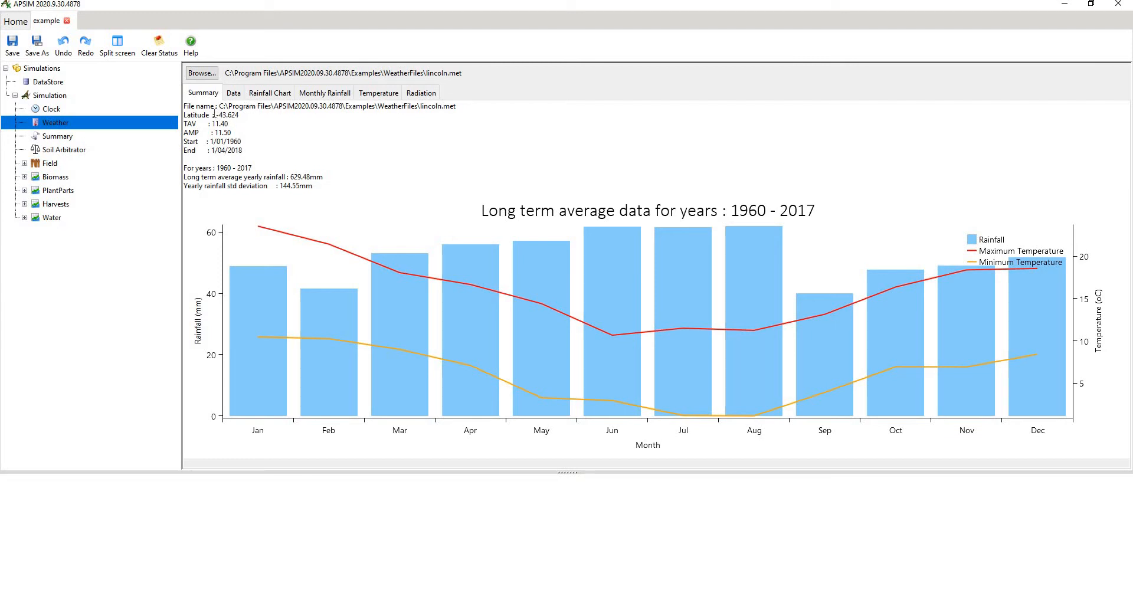
{"action": "double_click", "coordinate": [226, 115]}
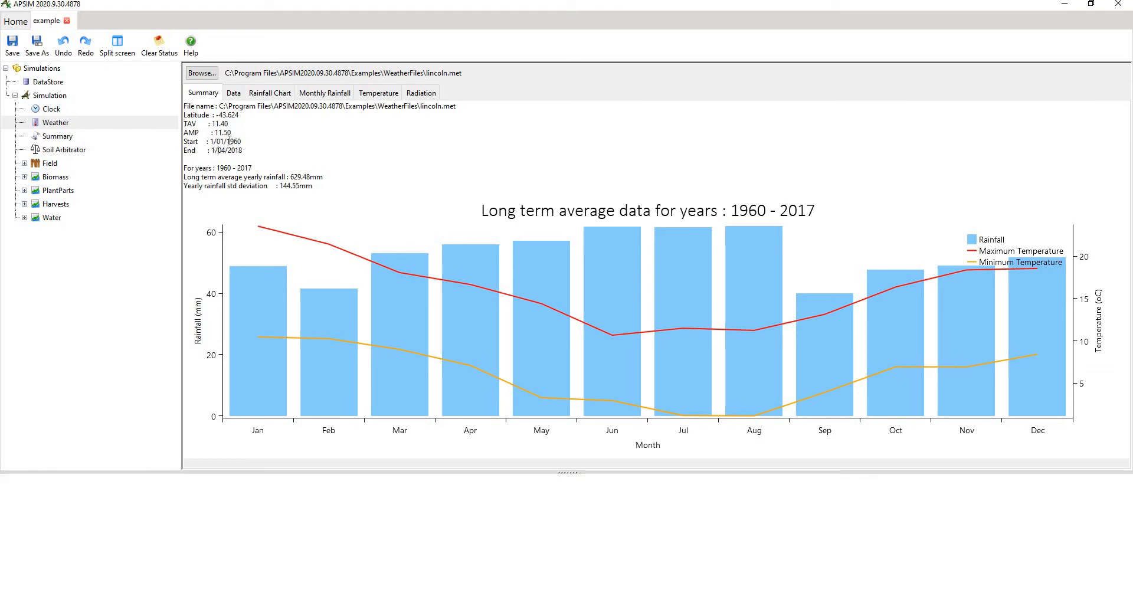
{"action": "double_click", "coordinate": [226, 142]}
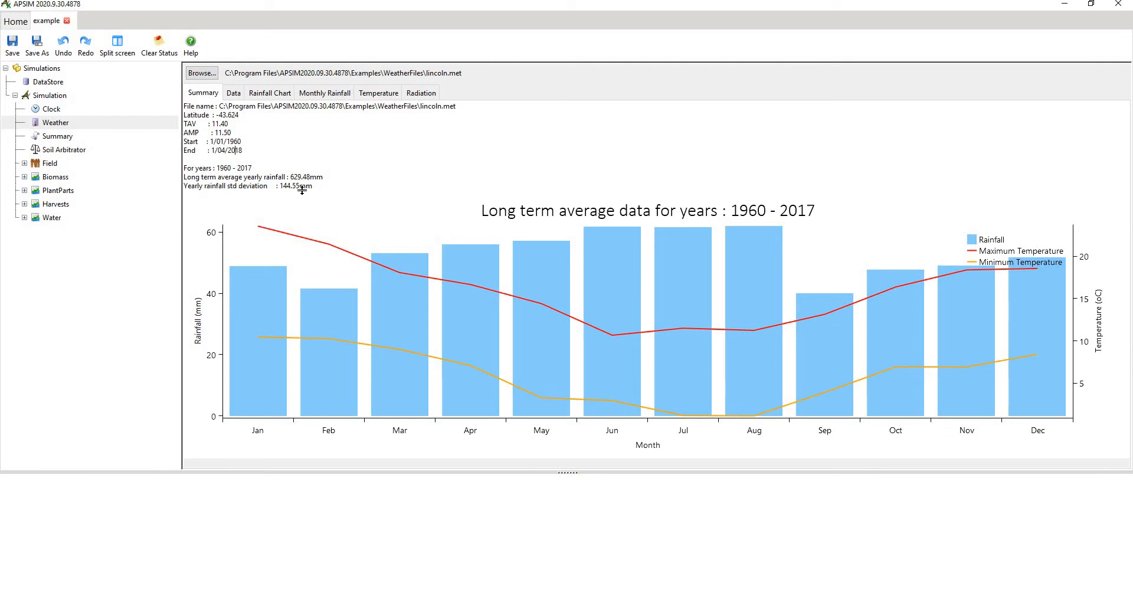
{"action": "mouse_move", "coordinate": [240, 99]}
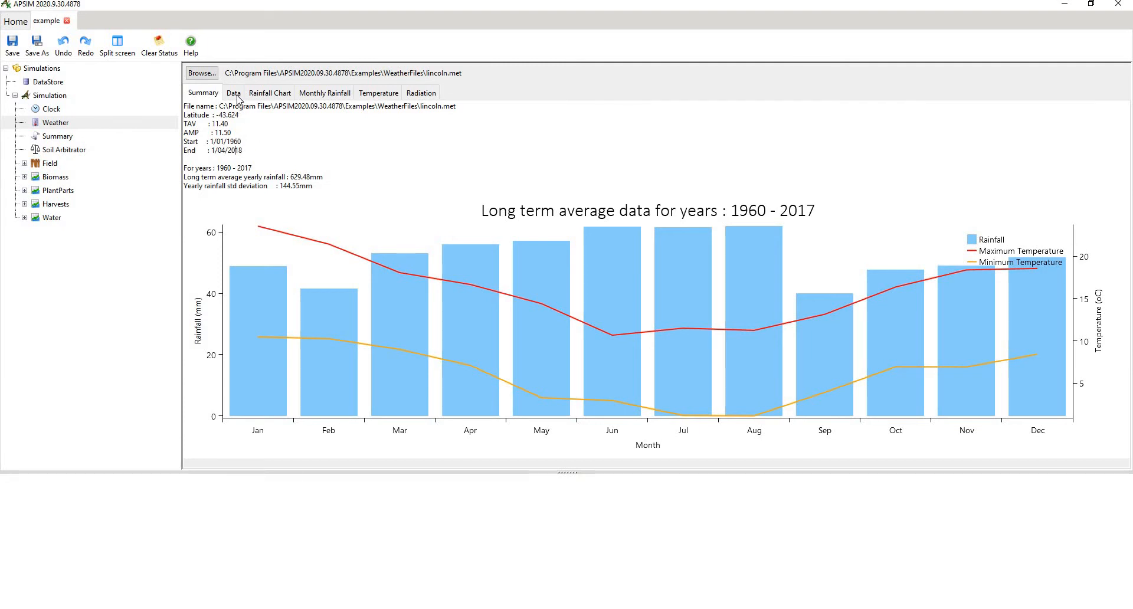
- View the daily weather table, then chart two years of daily rainfall from 1962
{"action": "left_click", "coordinate": [233, 93]}
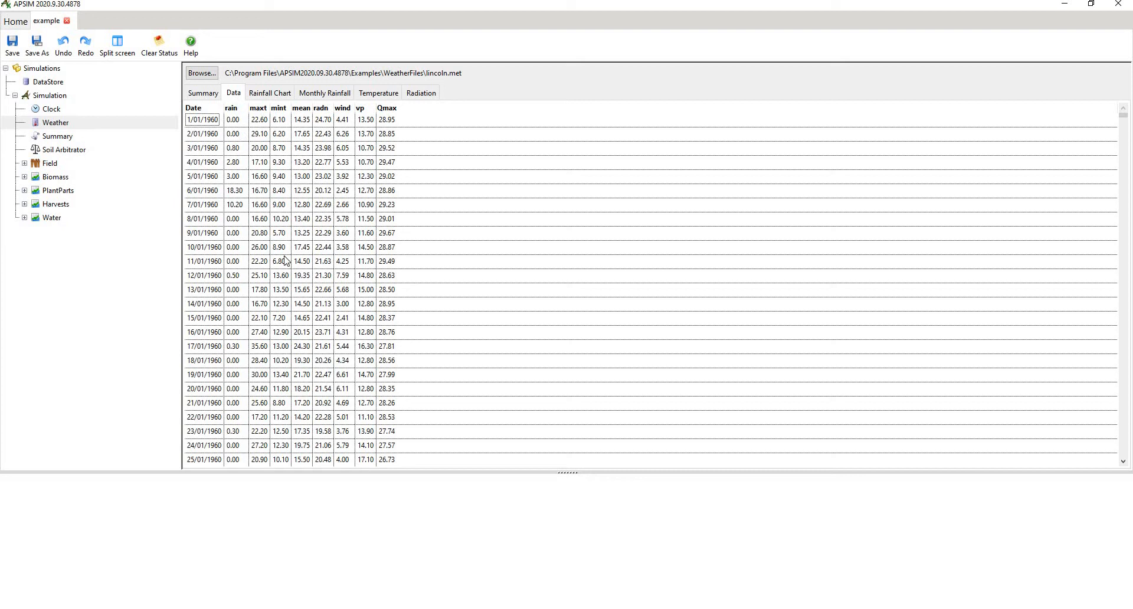
{"action": "mouse_move", "coordinate": [246, 178]}
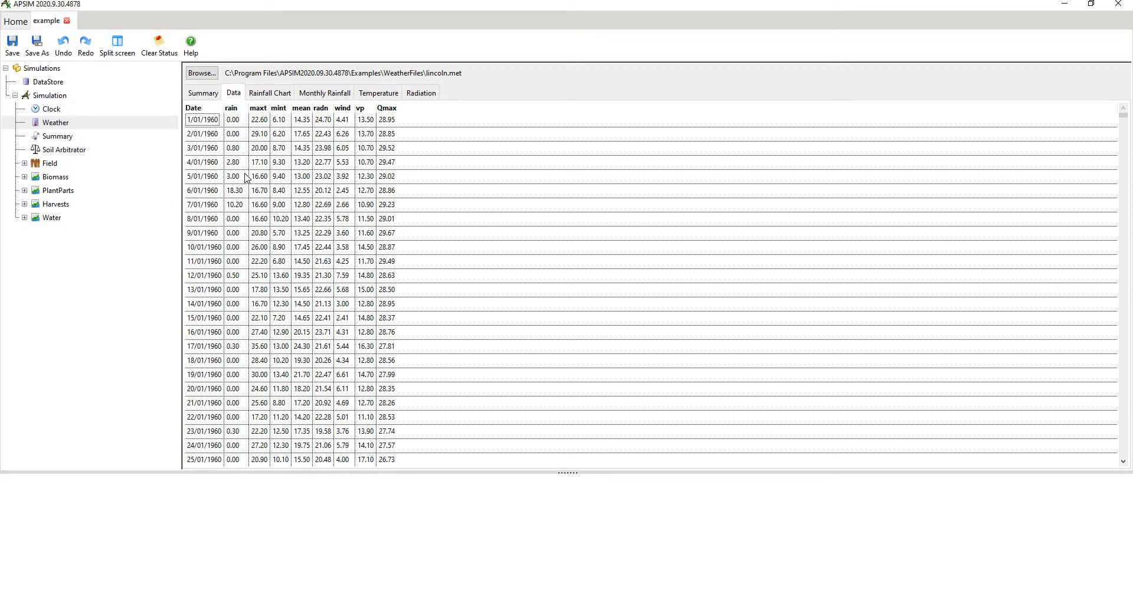
{"action": "left_click", "coordinate": [269, 92]}
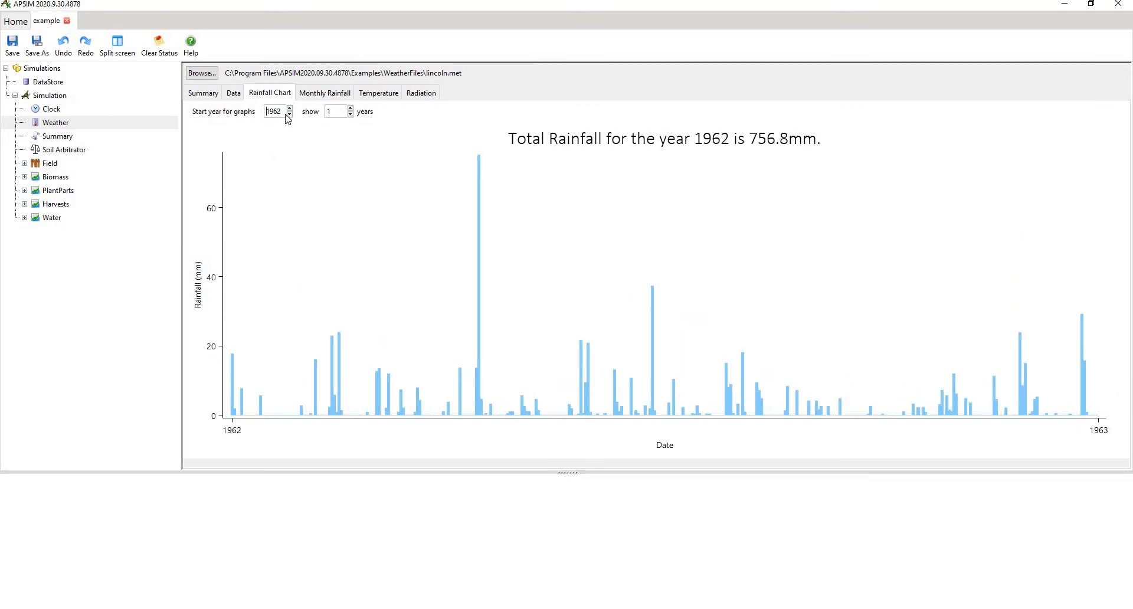
{"action": "left_click", "coordinate": [349, 108]}
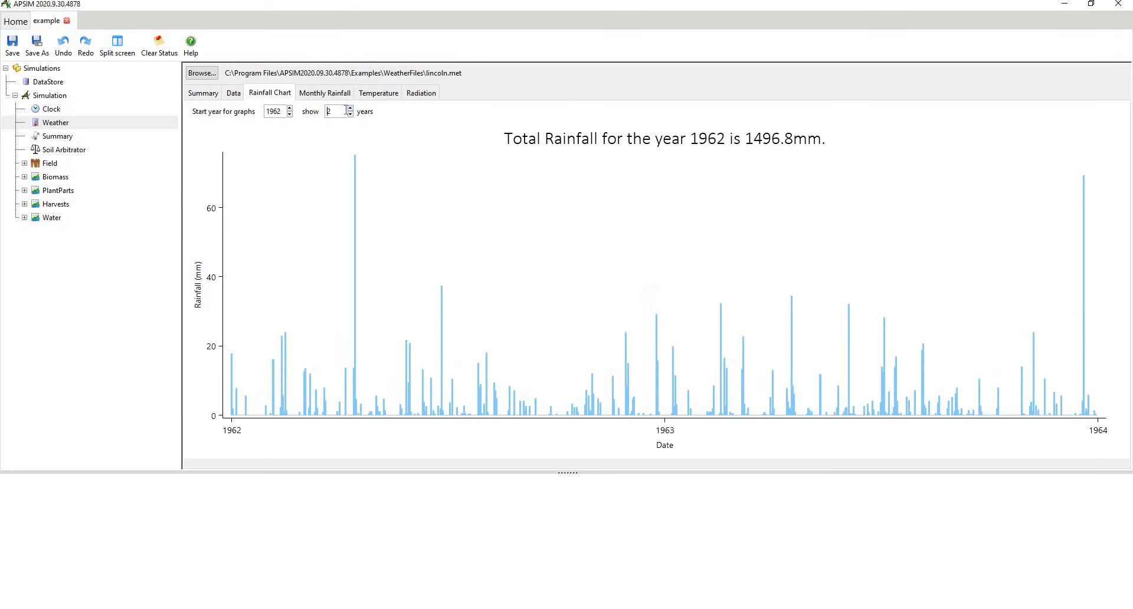
- Compare monthly rainfall over 3, 5 and 1 years, then show 1962 daily temperatures
{"action": "left_click", "coordinate": [325, 93]}
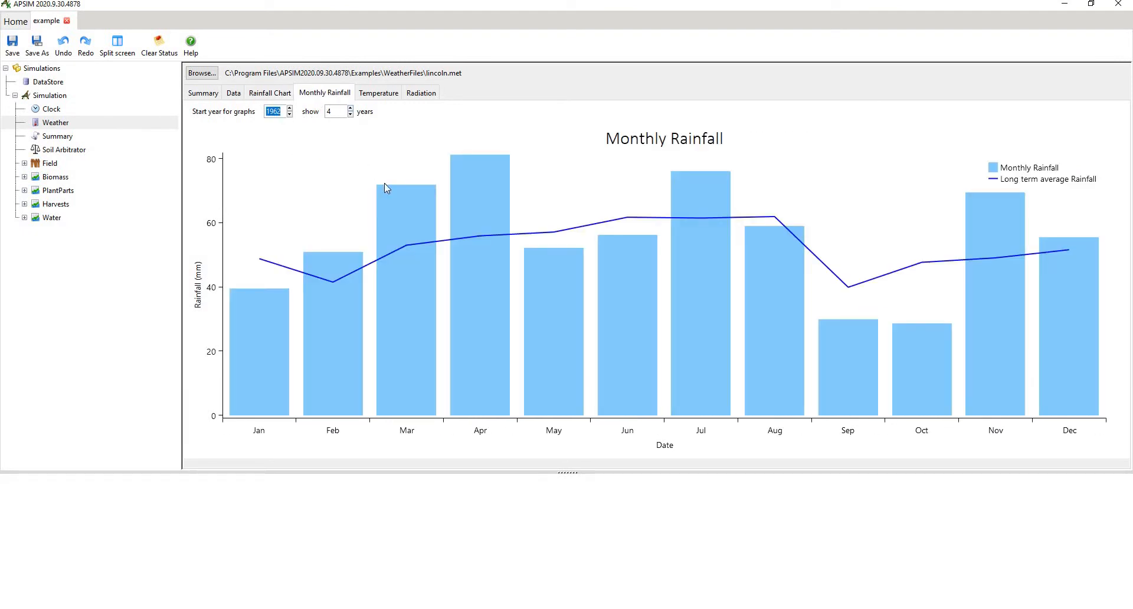
{"action": "mouse_move", "coordinate": [348, 302]}
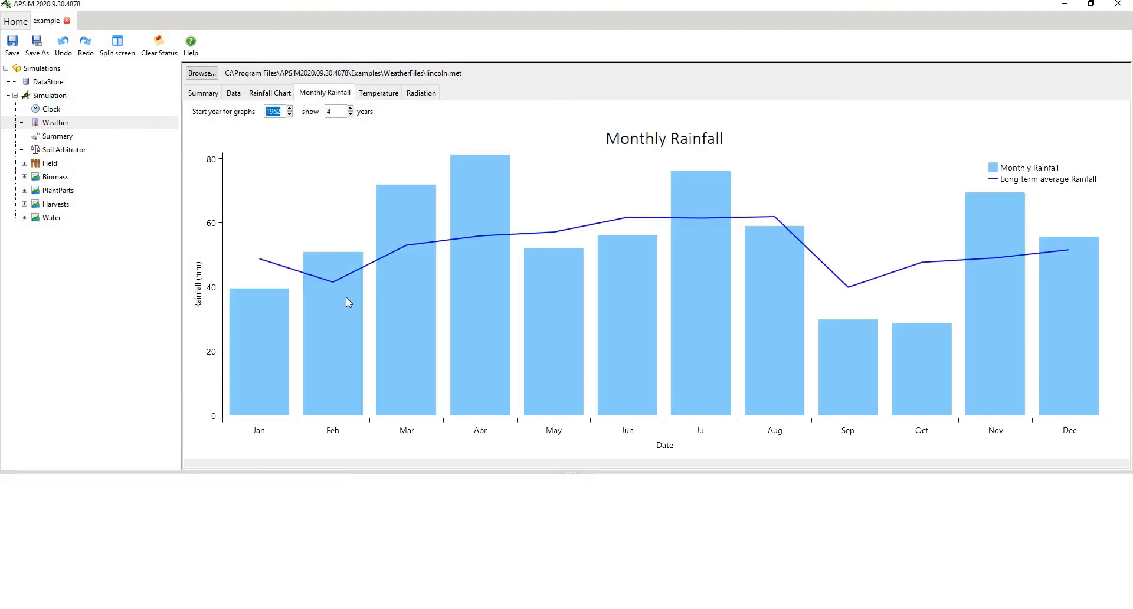
{"action": "mouse_move", "coordinate": [778, 248]}
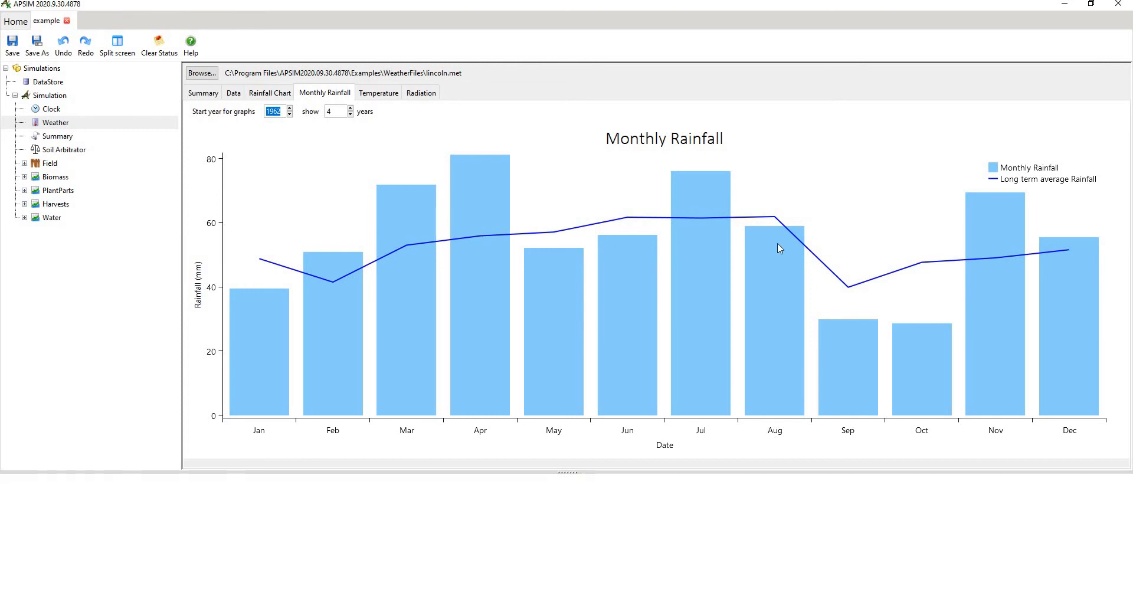
{"action": "left_click", "coordinate": [350, 114]}
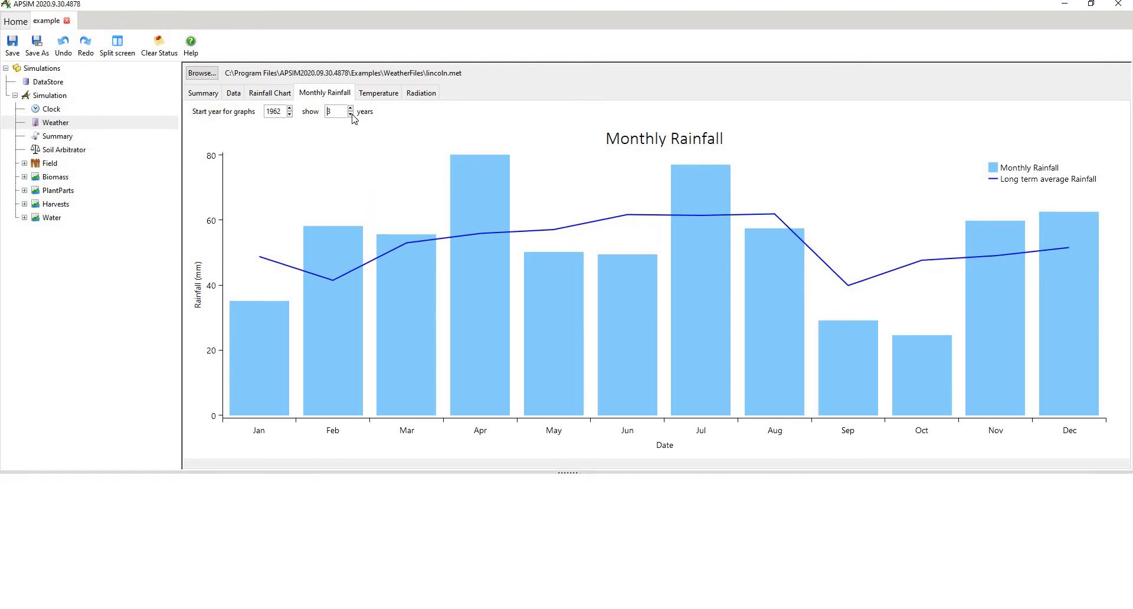
{"action": "left_click", "coordinate": [349, 108]}
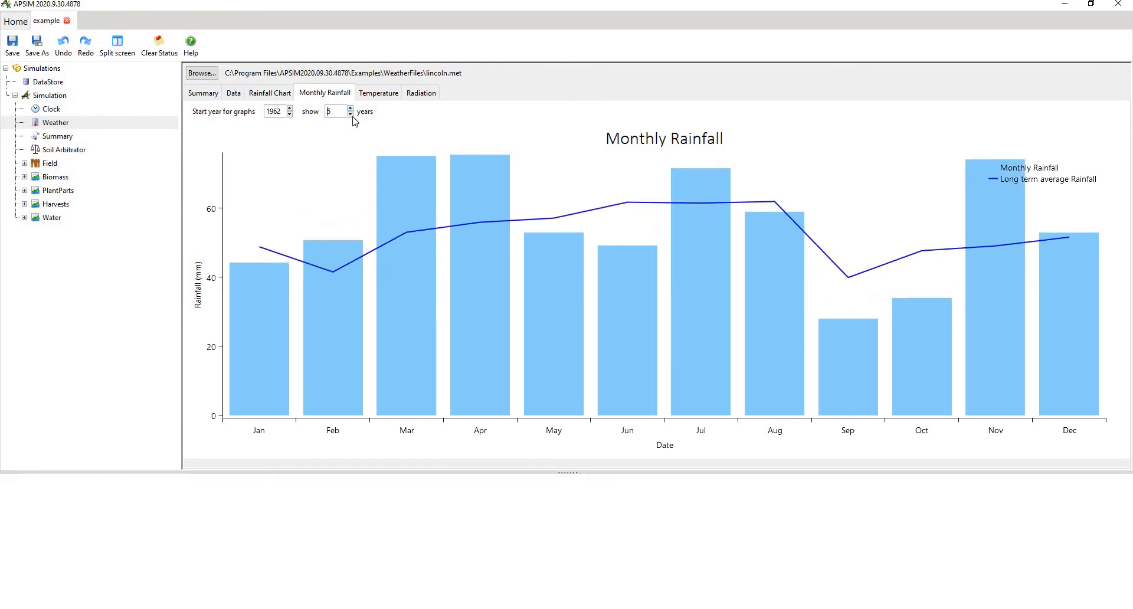
{"action": "left_click", "coordinate": [351, 113]}
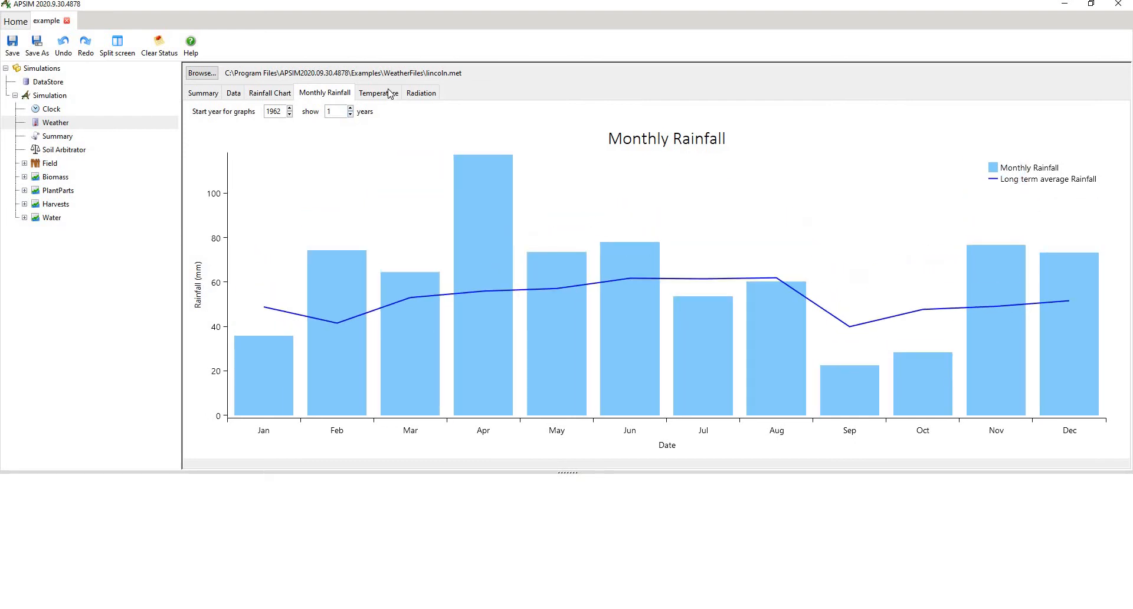
{"action": "left_click", "coordinate": [378, 93]}
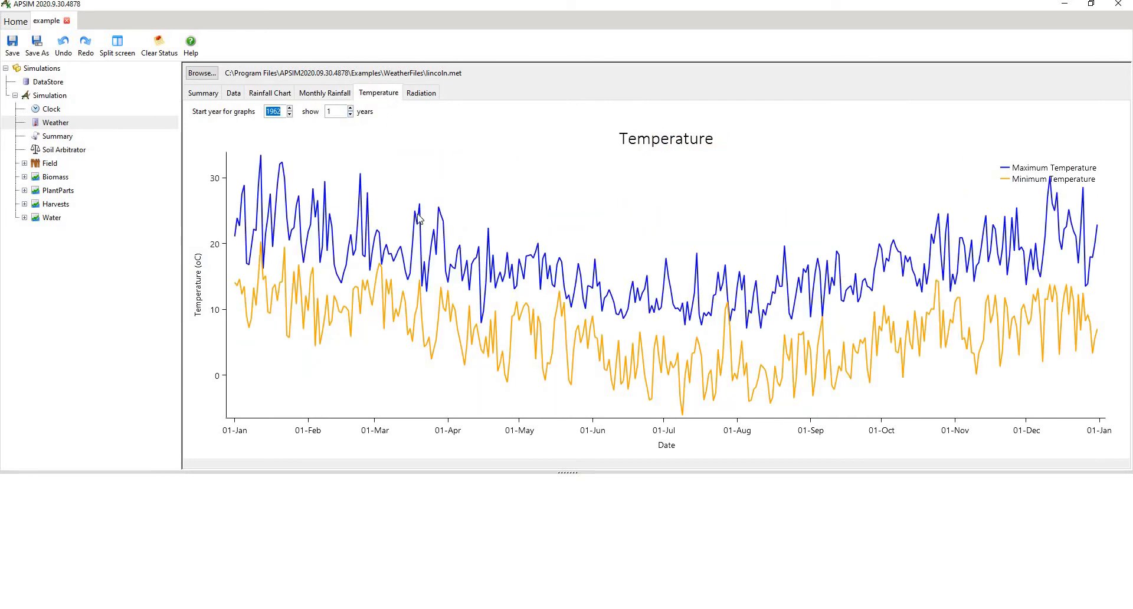
- Show the 1962 daily radiation chart with maximum radiation and rainfall
{"action": "left_click", "coordinate": [421, 92]}
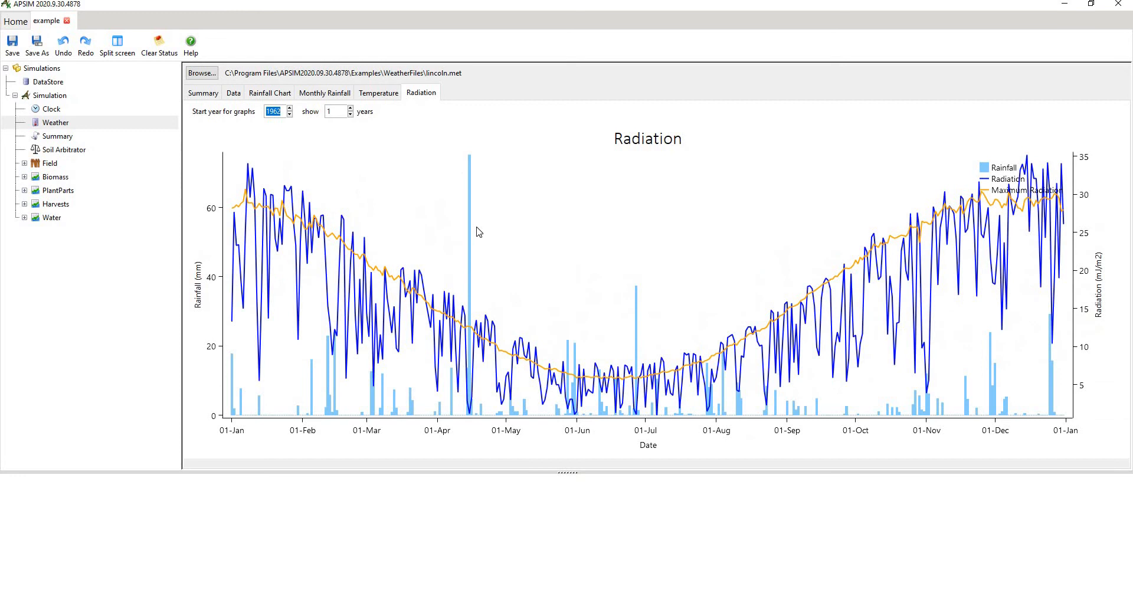
{"action": "mouse_move", "coordinate": [249, 250]}
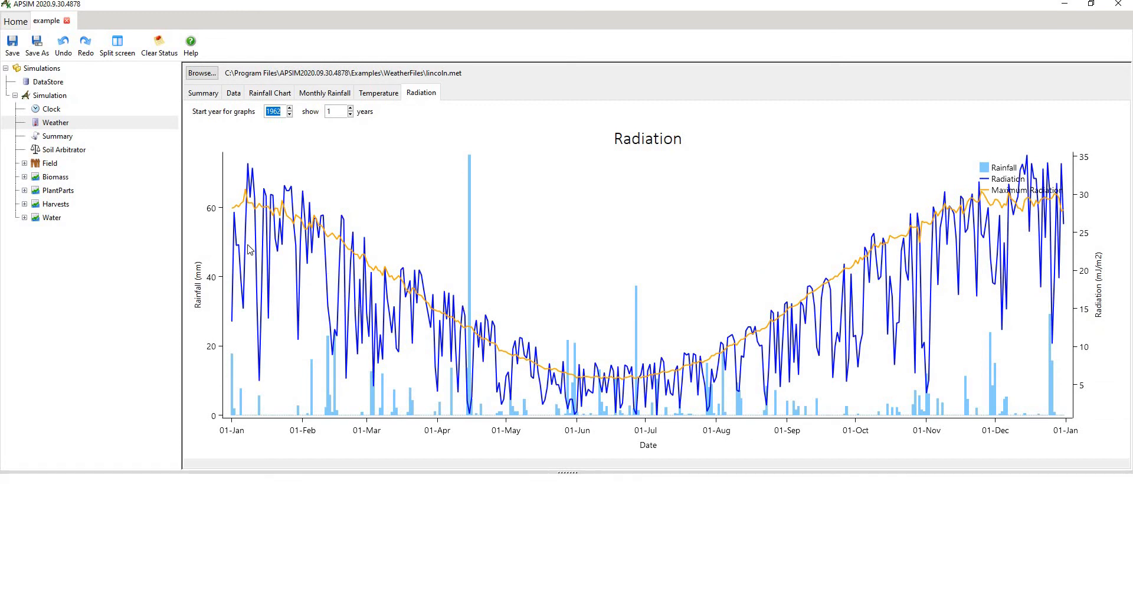
{"action": "mouse_move", "coordinate": [765, 223]}
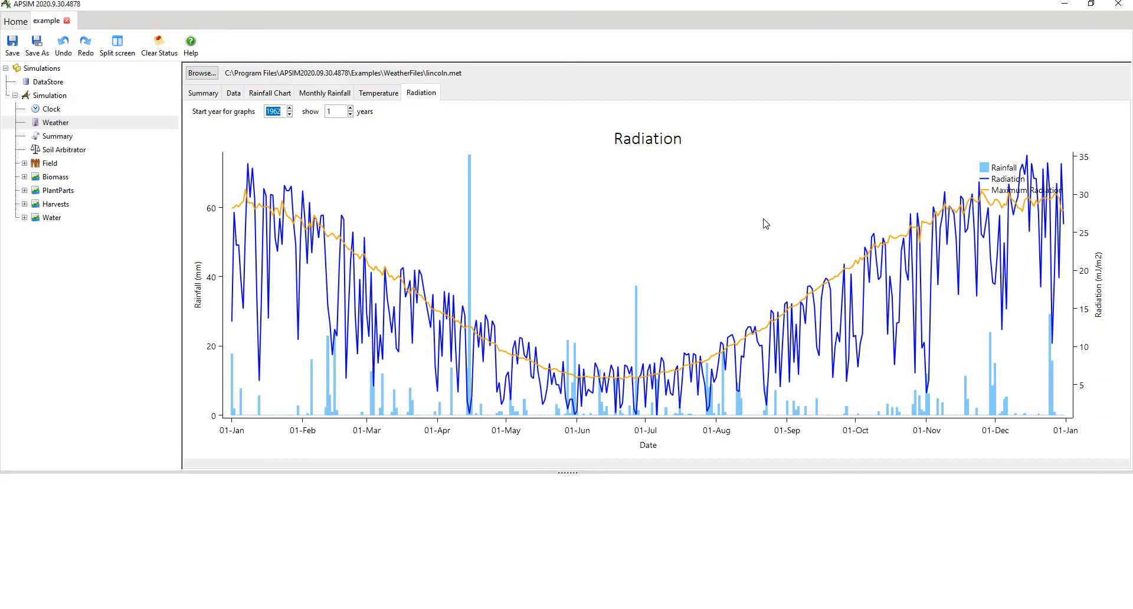
{"action": "mouse_move", "coordinate": [713, 257]}
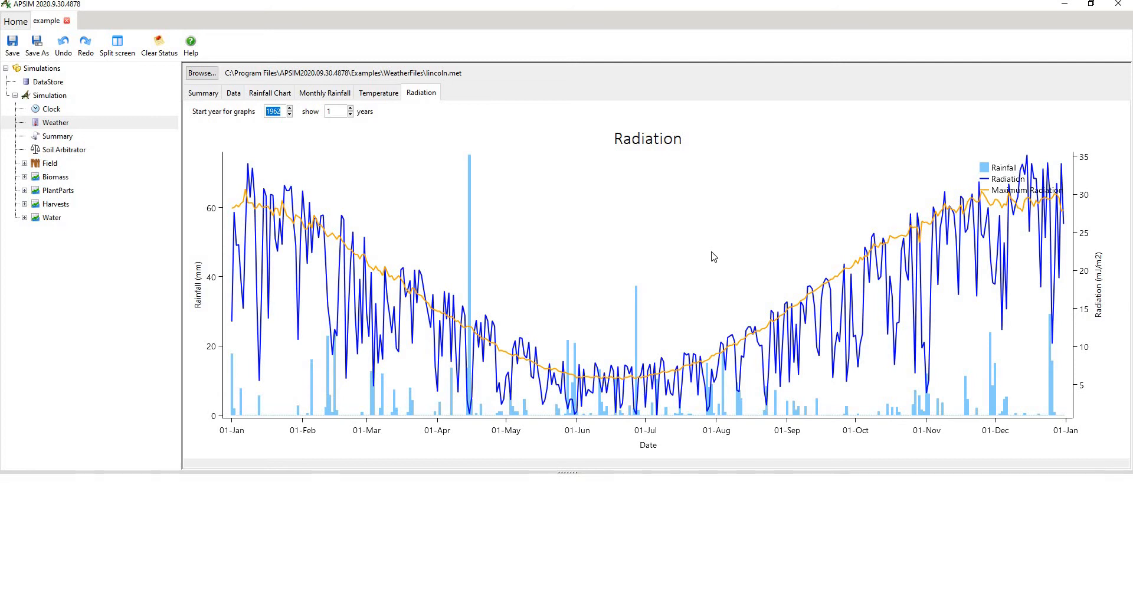
{"action": "mouse_move", "coordinate": [665, 245]}
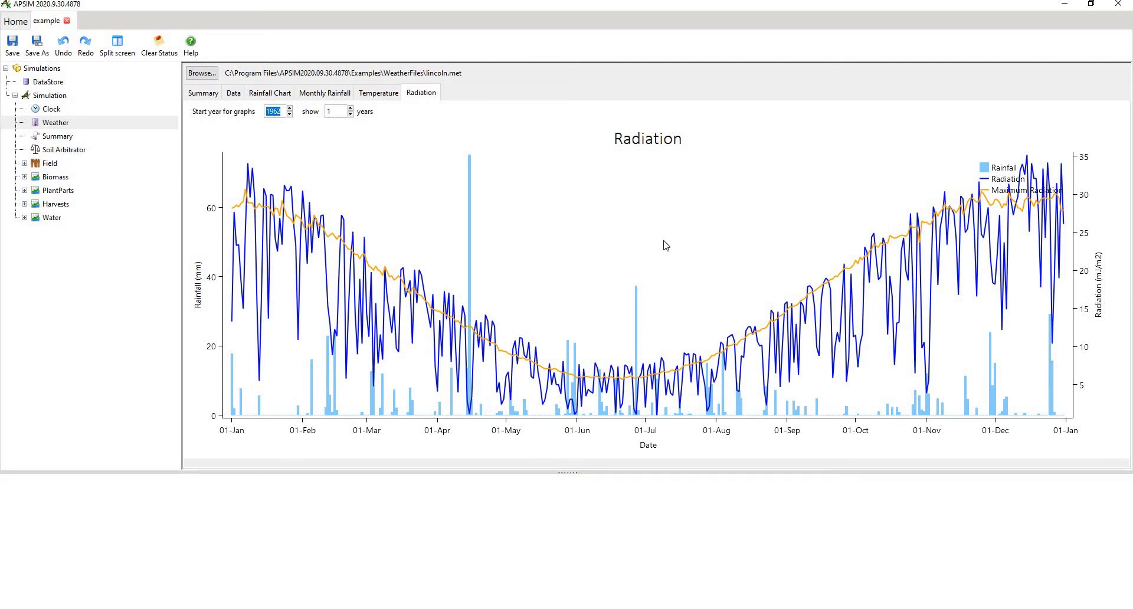
{"action": "mouse_move", "coordinate": [947, 268]}
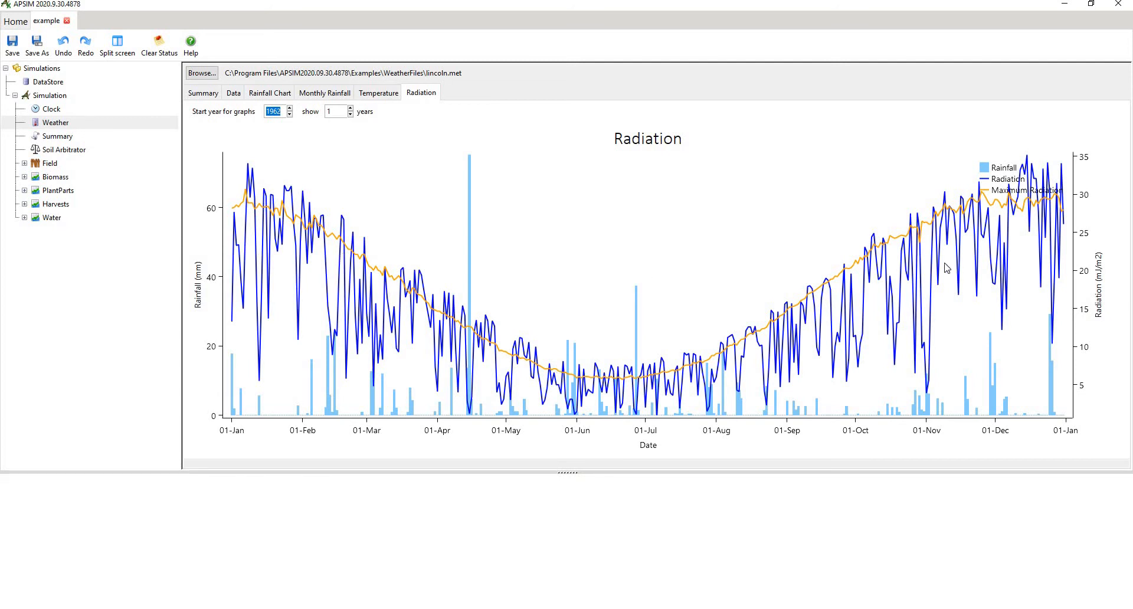
- Extend the radiation chart to 1962–1963 and bring up the Weather node's context menu
{"action": "left_click", "coordinate": [349, 108]}
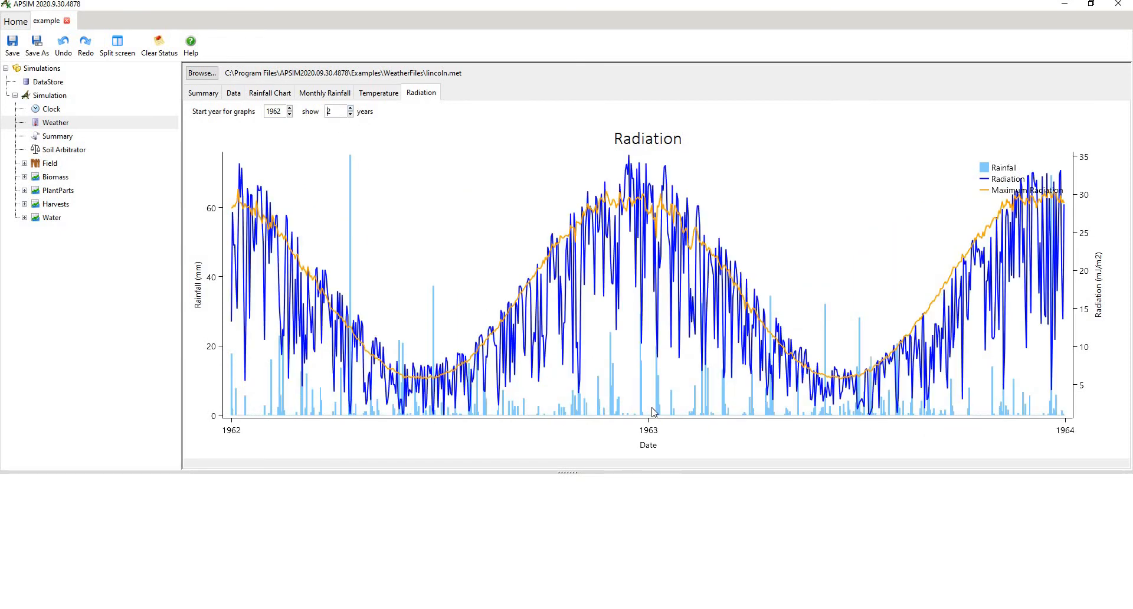
{"action": "mouse_move", "coordinate": [635, 424]}
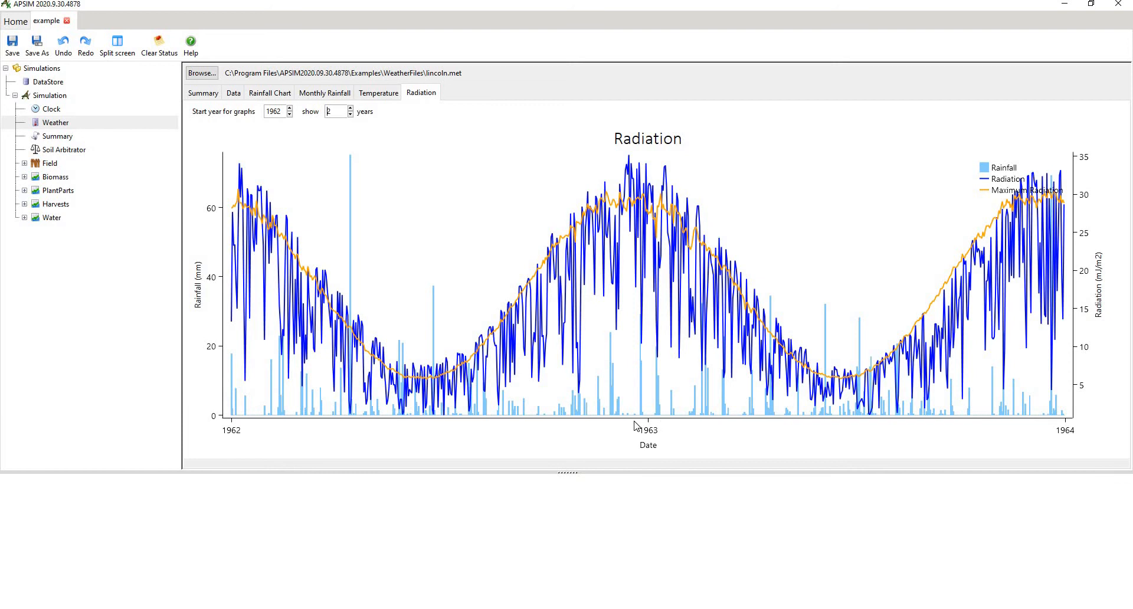
{"action": "mouse_move", "coordinate": [663, 208]}
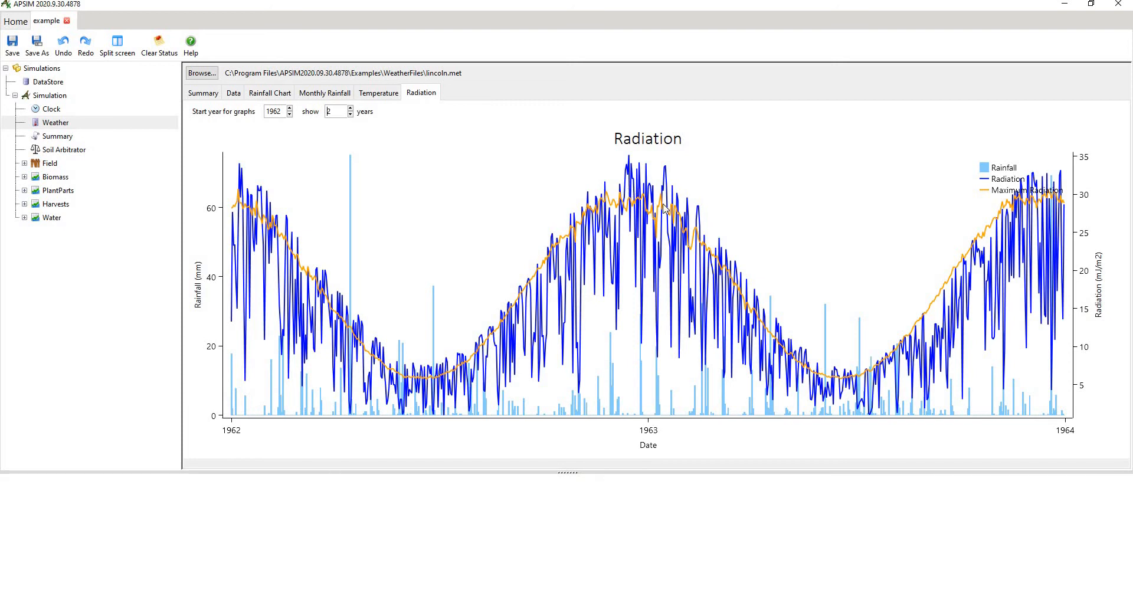
{"action": "mouse_move", "coordinate": [410, 395]}
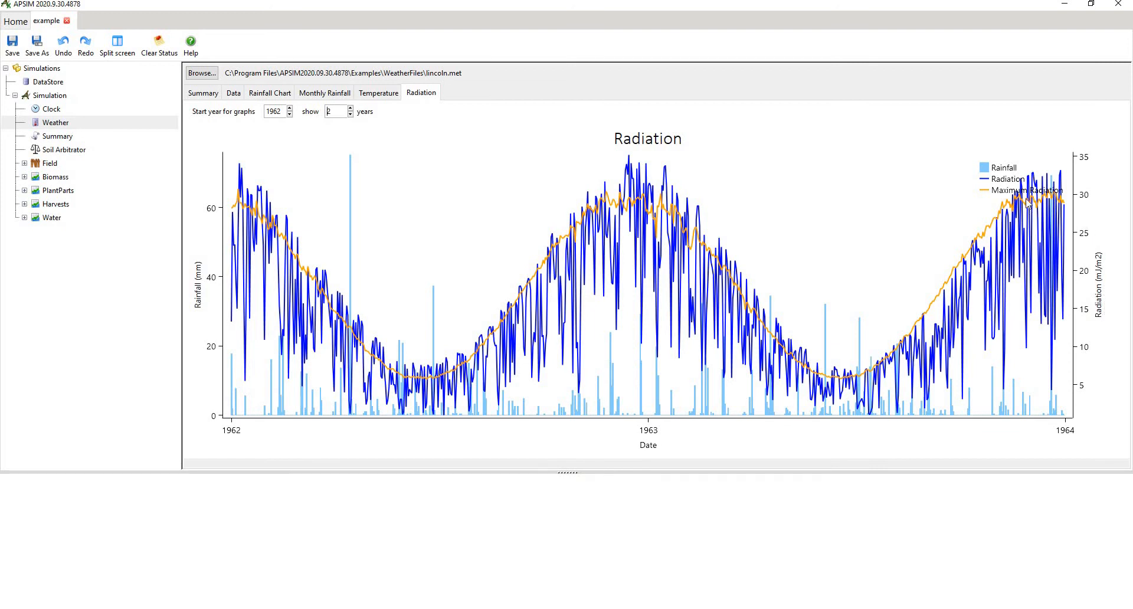
{"action": "mouse_move", "coordinate": [1093, 244]}
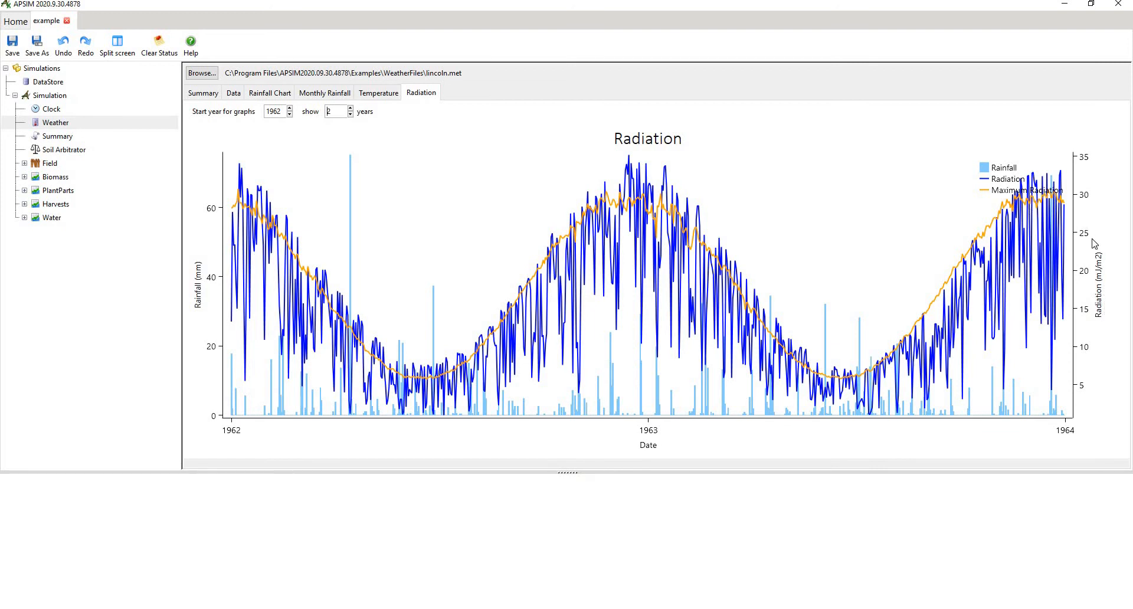
{"action": "mouse_move", "coordinate": [876, 364]}
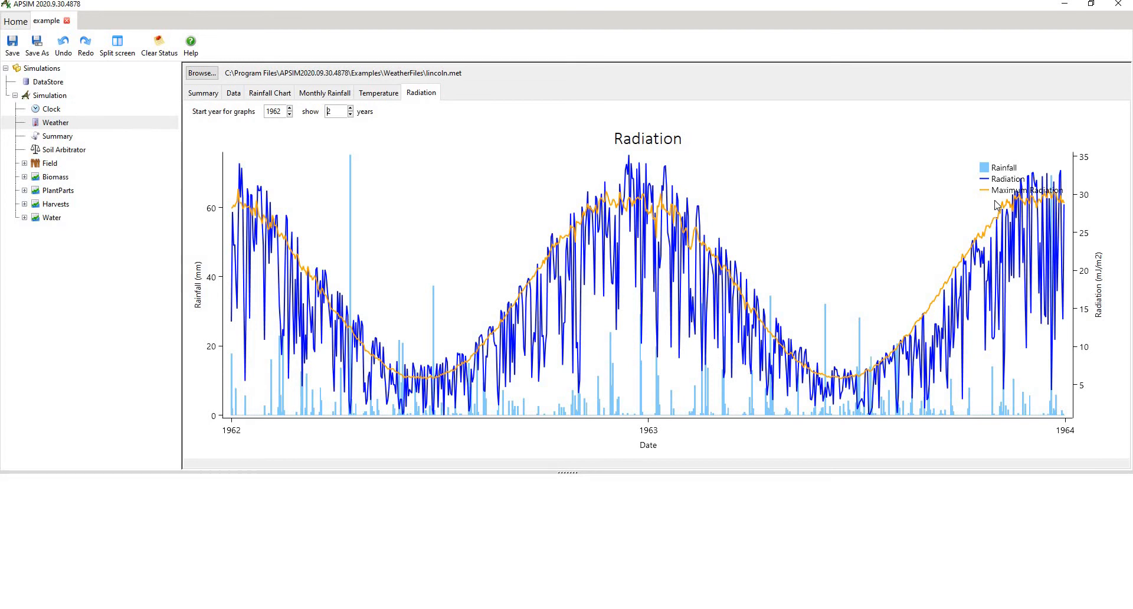
{"action": "mouse_move", "coordinate": [1019, 91]}
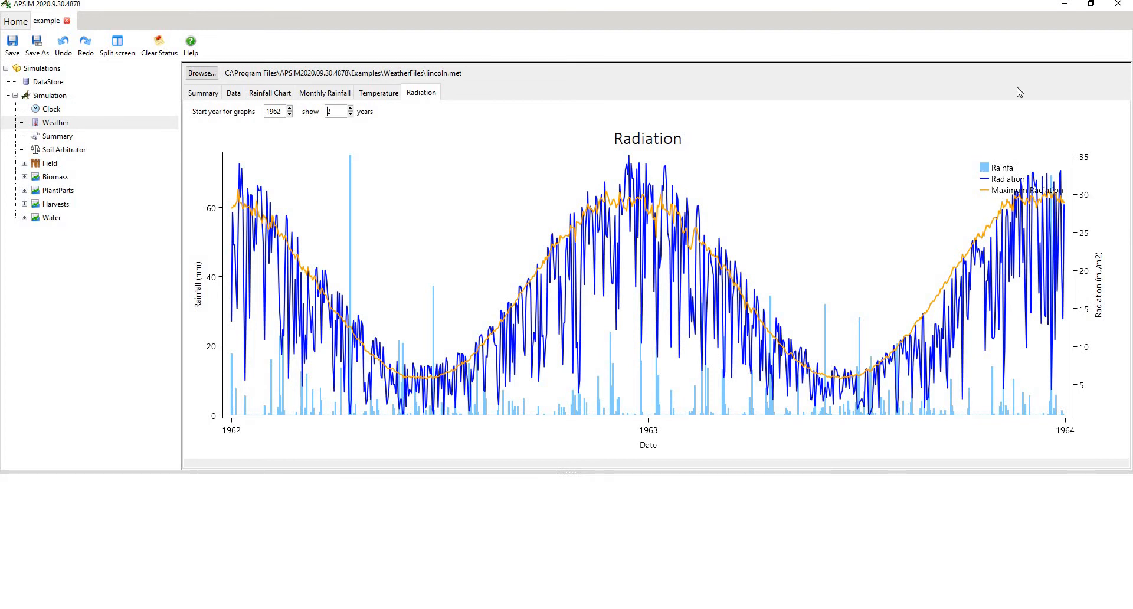
{"action": "mouse_move", "coordinate": [1092, 282]}
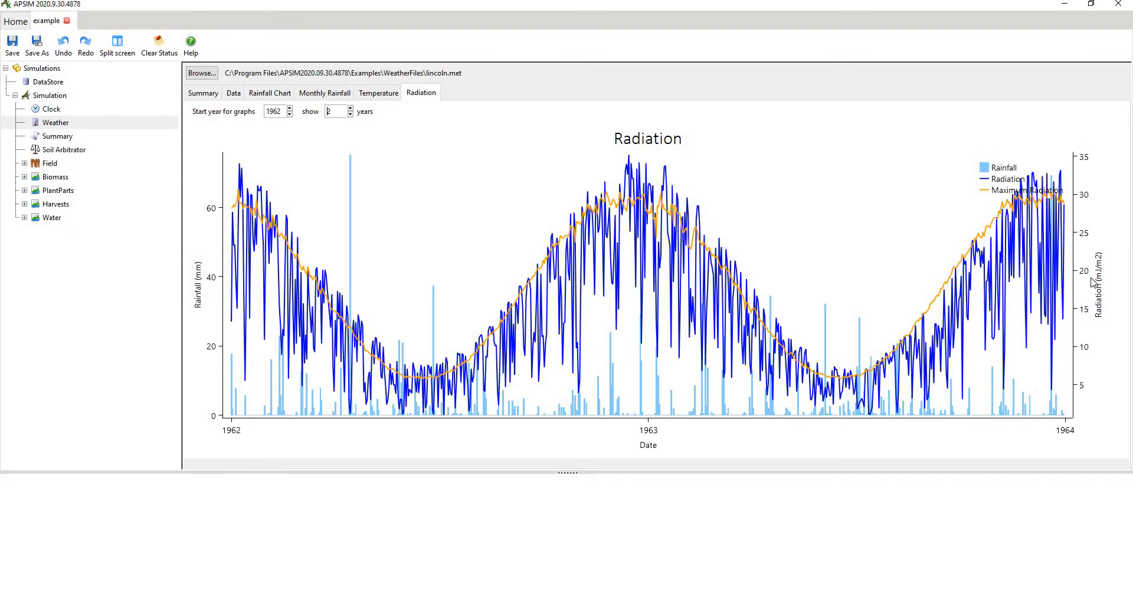
{"action": "mouse_move", "coordinate": [1048, 289]}
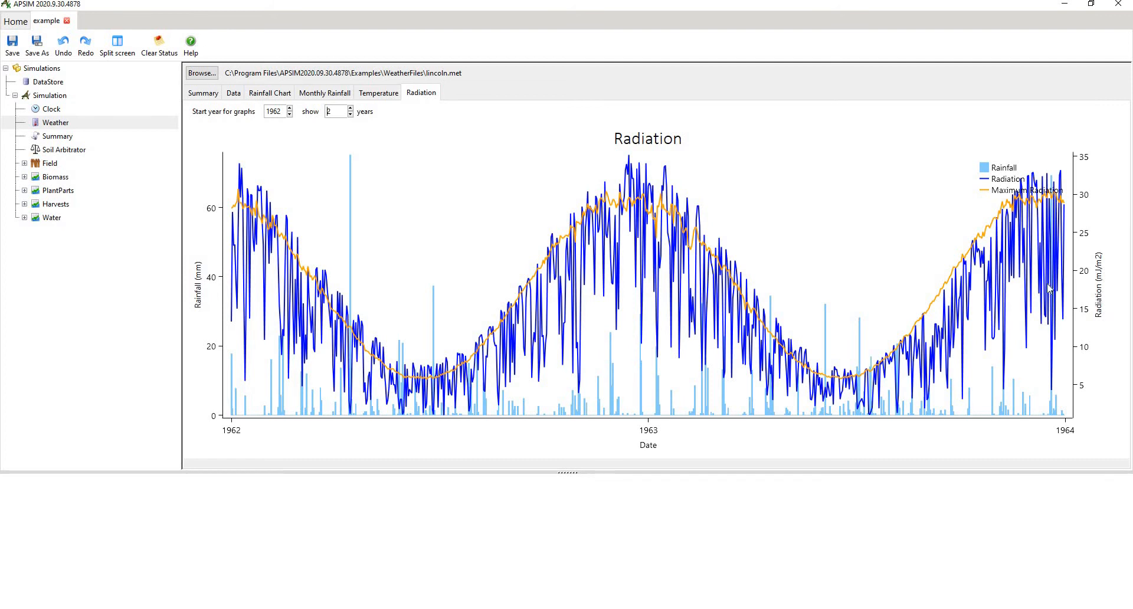
{"action": "mouse_move", "coordinate": [688, 293]}
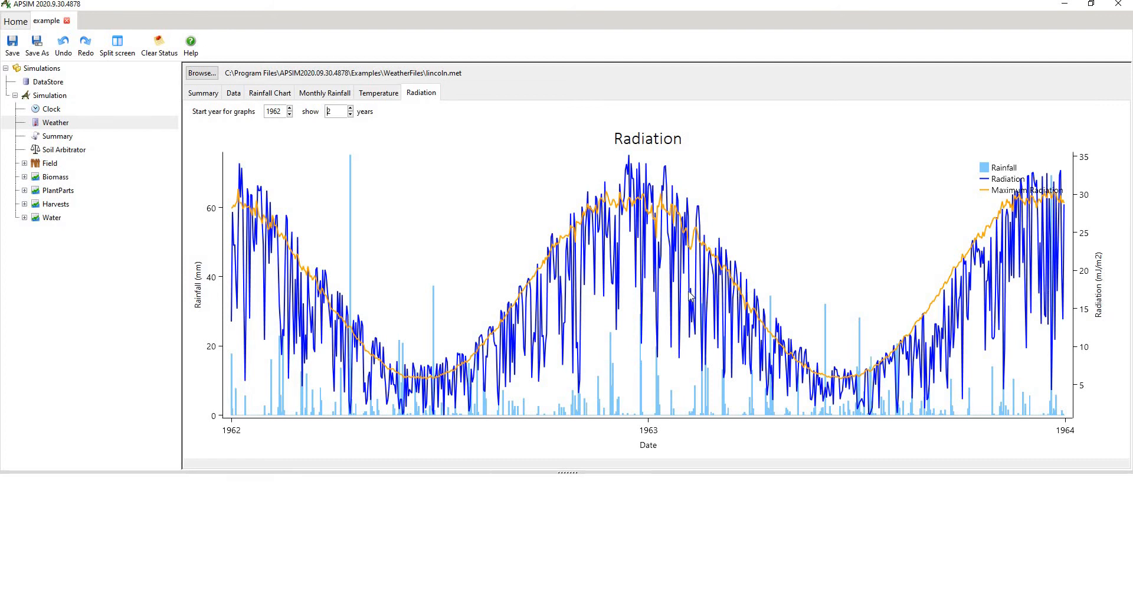
{"action": "mouse_move", "coordinate": [589, 200]}
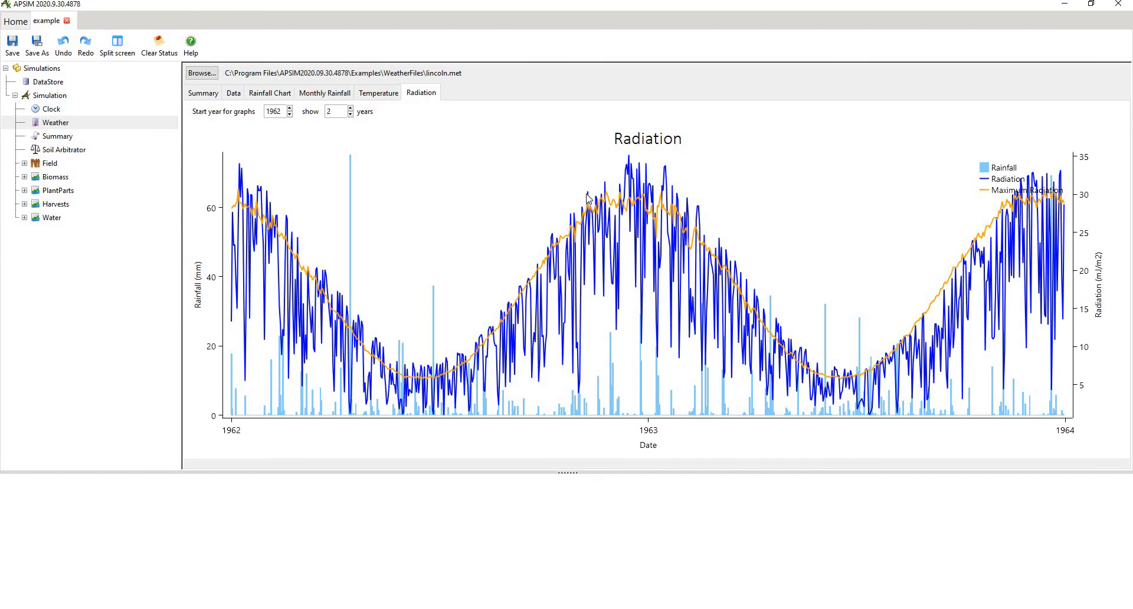
{"action": "mouse_move", "coordinate": [633, 232]}
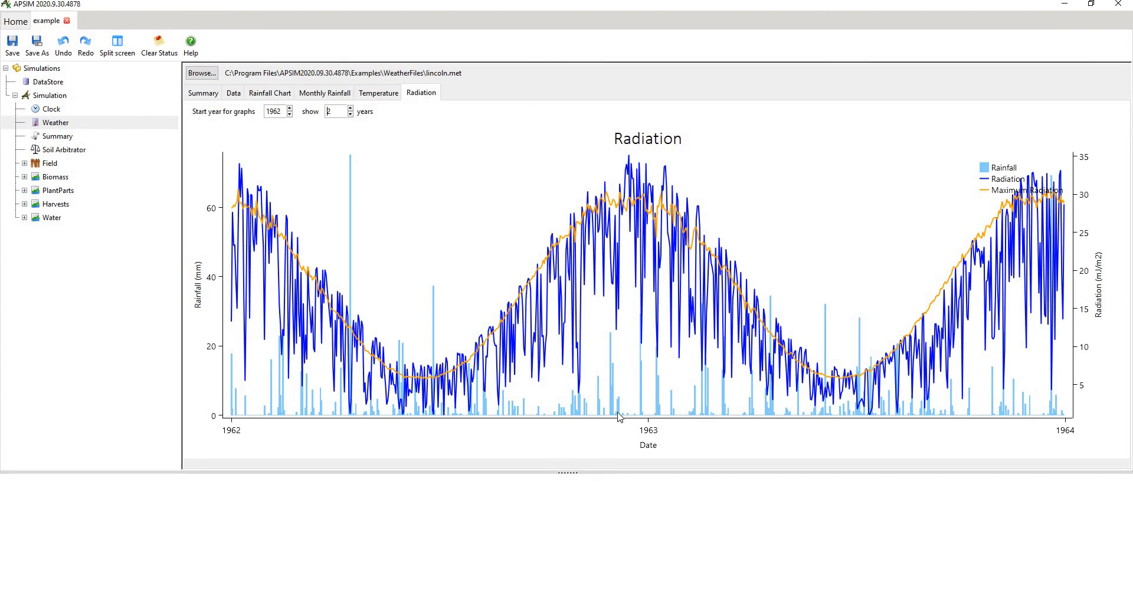
{"action": "mouse_move", "coordinate": [600, 405]}
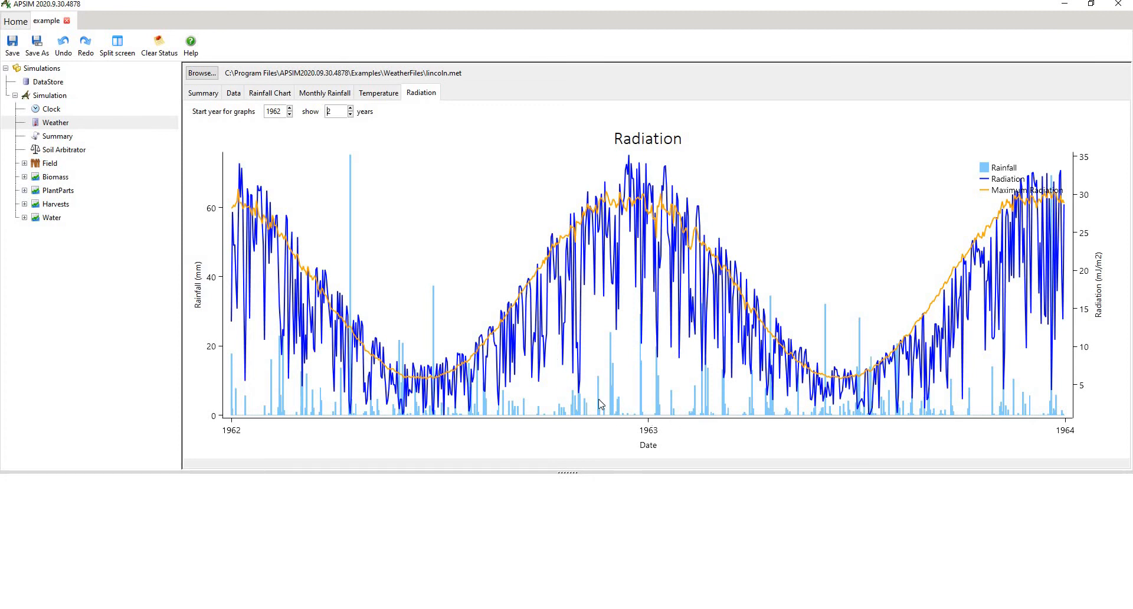
{"action": "mouse_move", "coordinate": [797, 295]}
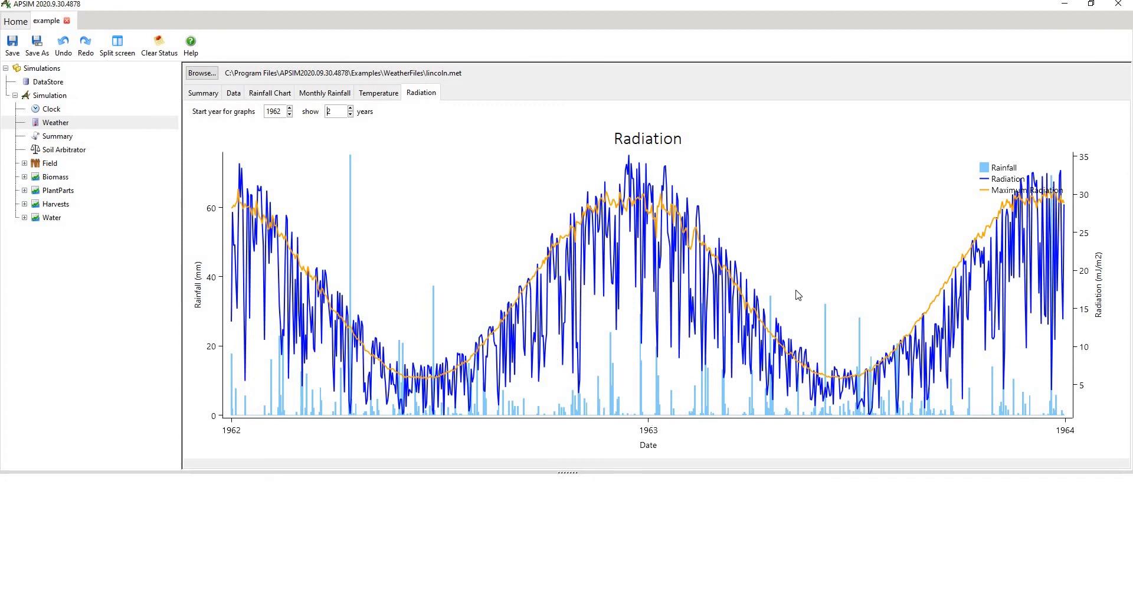
{"action": "mouse_move", "coordinate": [377, 73]}
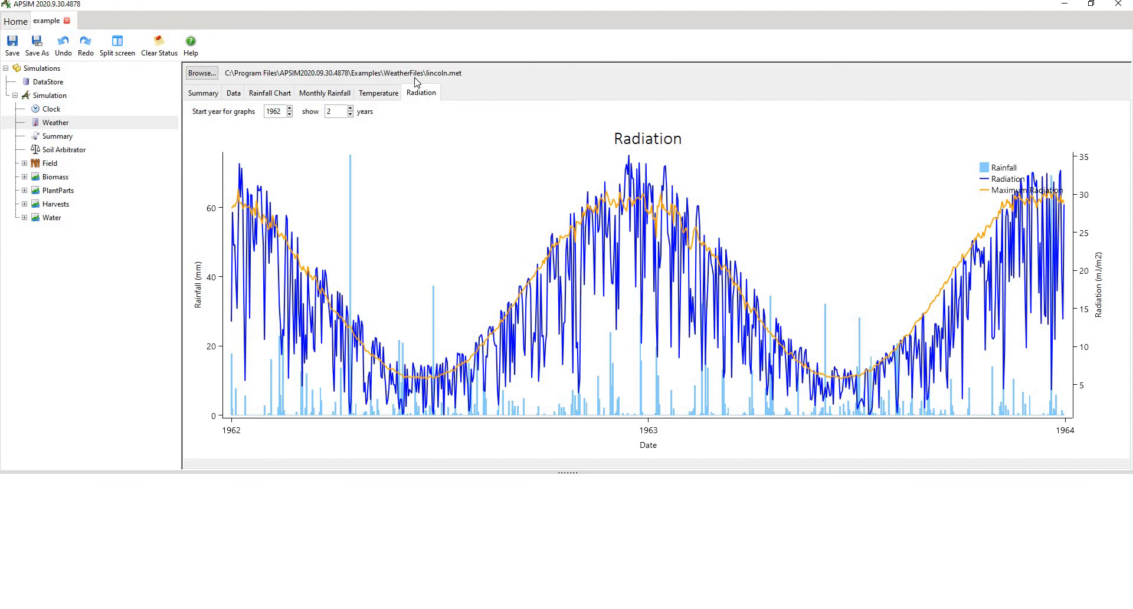
{"action": "mouse_move", "coordinate": [220, 138]}
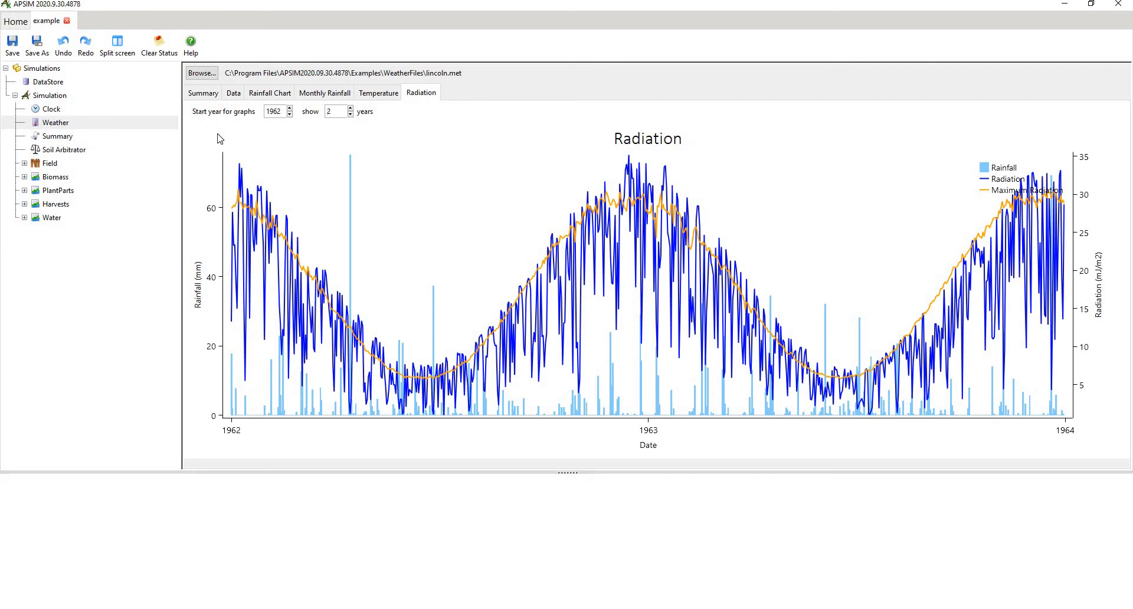
{"action": "mouse_move", "coordinate": [65, 122]}
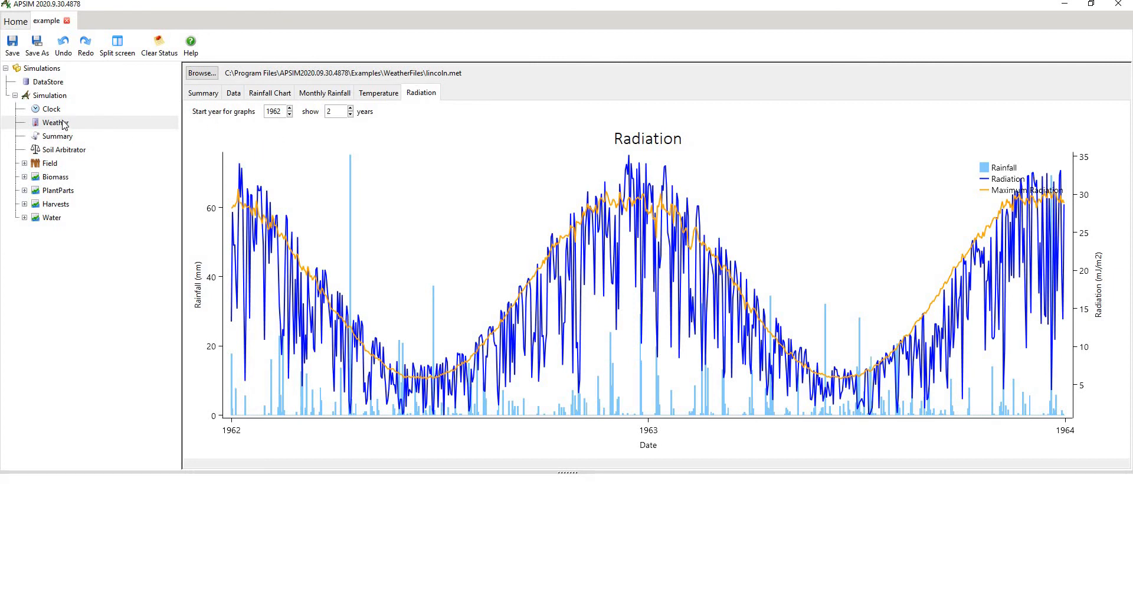
{"action": "right_click", "coordinate": [52, 122]}
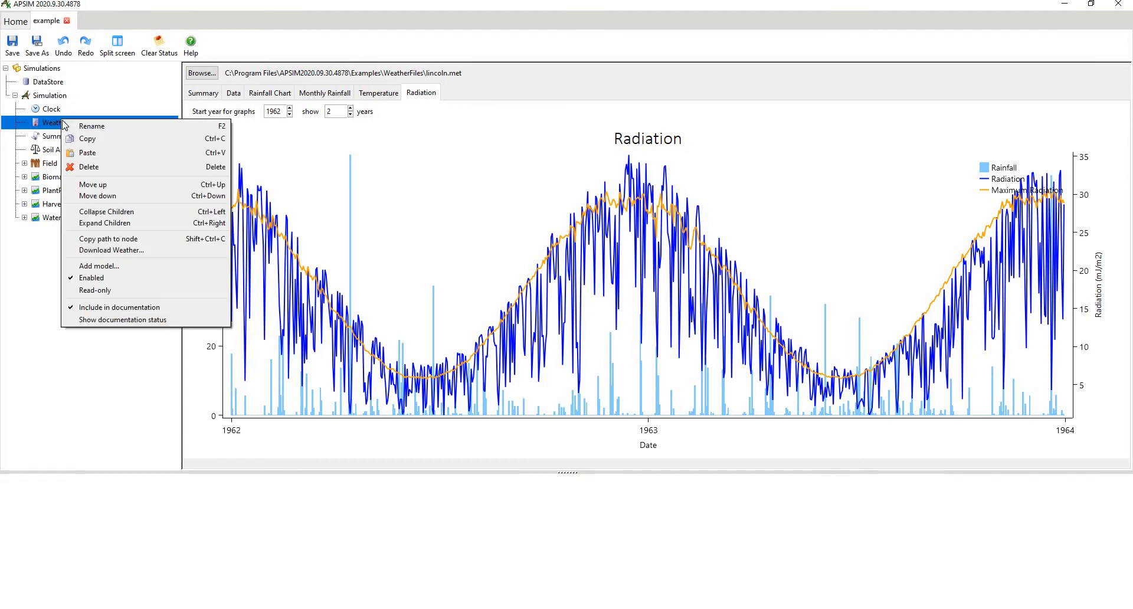
{"action": "mouse_move", "coordinate": [111, 250]}
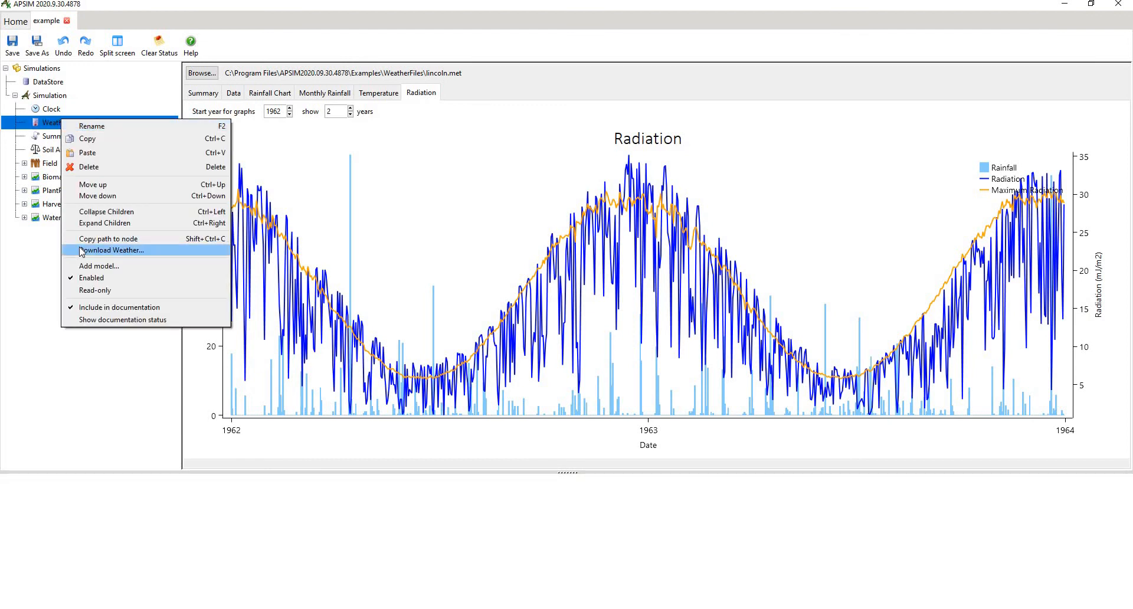
- Open the Download Weather form and set it to the World region (NASA POWER)
{"action": "left_click", "coordinate": [113, 250]}
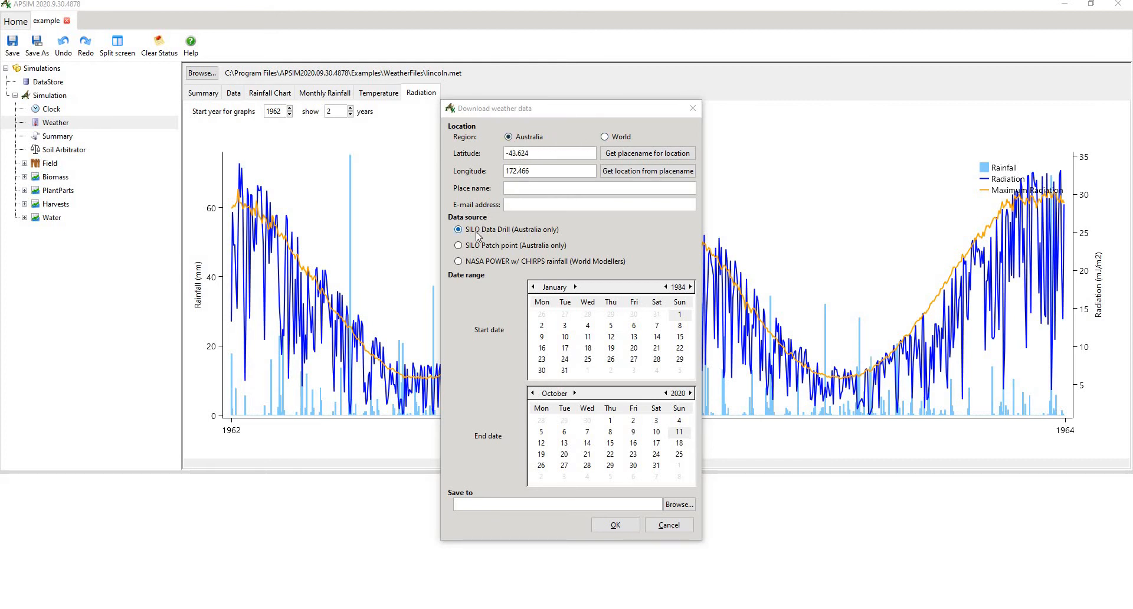
{"action": "mouse_move", "coordinate": [497, 162]}
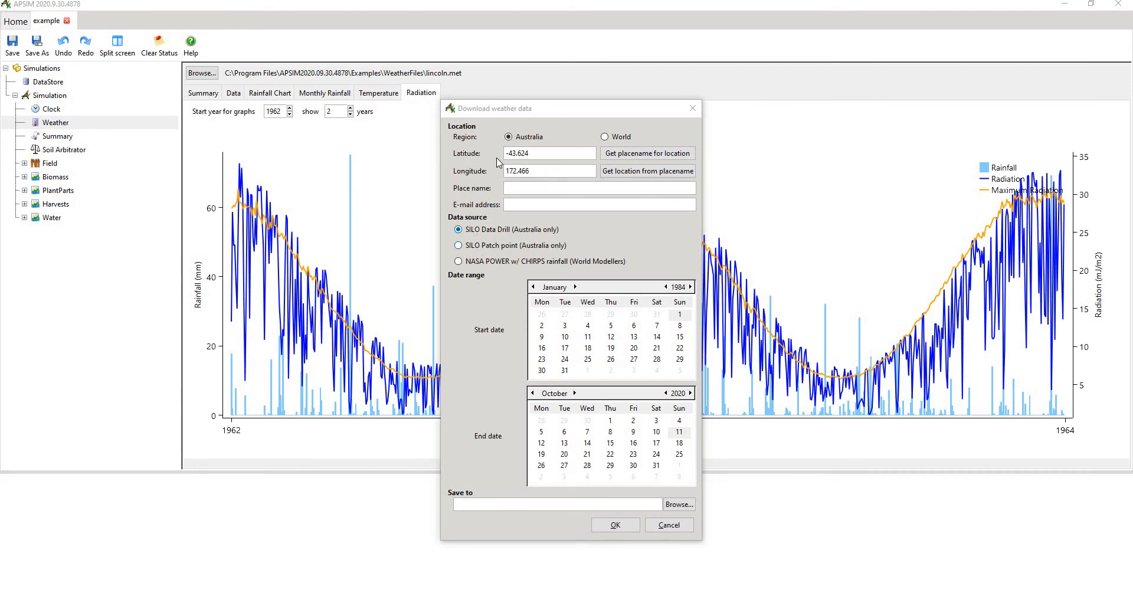
{"action": "left_click", "coordinate": [605, 137]}
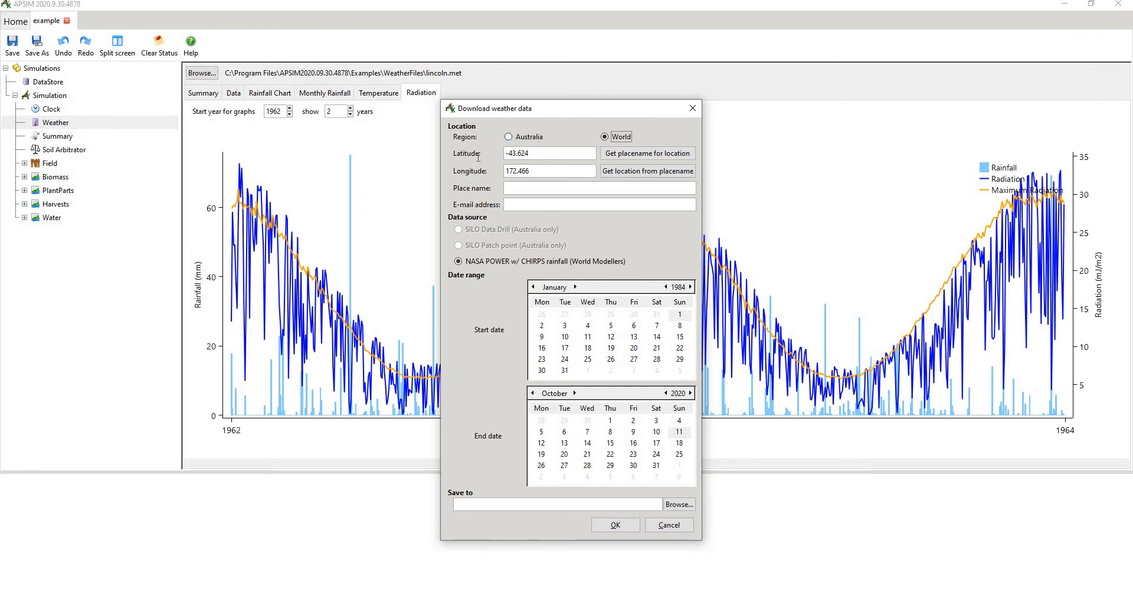
- Enter latitude 27.7172 and longitude 85.324 as the download location
{"action": "triple_click", "coordinate": [548, 153]}
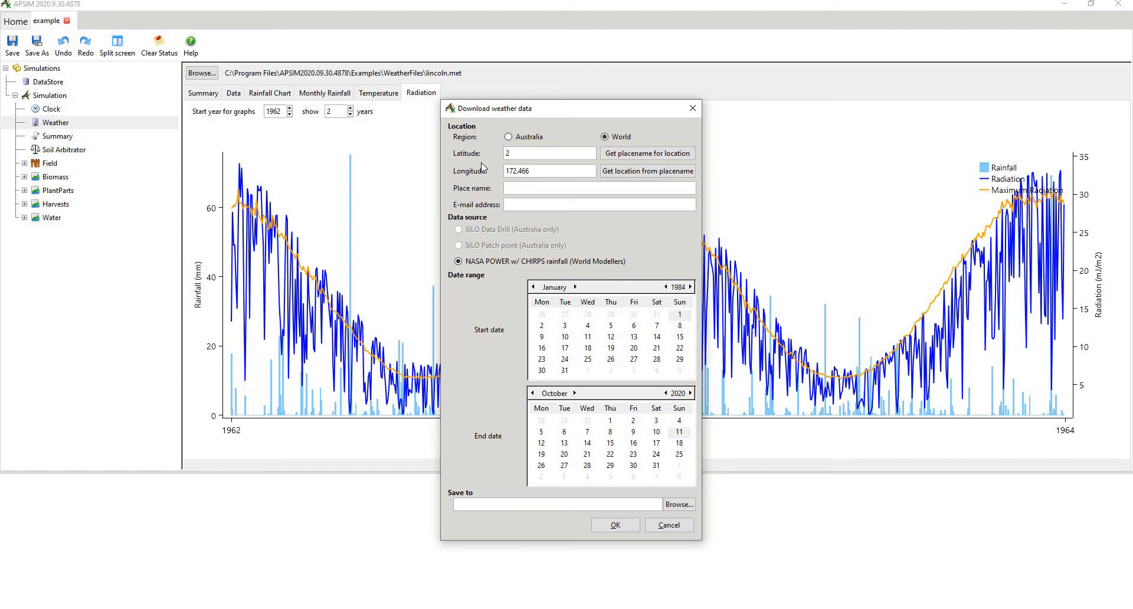
{"action": "type", "text": "27."}
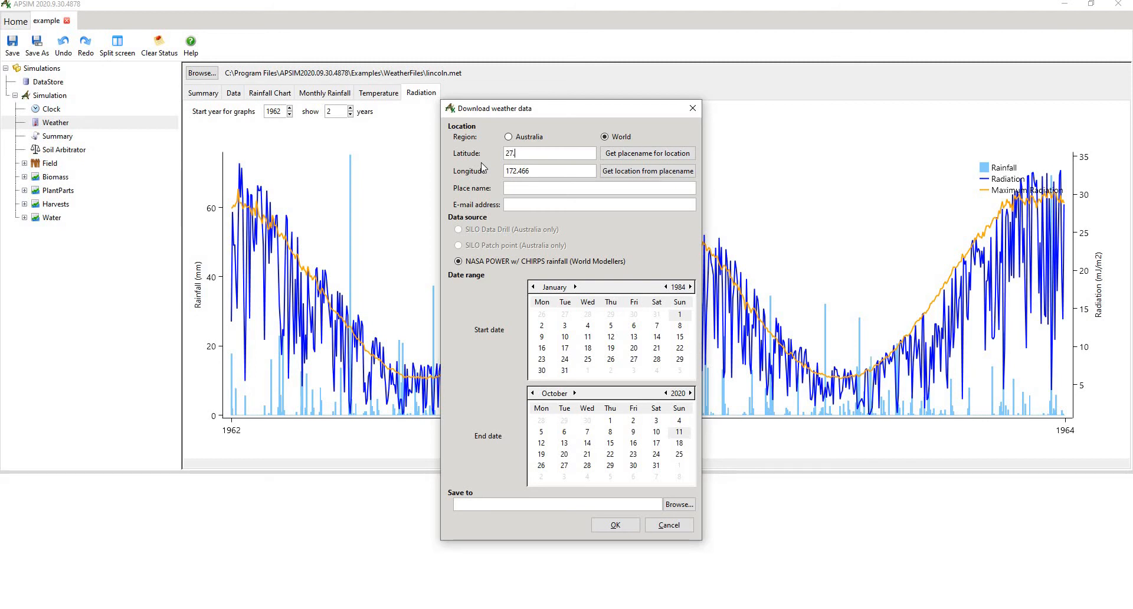
{"action": "type", "text": "7172"}
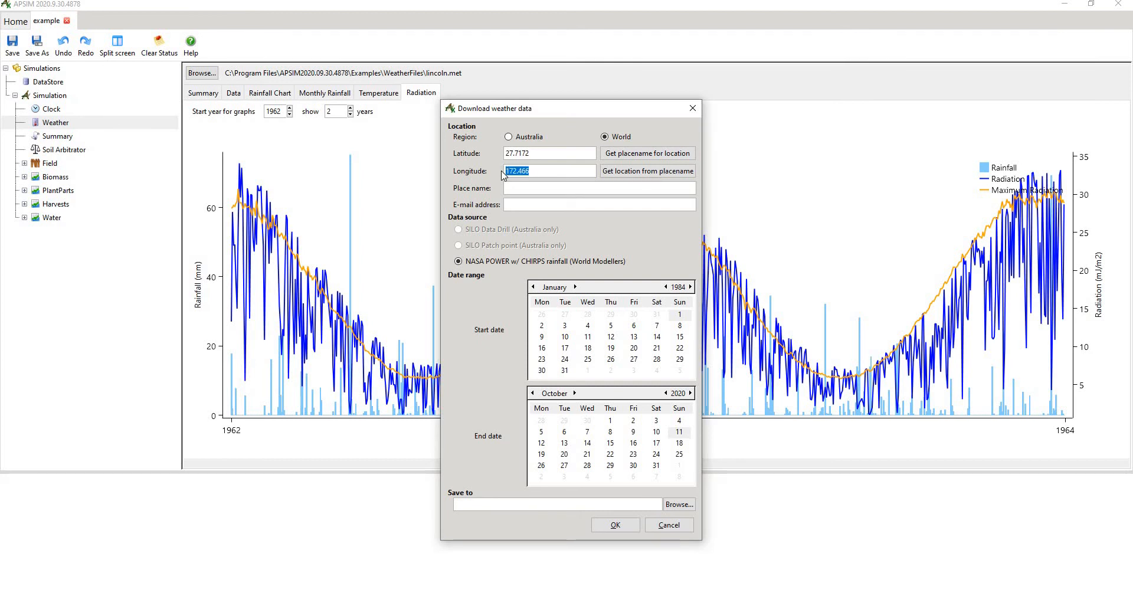
{"action": "type", "text": "85.324"}
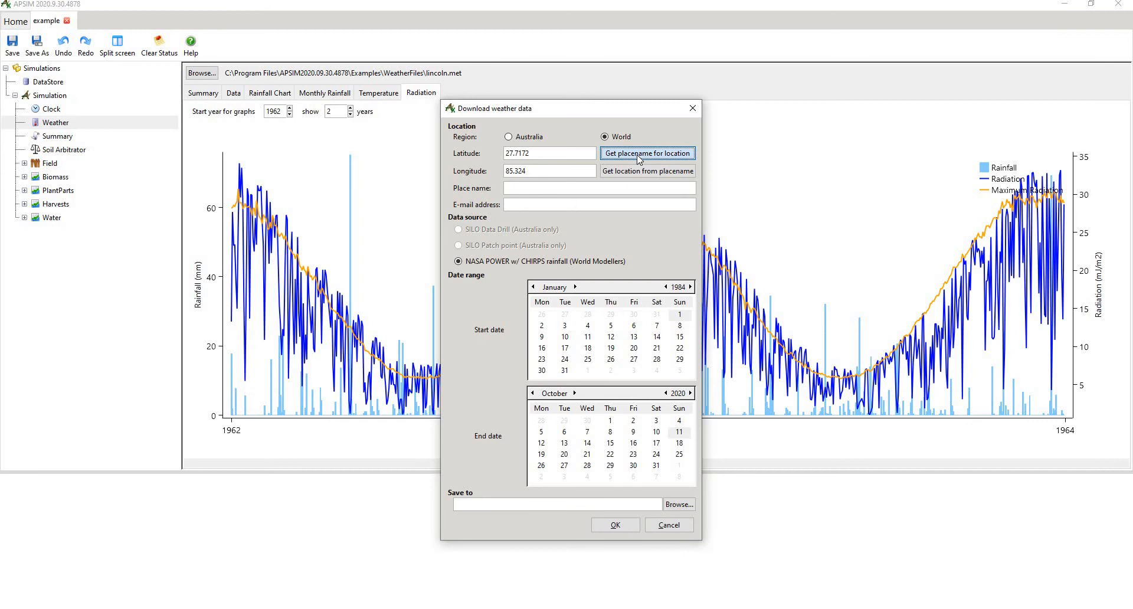
- Look up the Kathmandu, Nepal place name and enter an .edu.au e-mail address
{"action": "left_click", "coordinate": [647, 152]}
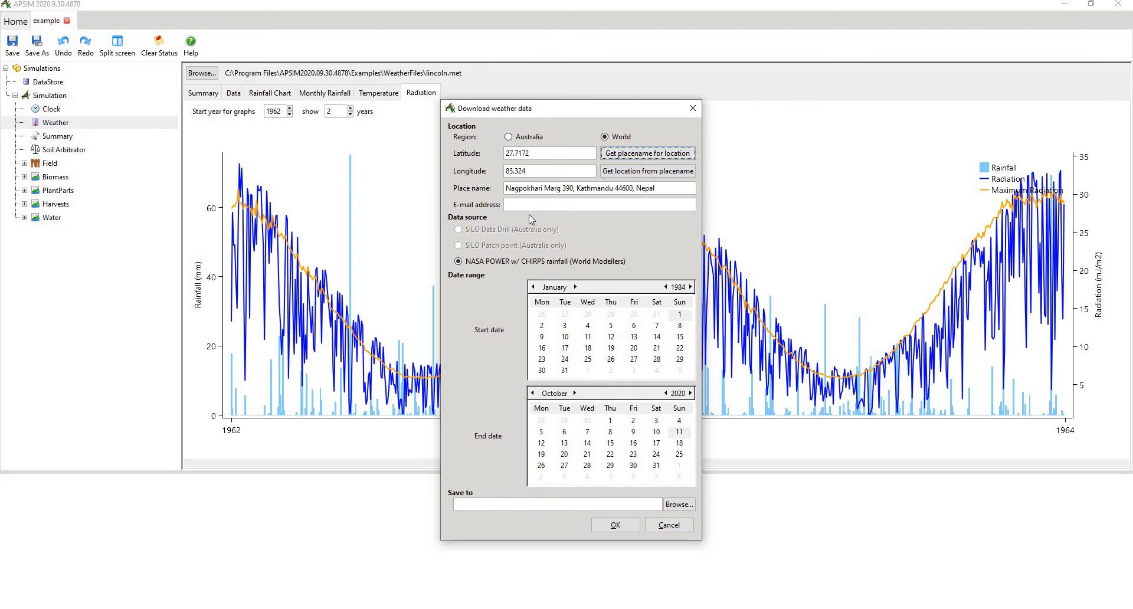
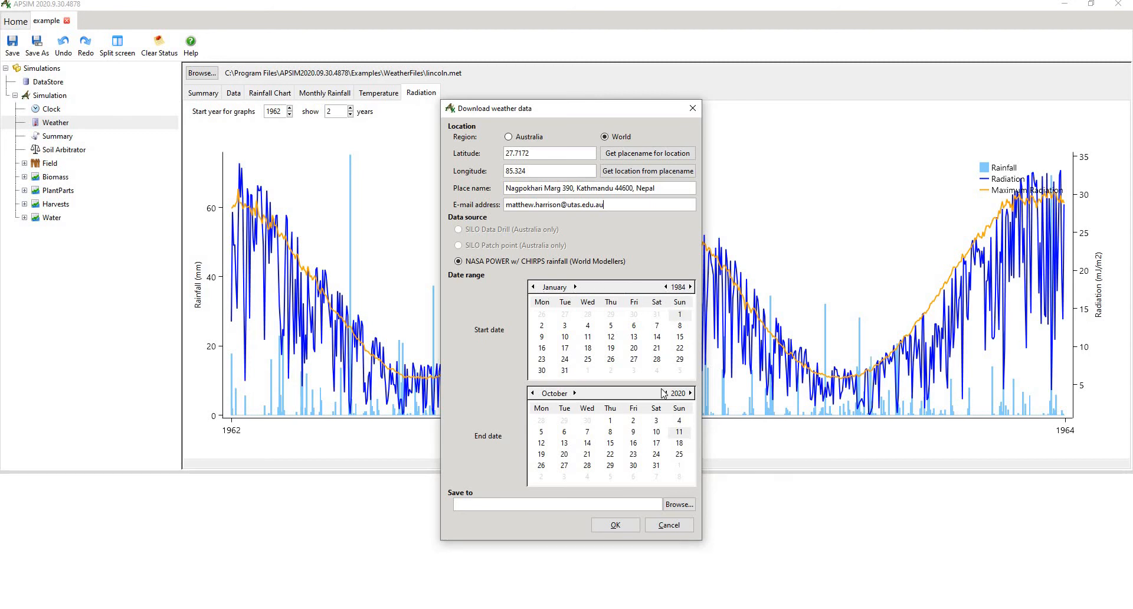
- Set the download start date to 31 January 2014 and end date to 1 October 2015
{"action": "left_click", "coordinate": [666, 392]}
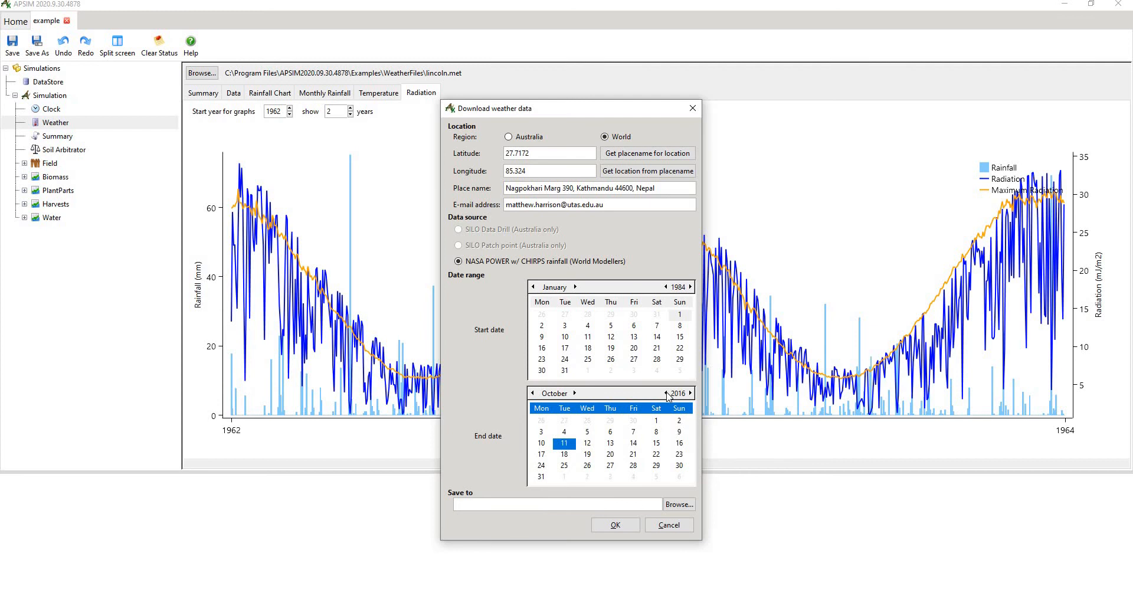
{"action": "left_click", "coordinate": [673, 392]}
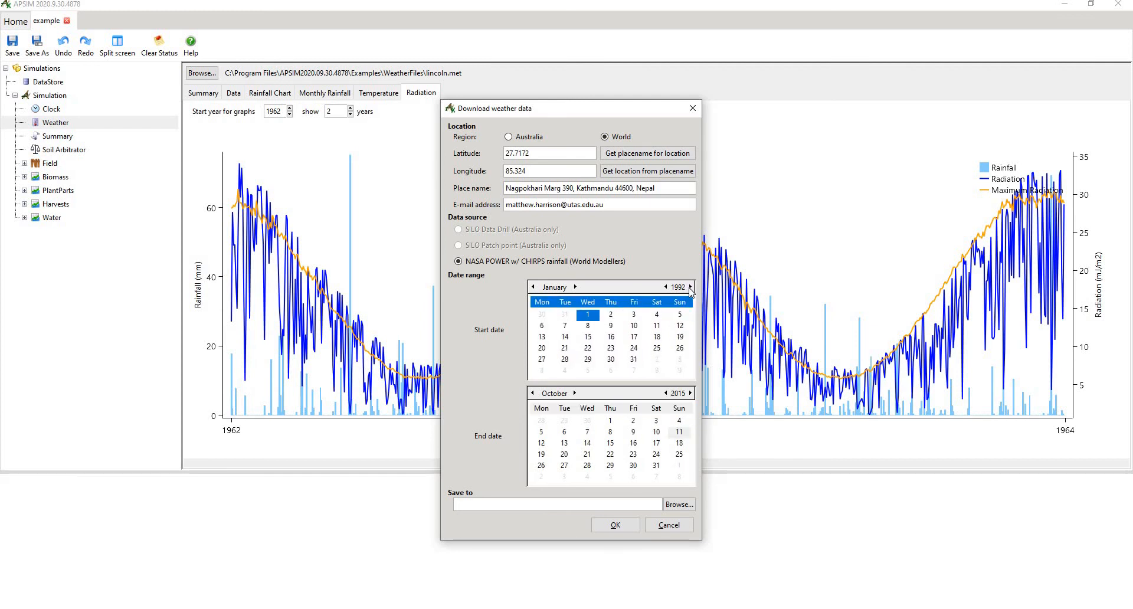
{"action": "left_click", "coordinate": [690, 286]}
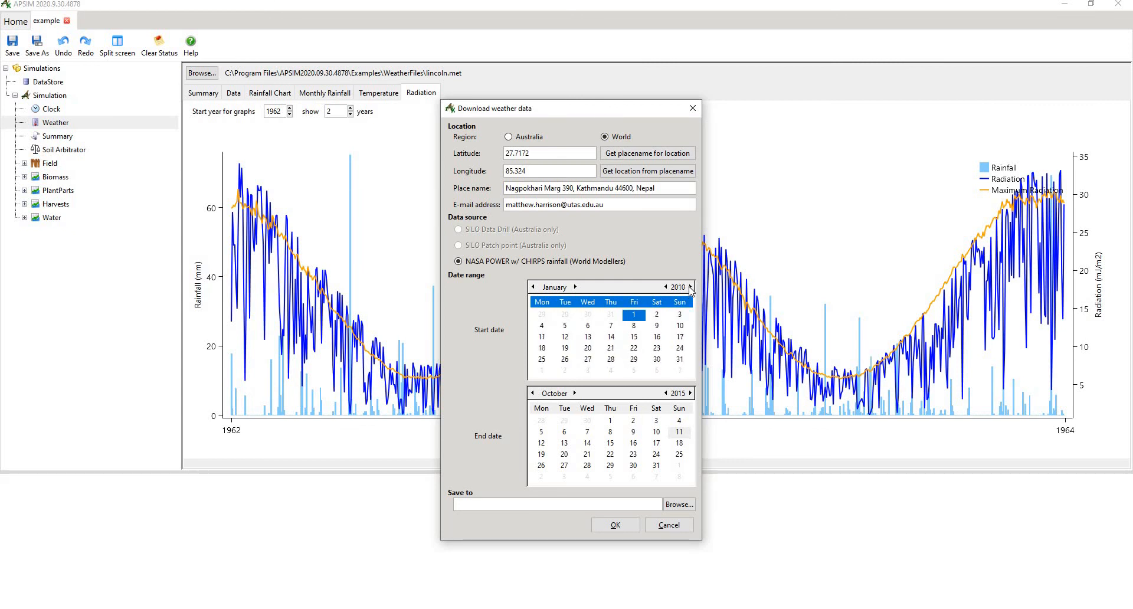
{"action": "left_click", "coordinate": [690, 286]}
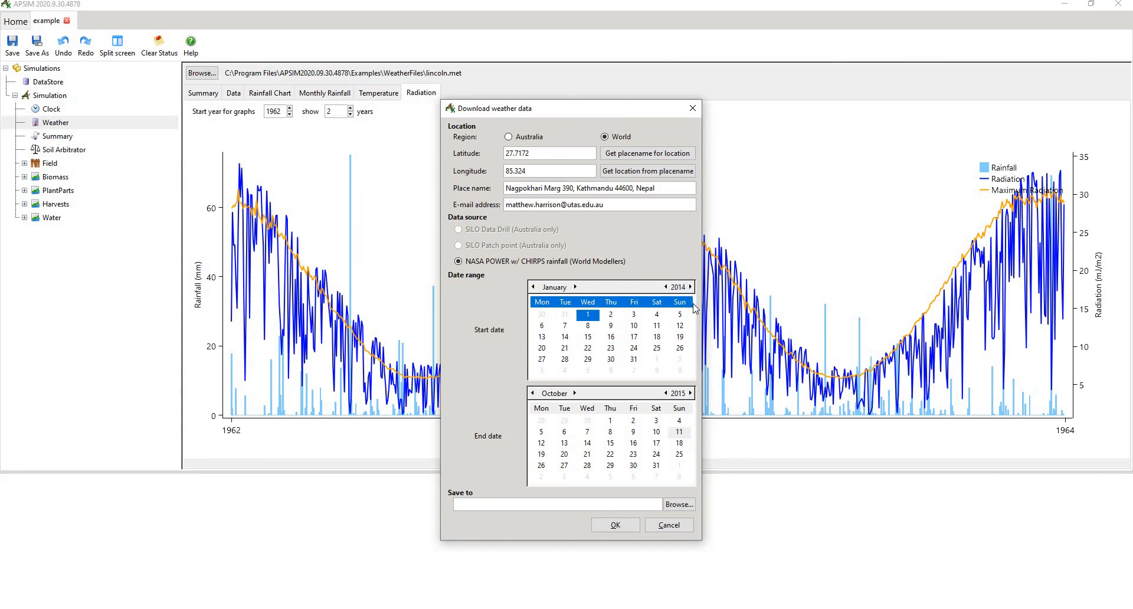
{"action": "mouse_move", "coordinate": [633, 365]}
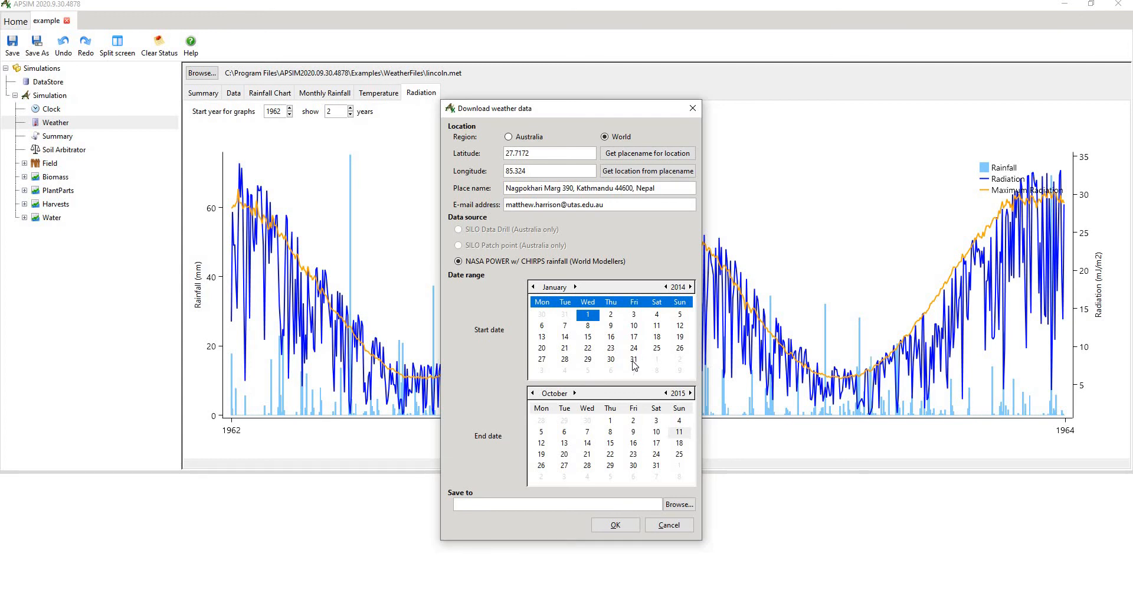
{"action": "left_click", "coordinate": [633, 359]}
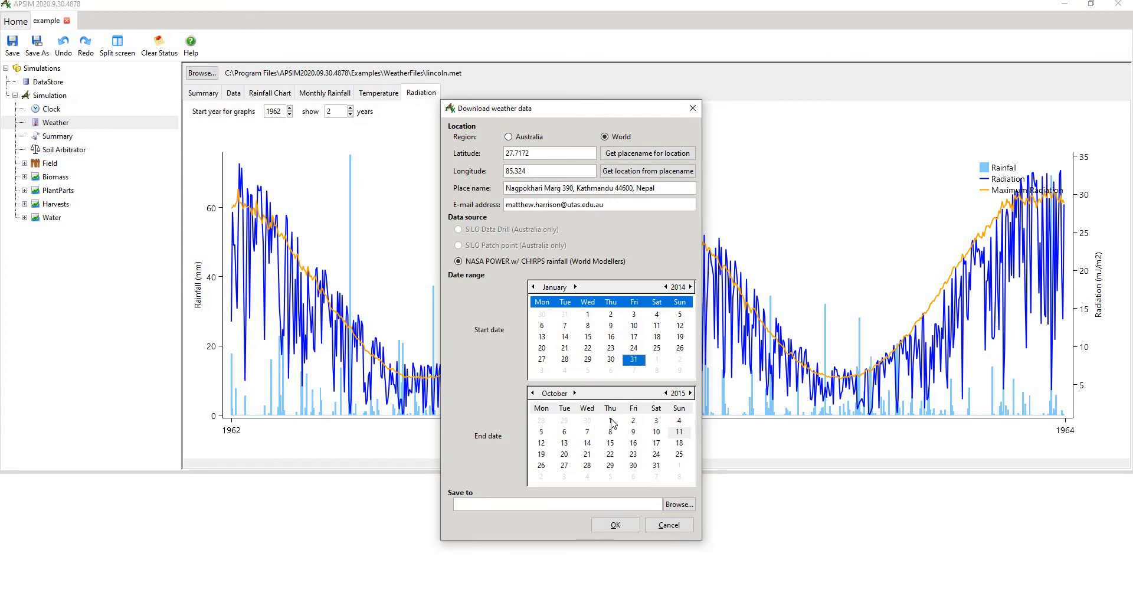
{"action": "left_click", "coordinate": [609, 421]}
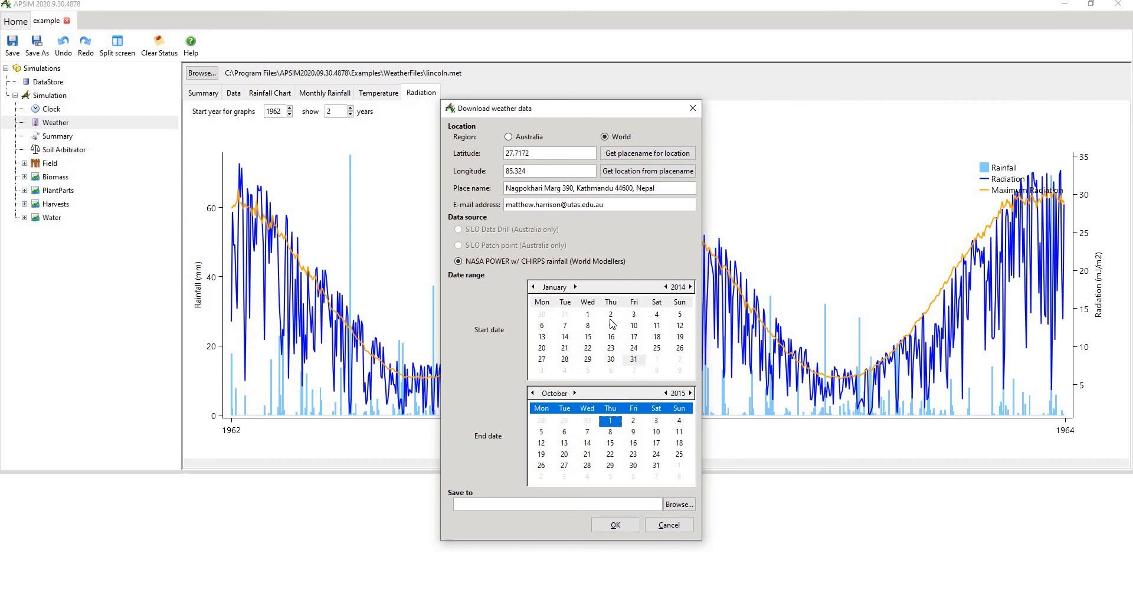
{"action": "left_click", "coordinate": [556, 503]}
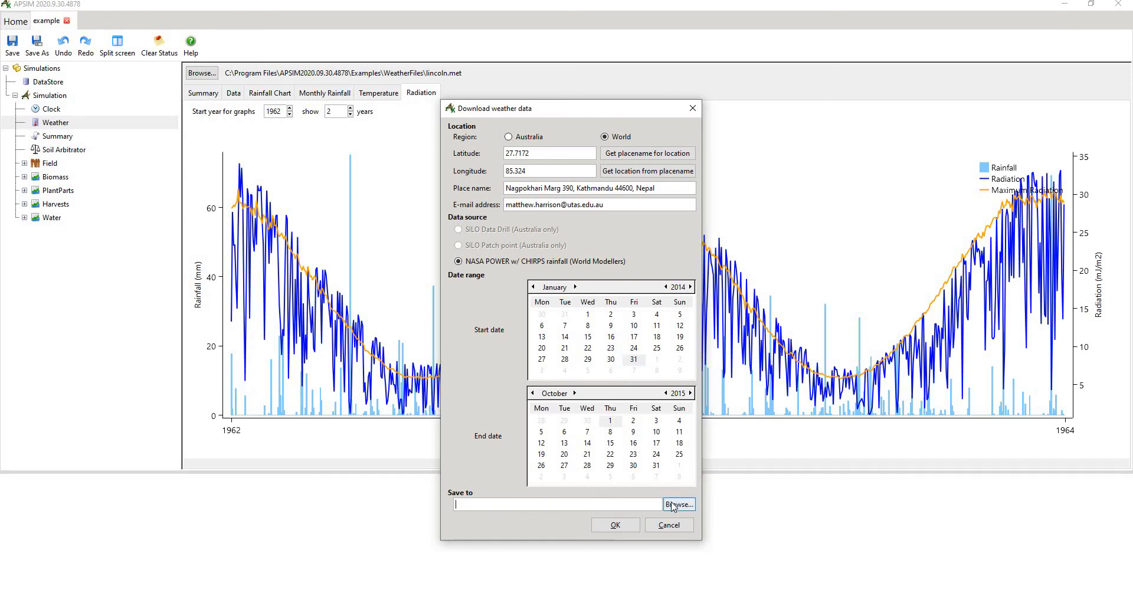
- Save the download over Documents\exampleMet.met, confirming replacement of the existing file
{"action": "type", "text": "test"}
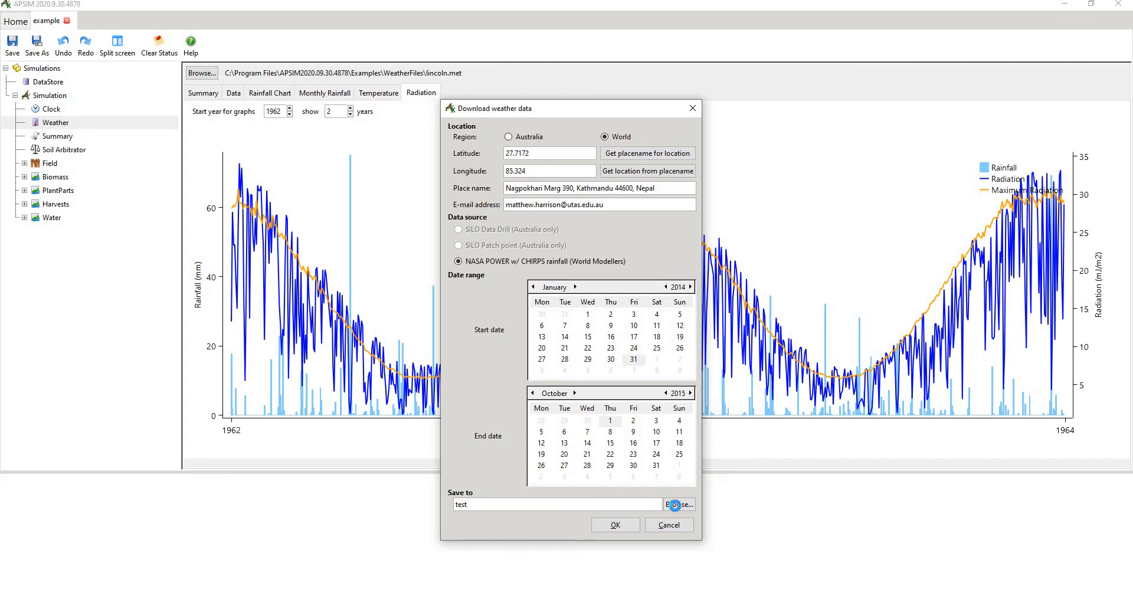
{"action": "left_click", "coordinate": [678, 503]}
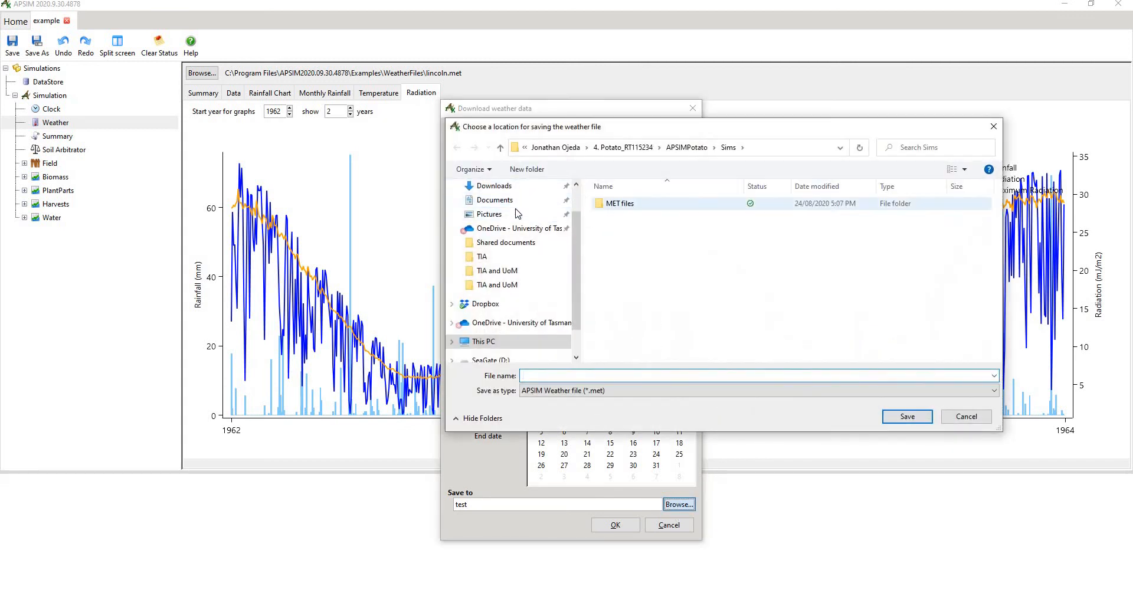
{"action": "left_click", "coordinate": [495, 199]}
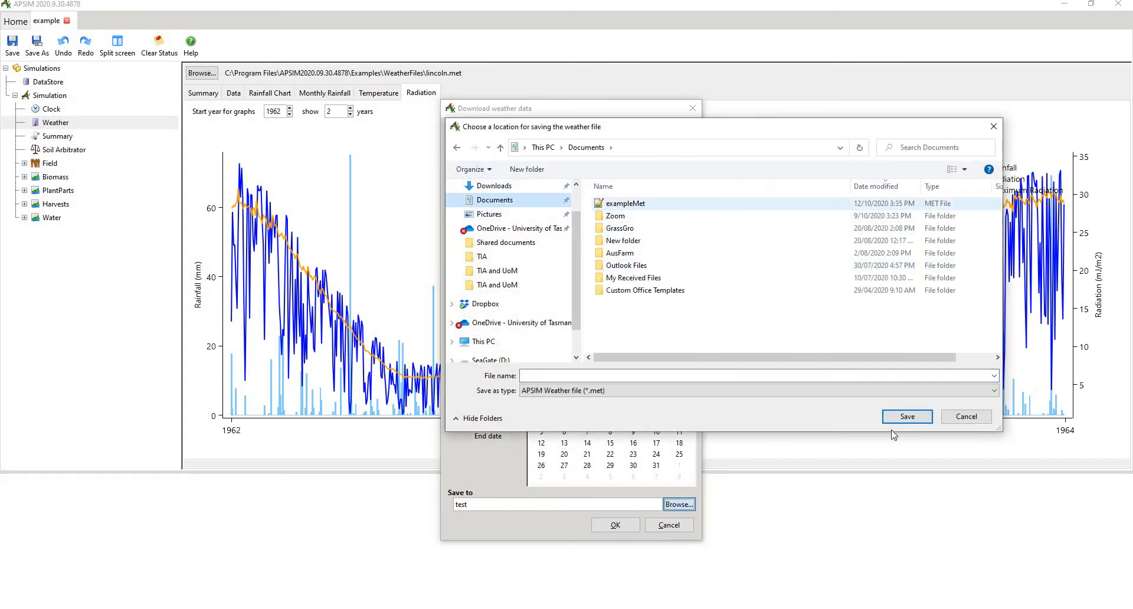
{"action": "left_click", "coordinate": [905, 416]}
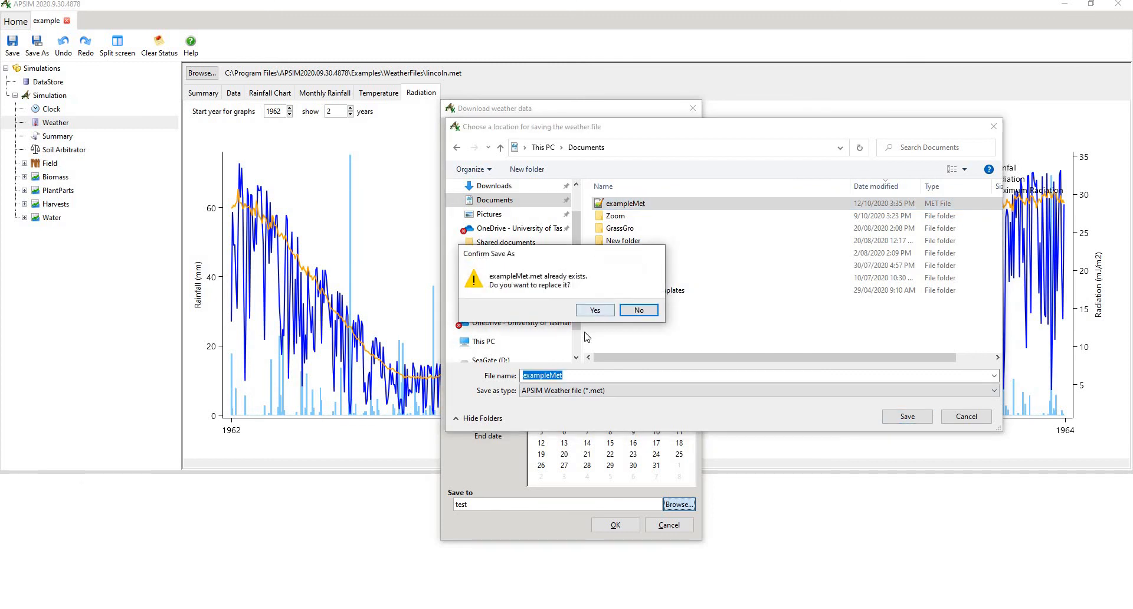
{"action": "left_click", "coordinate": [594, 309]}
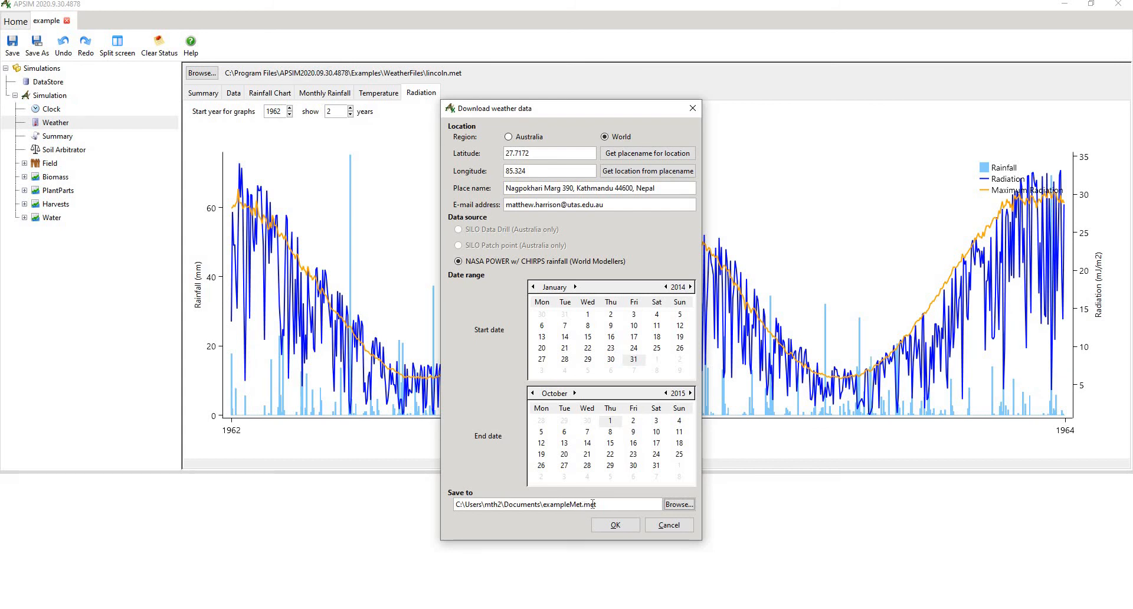
- Confirm the NASA POWER download for January 2014–October 2015 into exampleMet.met
{"action": "left_click", "coordinate": [614, 525]}
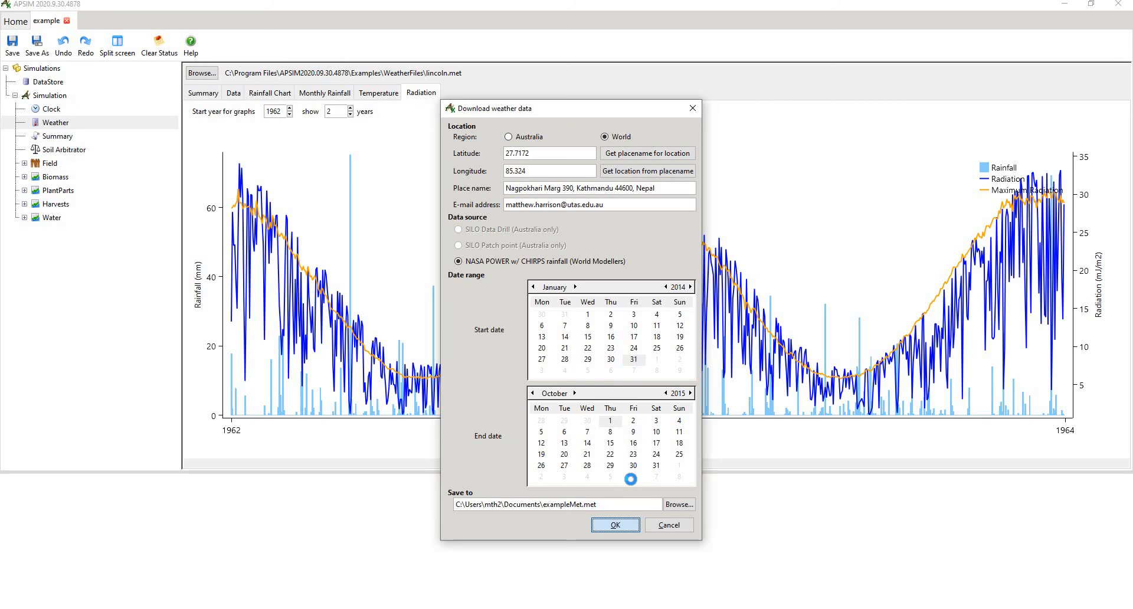
{"action": "left_click", "coordinate": [615, 525]}
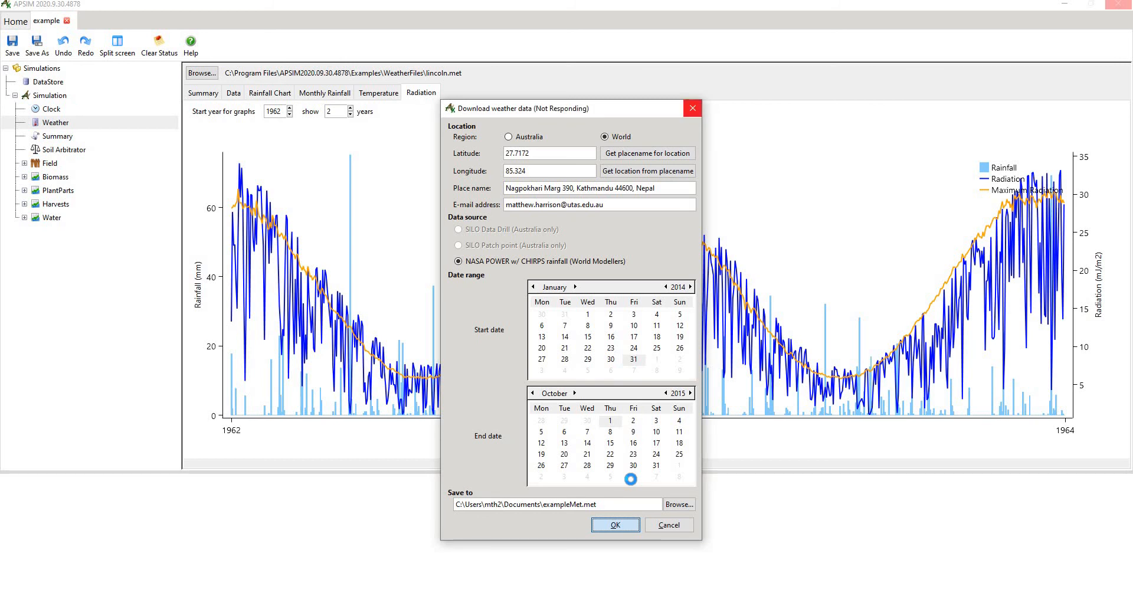
{"action": "left_click", "coordinate": [614, 525]}
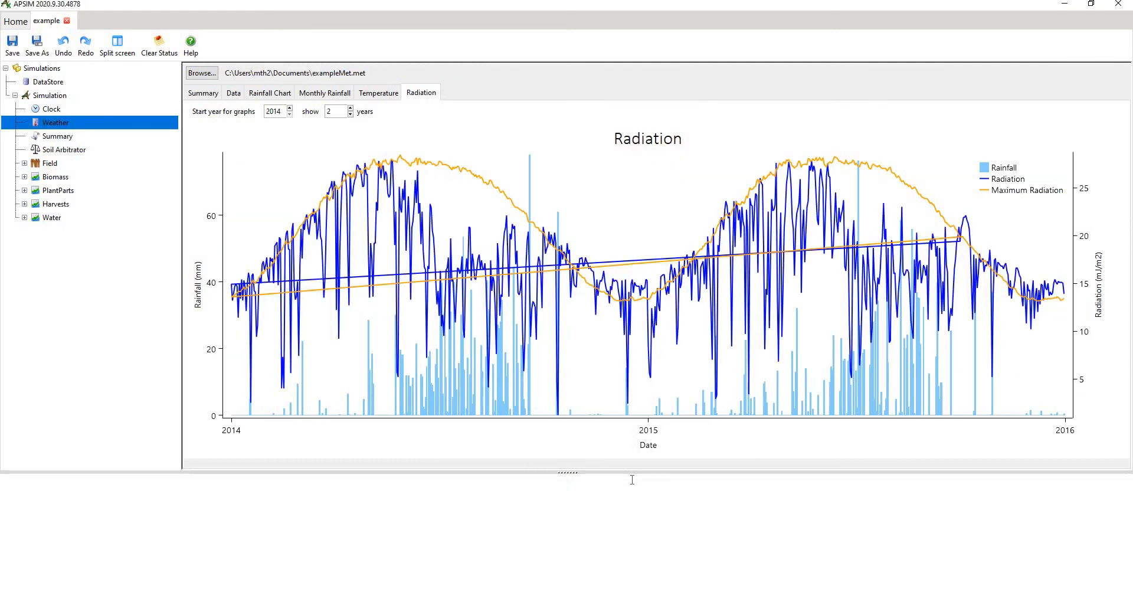
{"action": "mouse_move", "coordinate": [325, 306]}
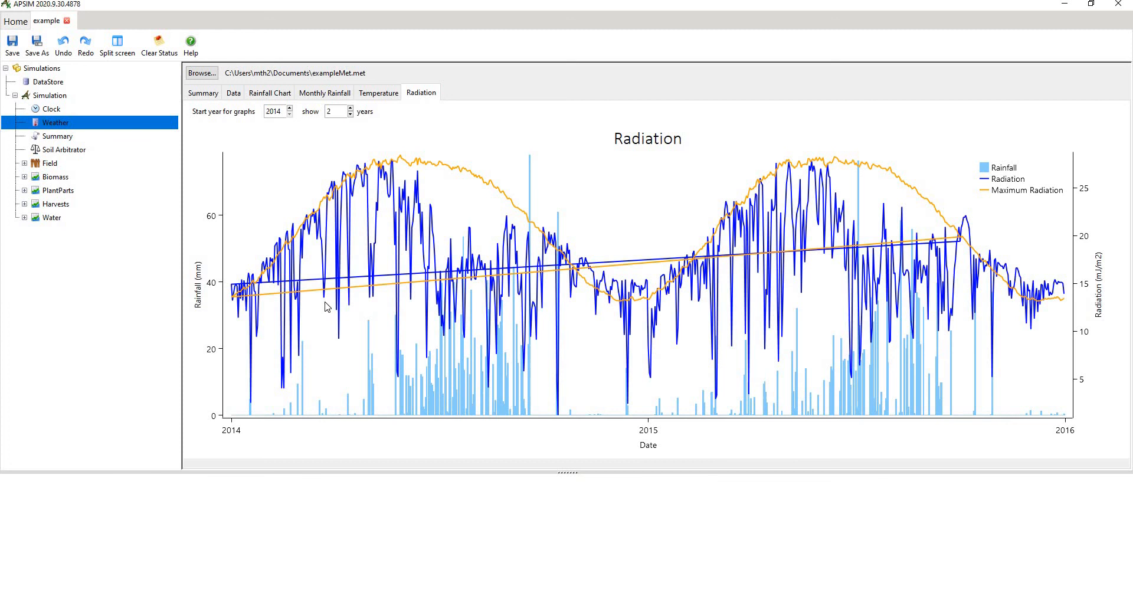
{"action": "mouse_move", "coordinate": [389, 260]}
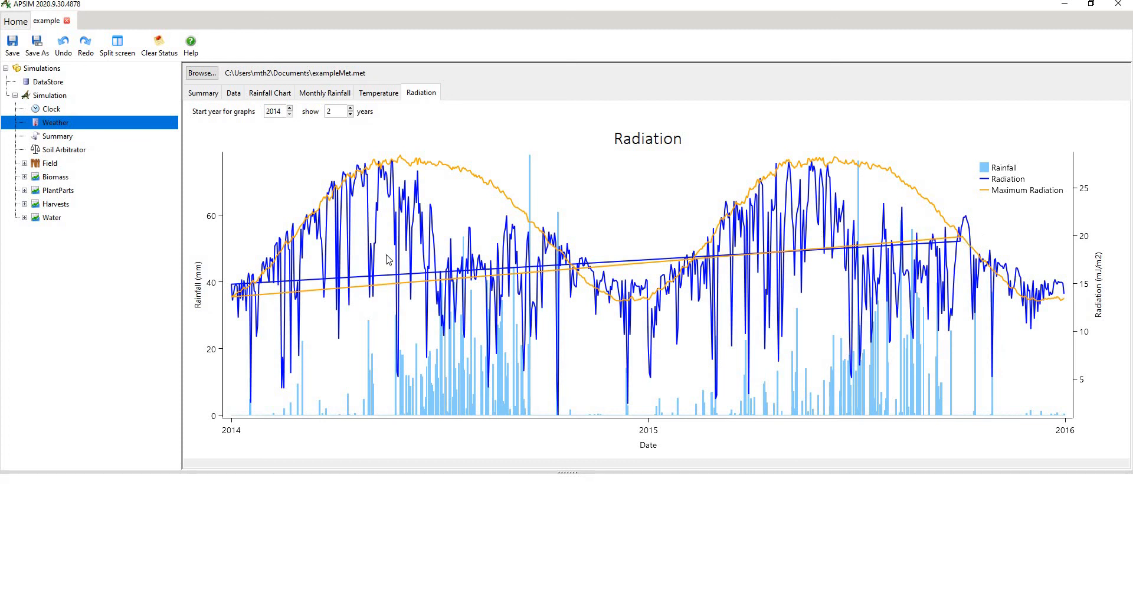
{"action": "mouse_move", "coordinate": [314, 209]}
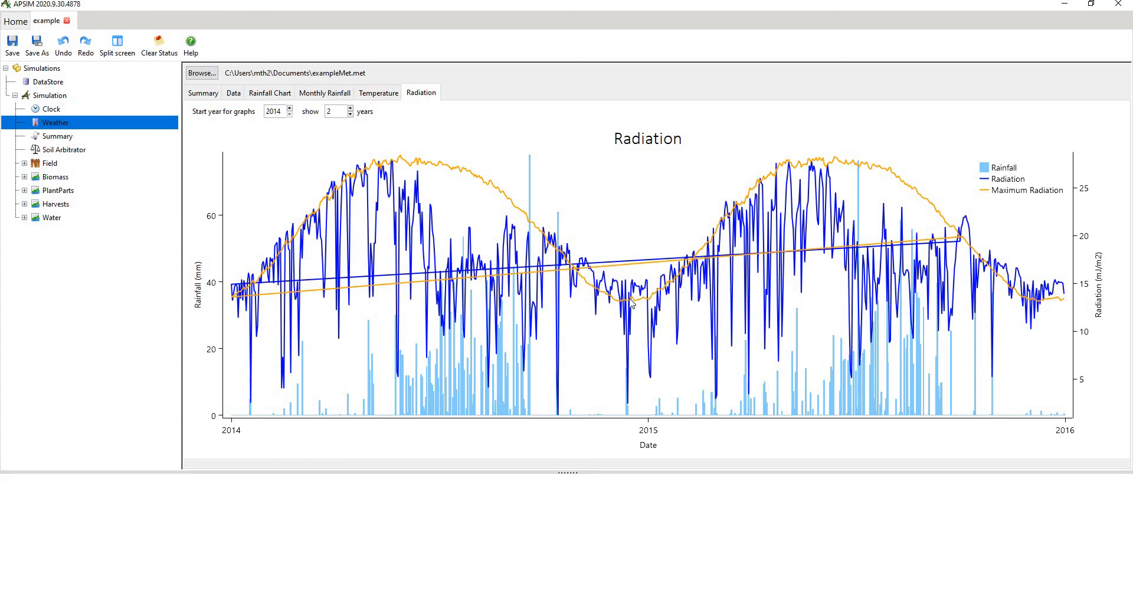
{"action": "mouse_move", "coordinate": [862, 162]}
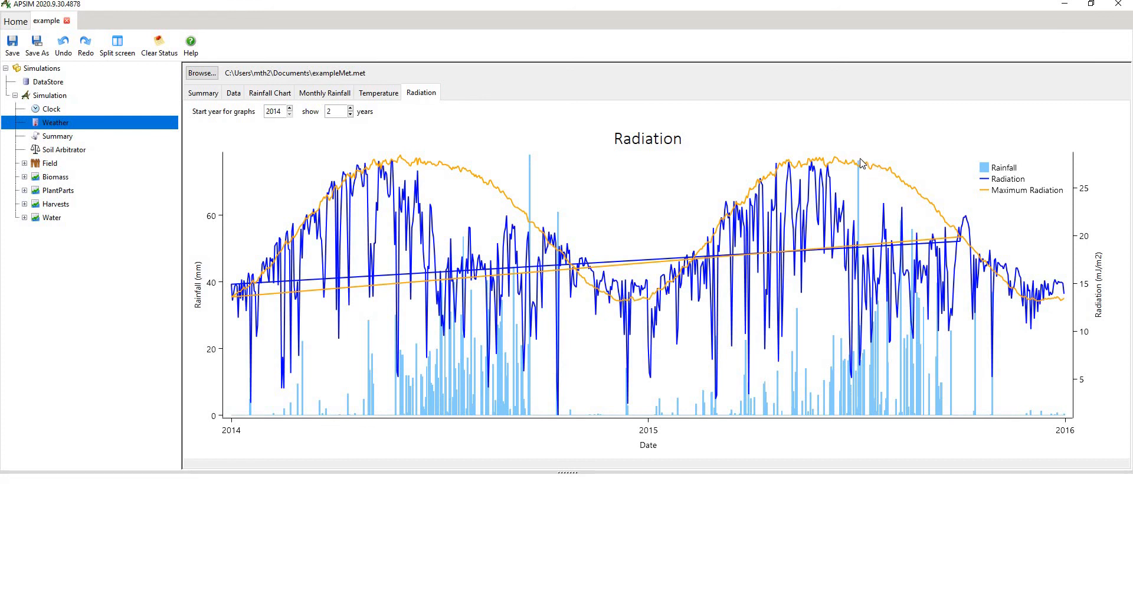
{"action": "mouse_move", "coordinate": [787, 212]}
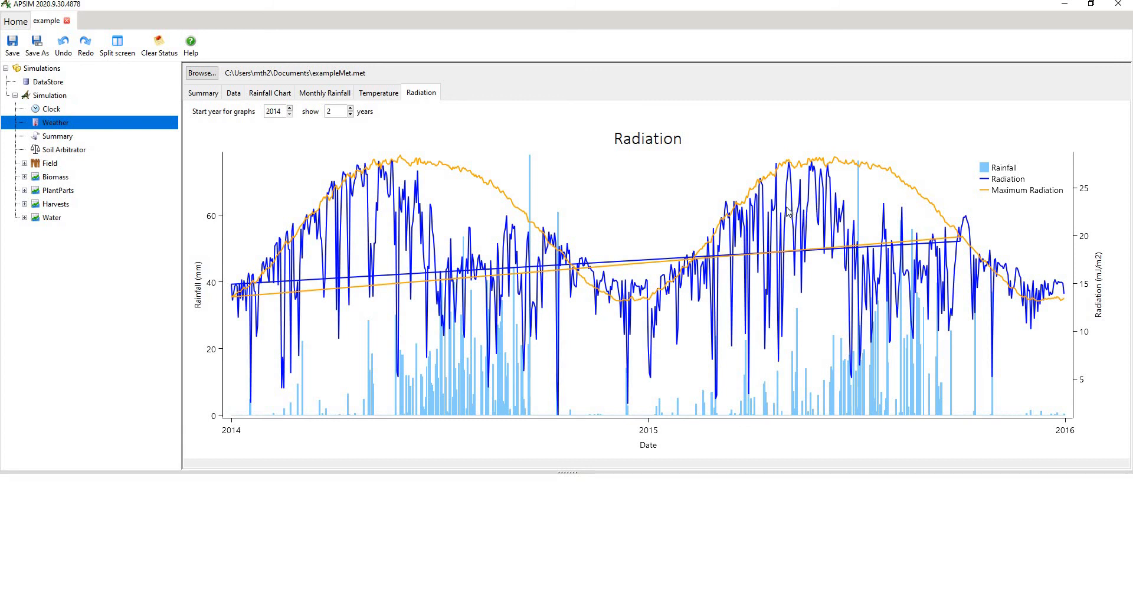
{"action": "mouse_move", "coordinate": [926, 191]}
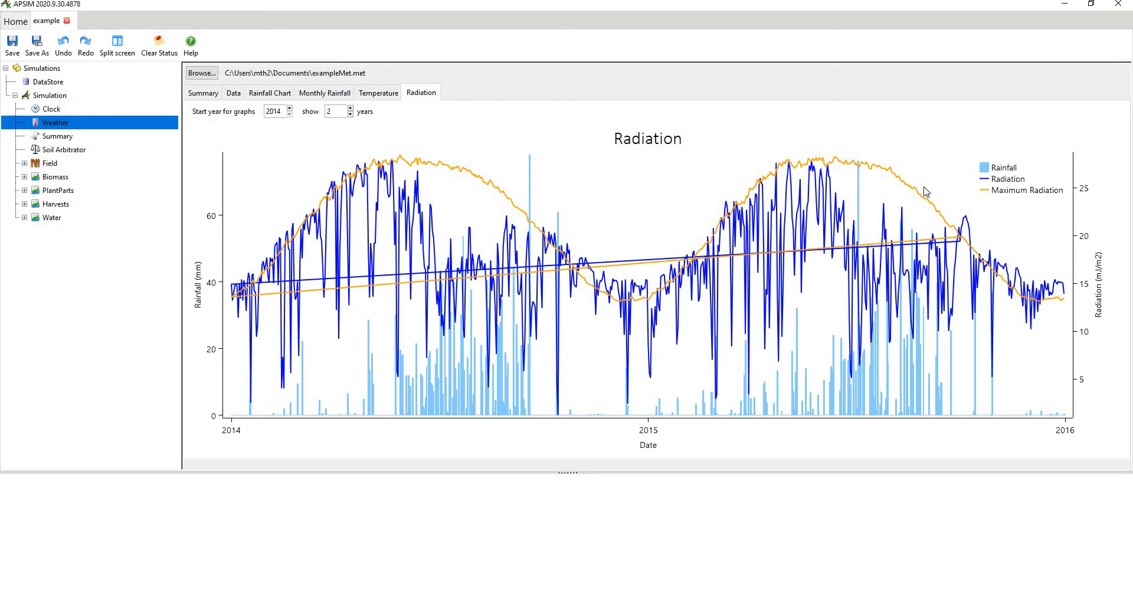
{"action": "mouse_move", "coordinate": [934, 249]}
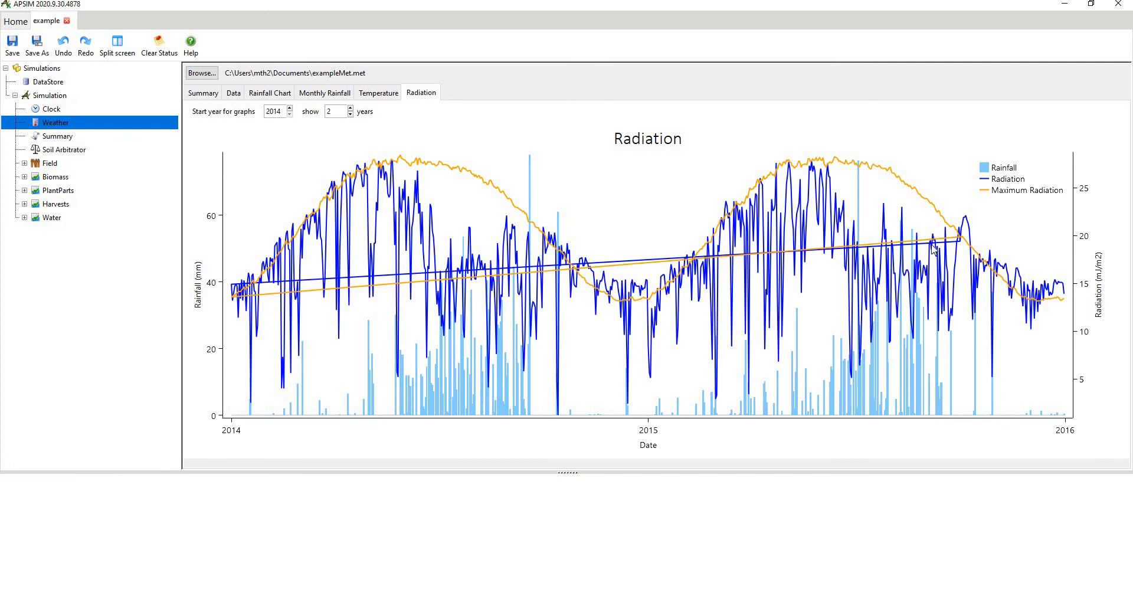
- View the Temperature chart, then the Monthly Rainfall chart for exampleMet.met
{"action": "left_click", "coordinate": [377, 92]}
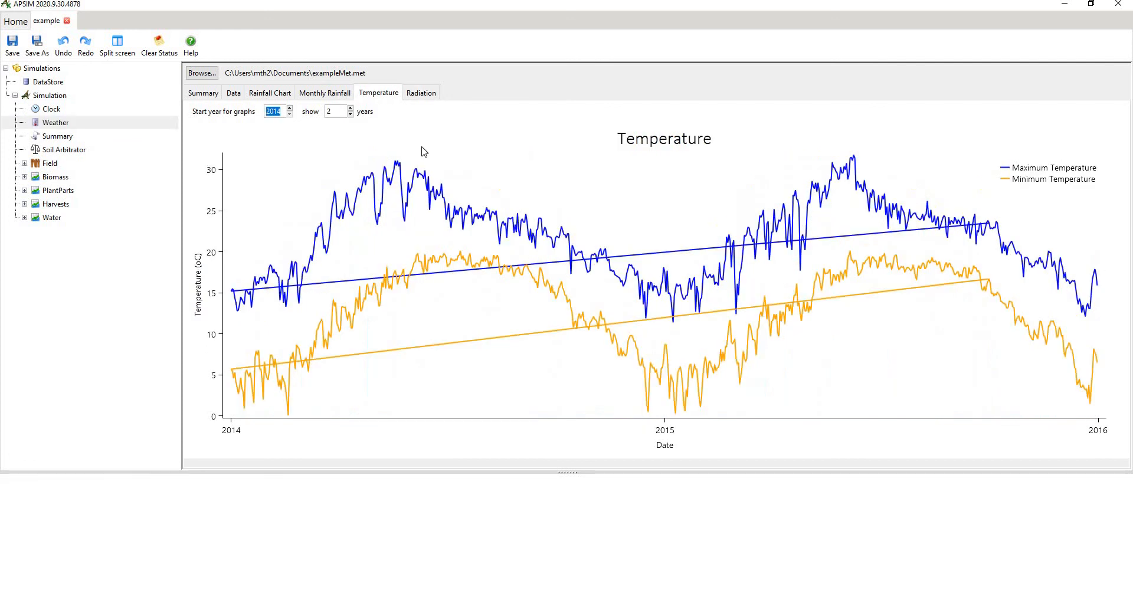
{"action": "mouse_move", "coordinate": [862, 211]}
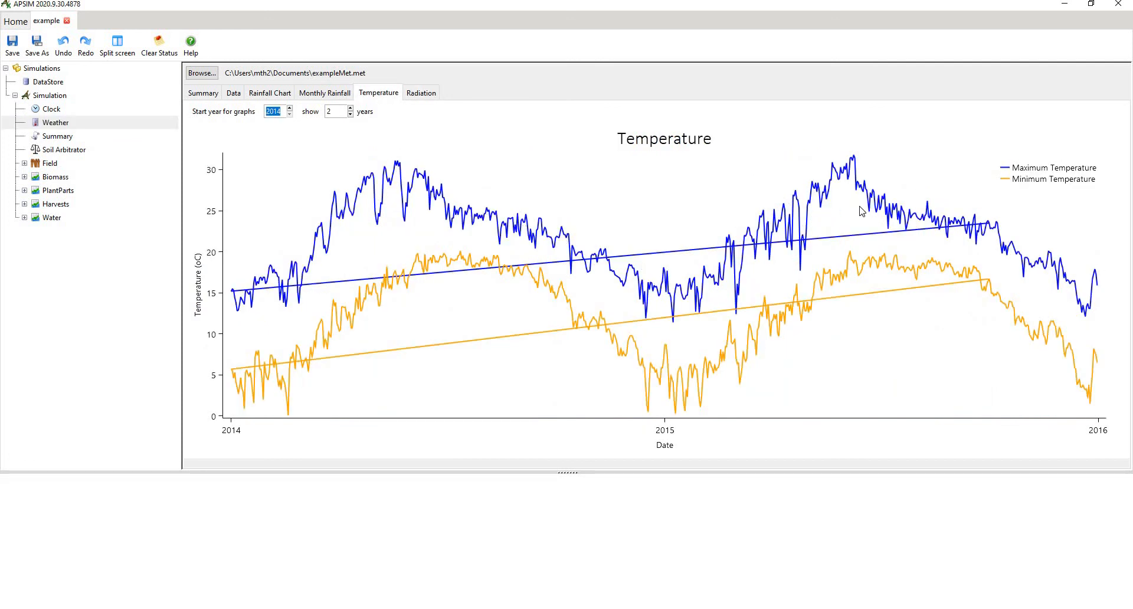
{"action": "mouse_move", "coordinate": [874, 214]}
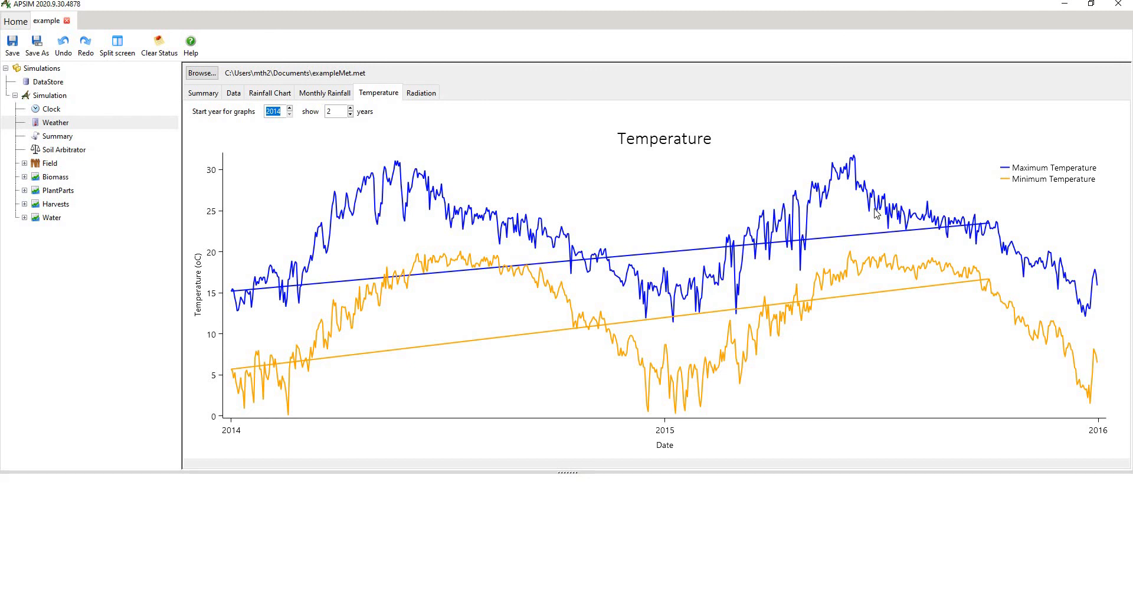
{"action": "mouse_move", "coordinate": [348, 155]}
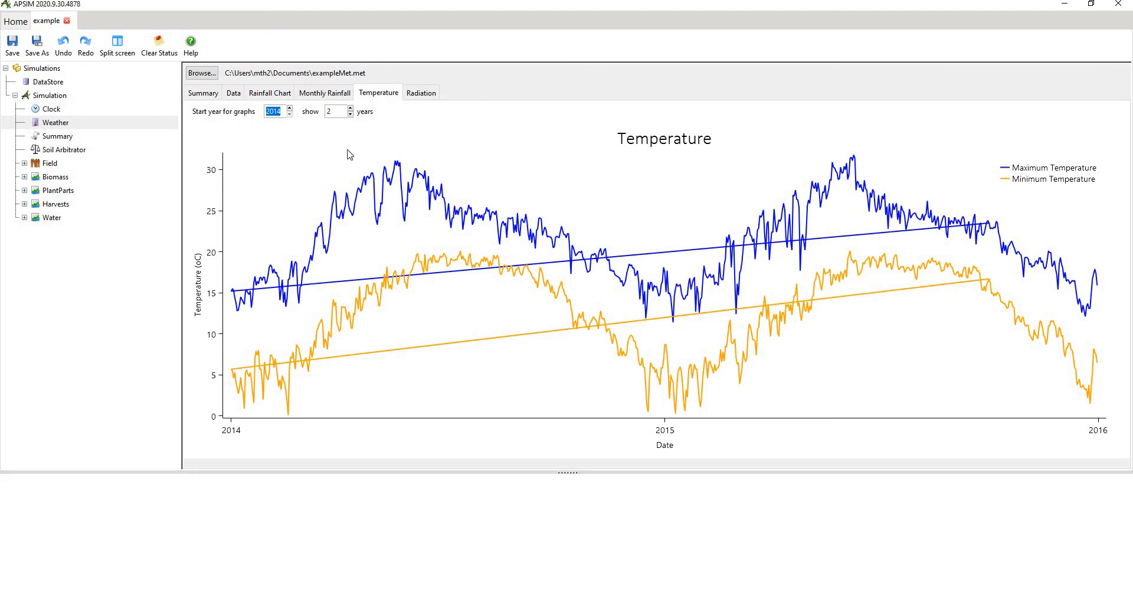
{"action": "left_click", "coordinate": [324, 92]}
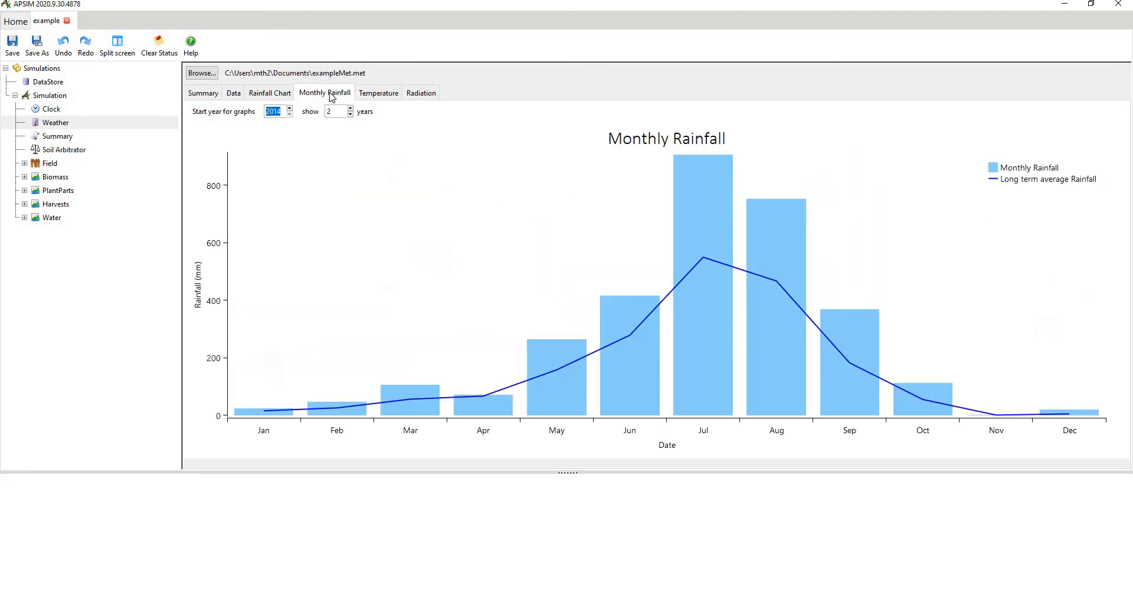
{"action": "mouse_move", "coordinate": [342, 101]}
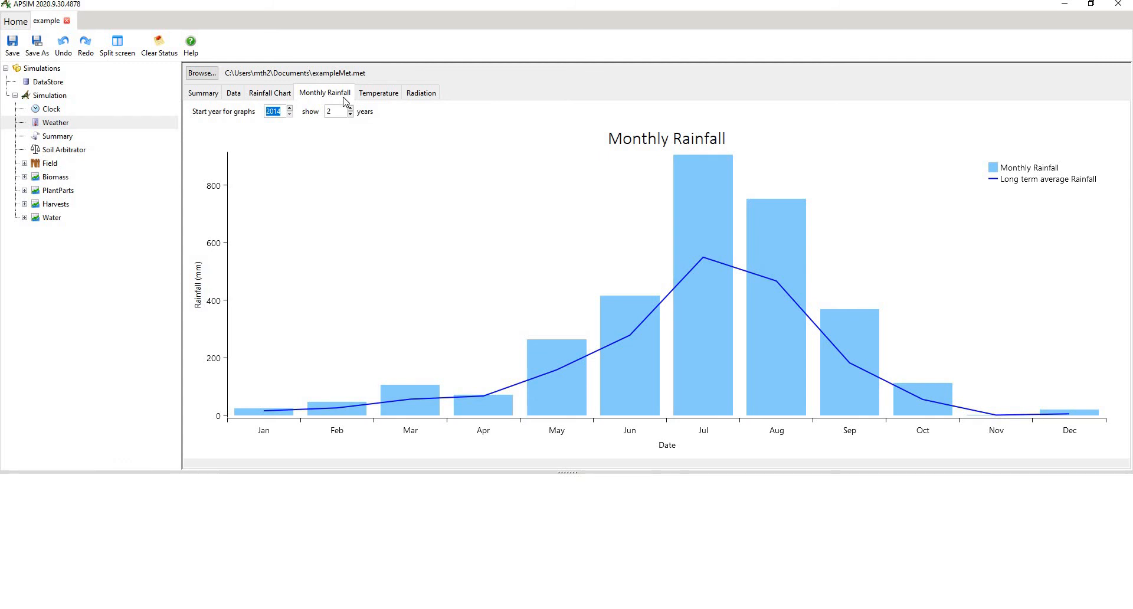
{"action": "mouse_move", "coordinate": [748, 278]}
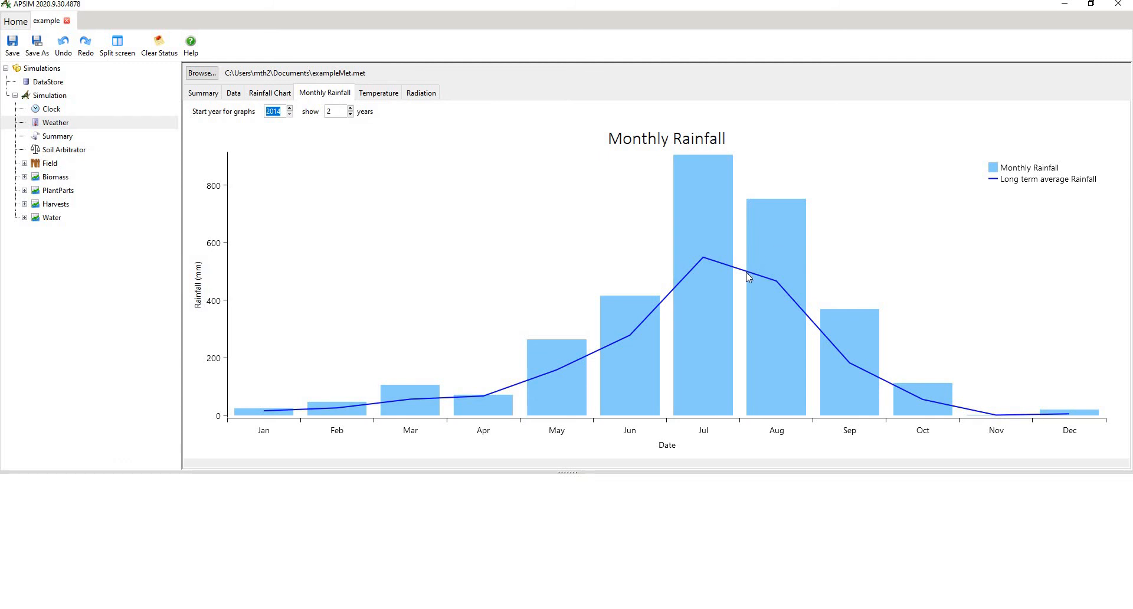
{"action": "mouse_move", "coordinate": [402, 186]}
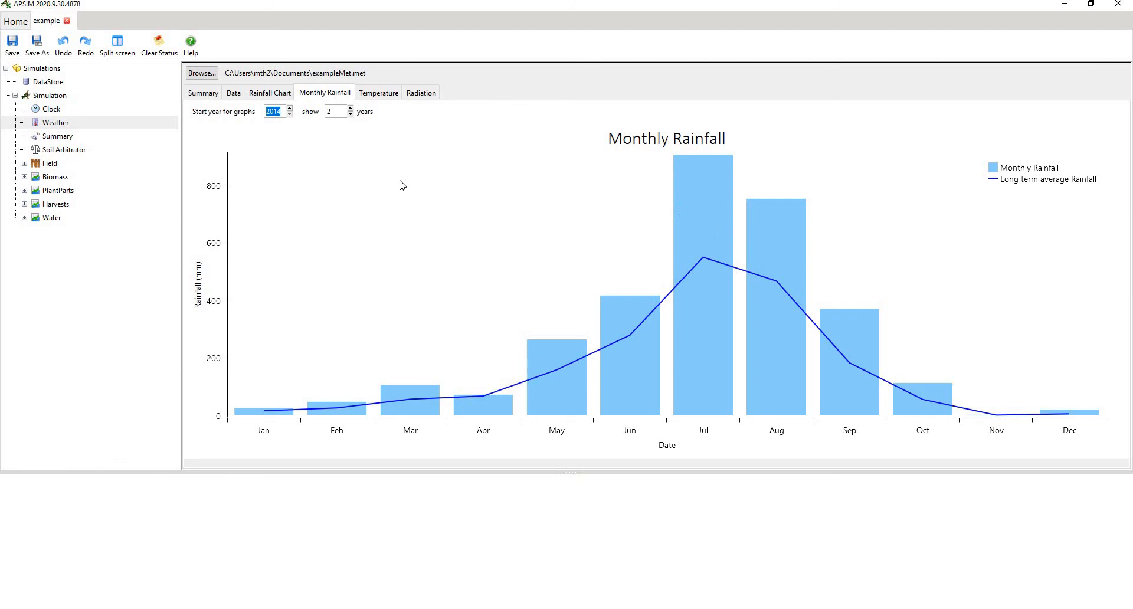
{"action": "mouse_move", "coordinate": [55, 91]}
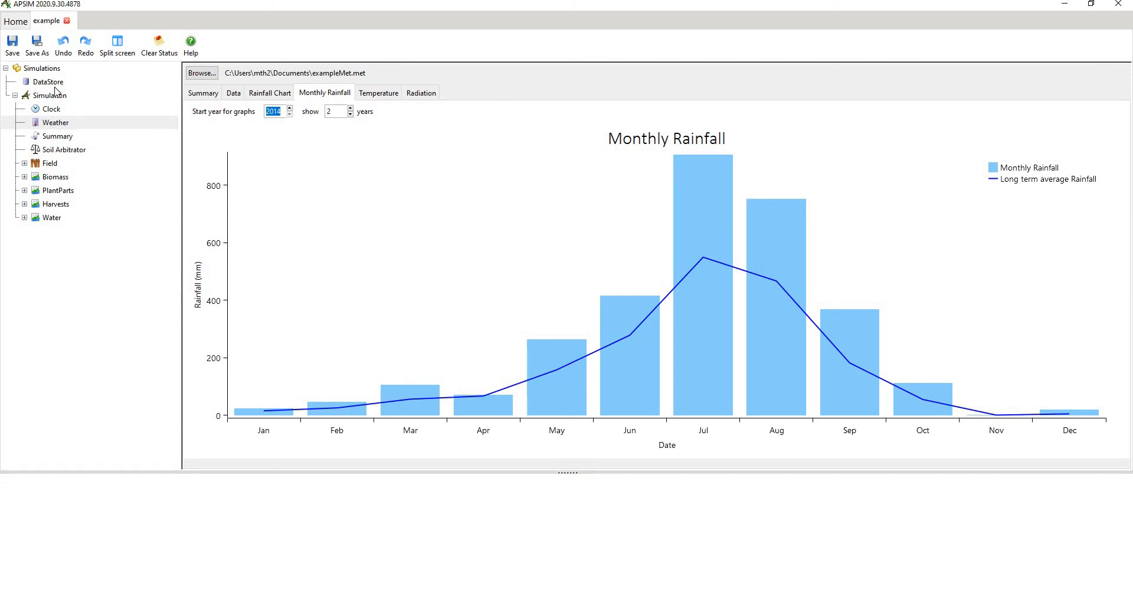
- Run Simulations, get the missing 1/09/2010 weather date error, and return to the Weather charts
{"action": "right_click", "coordinate": [55, 122]}
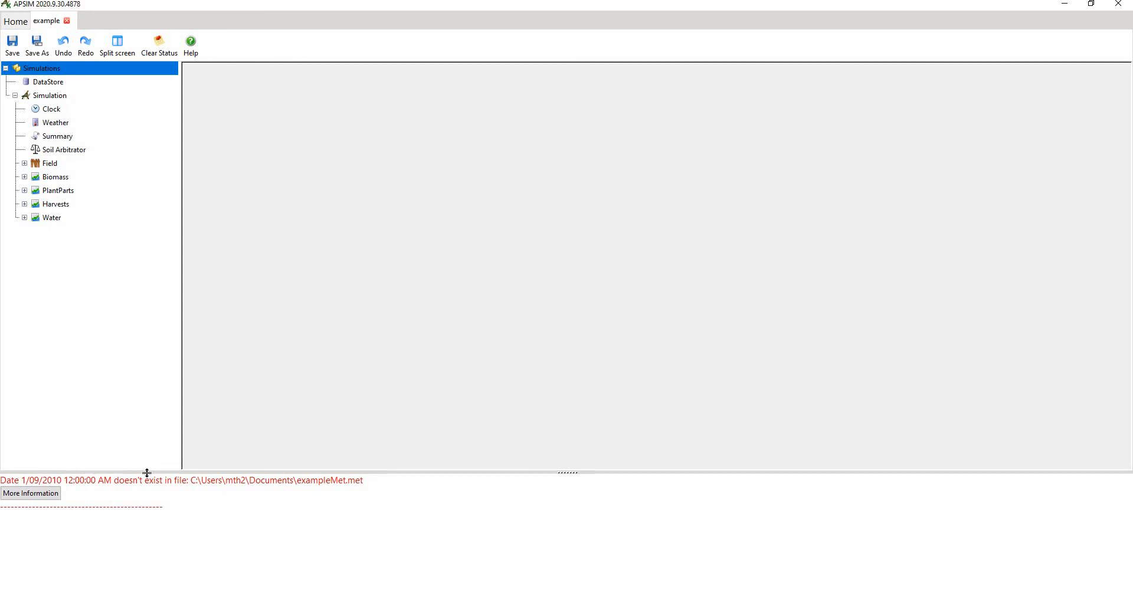
{"action": "mouse_move", "coordinate": [61, 496]}
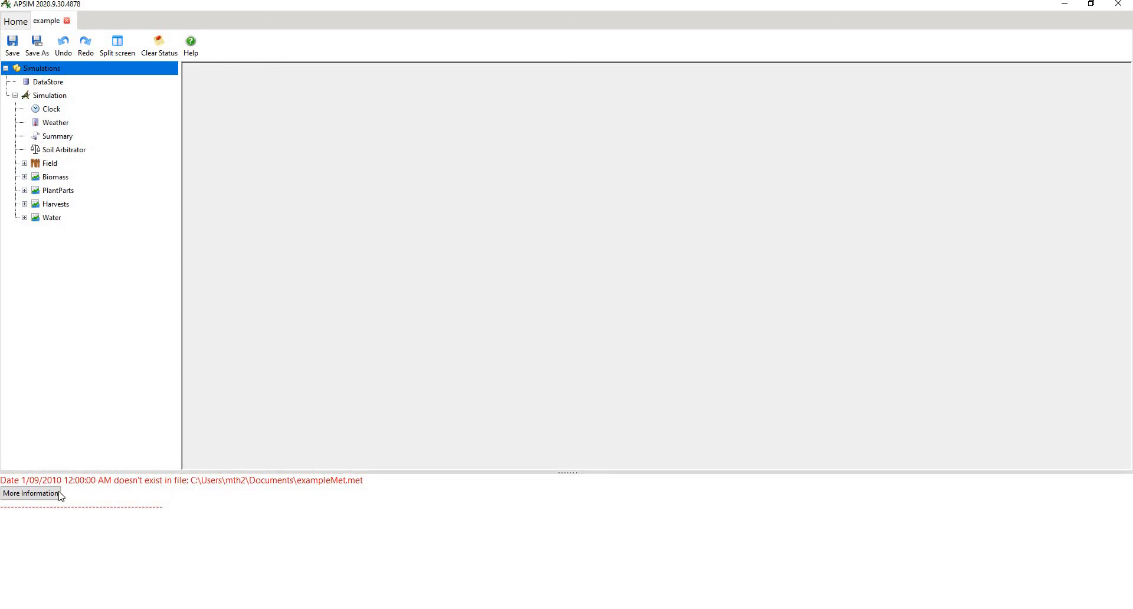
{"action": "mouse_move", "coordinate": [120, 381]}
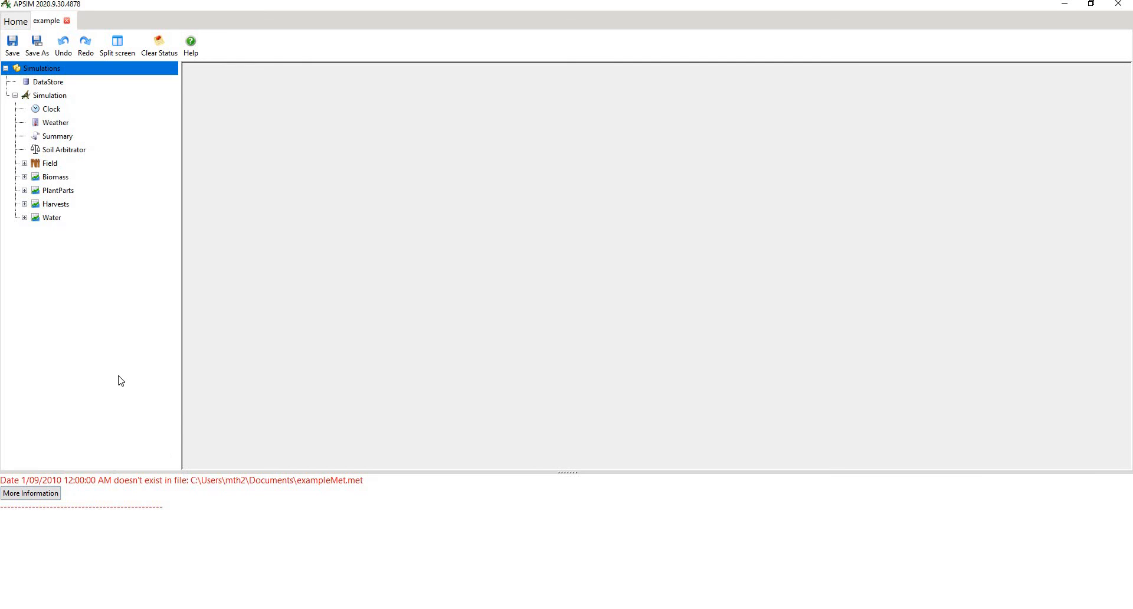
{"action": "left_click", "coordinate": [56, 122]}
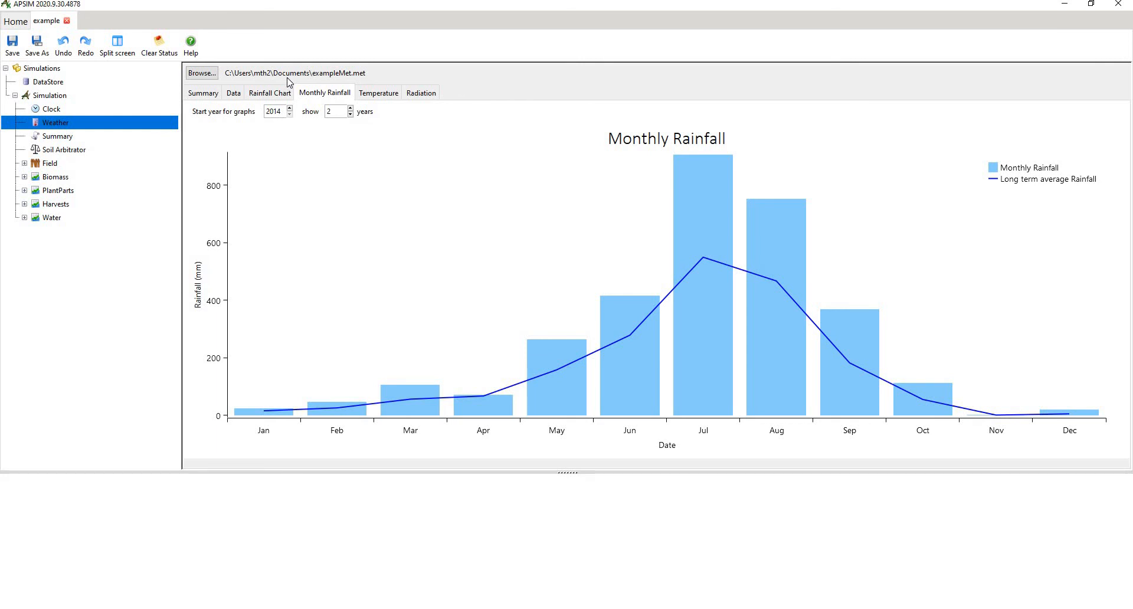
{"action": "mouse_move", "coordinate": [385, 140]}
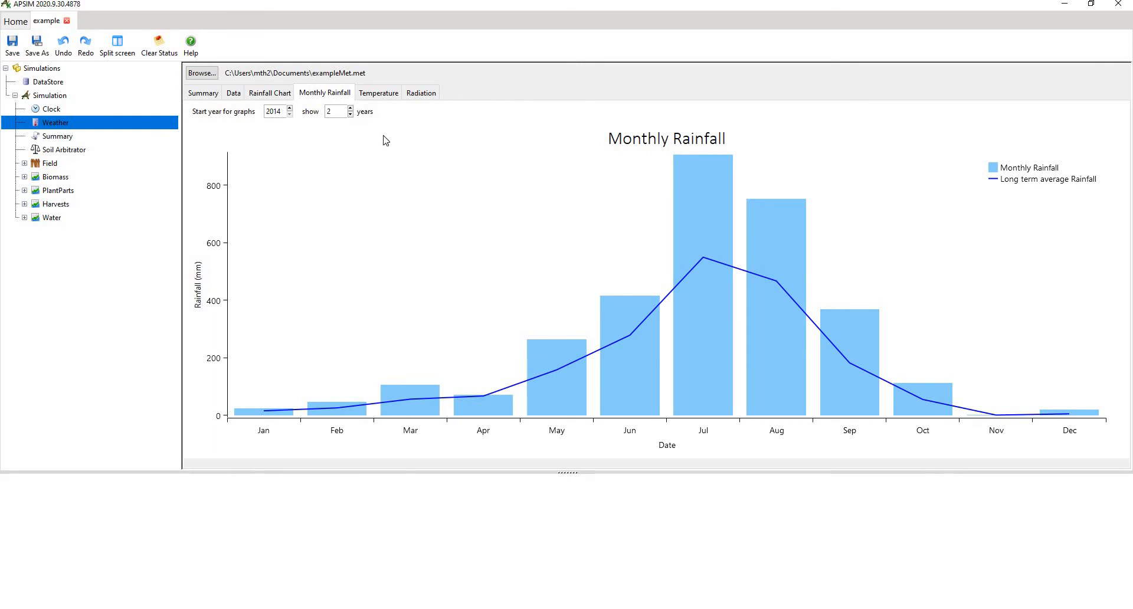